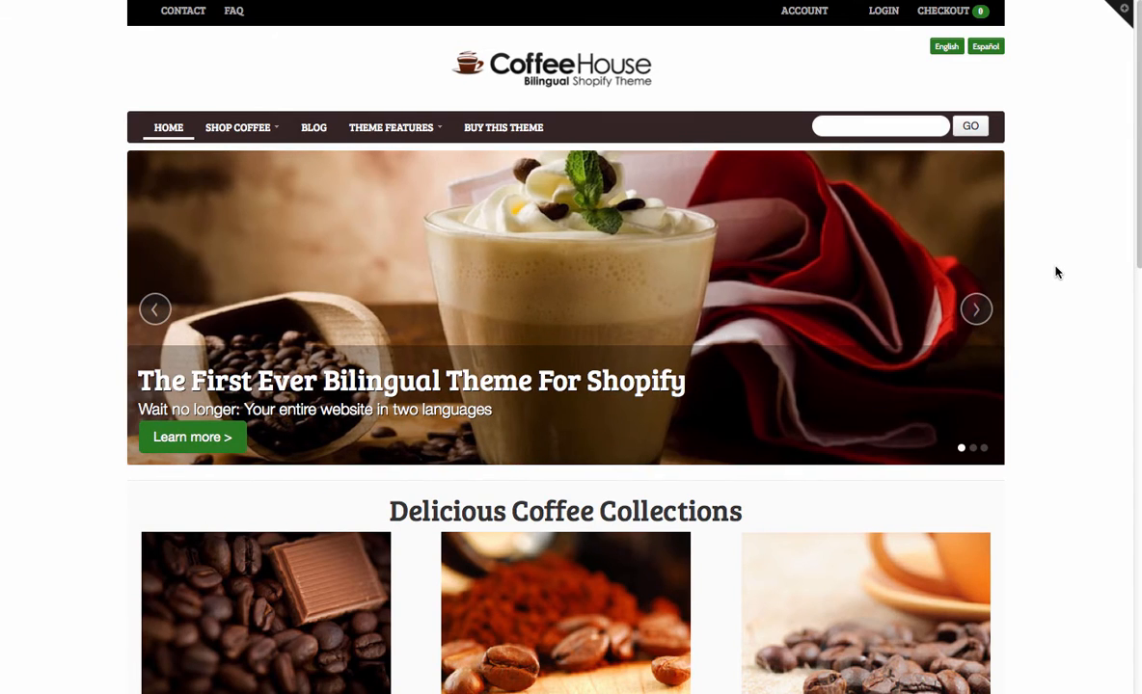
{"action": "mouse_move", "coordinate": [1080, 166]}
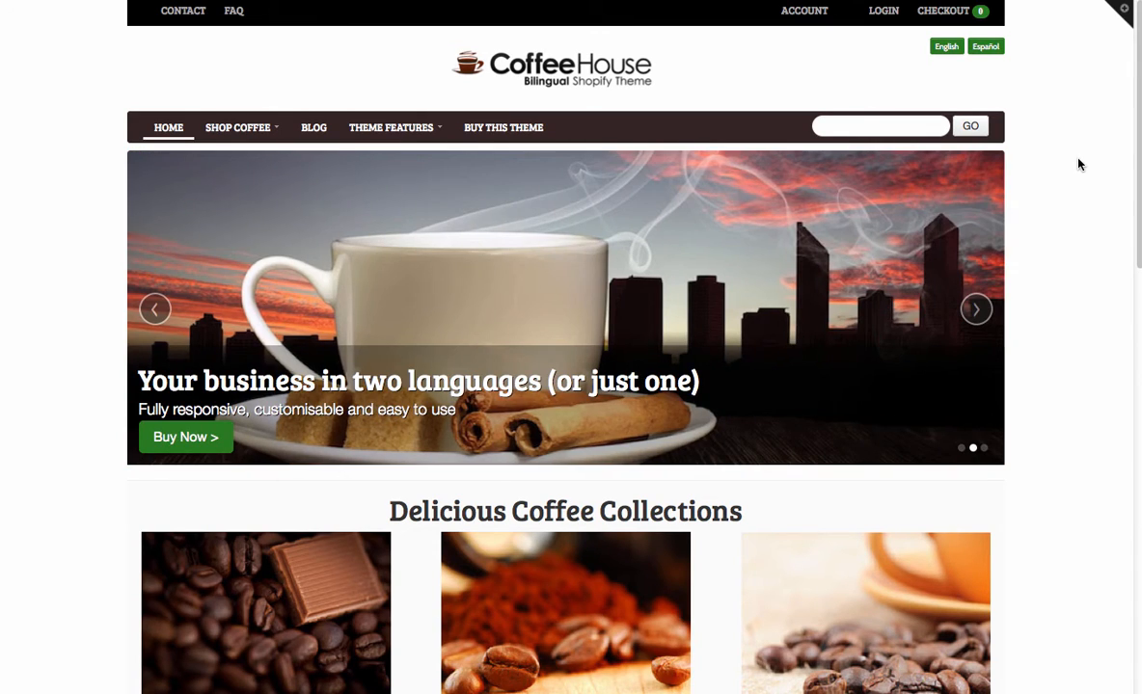
{"action": "mouse_move", "coordinate": [1034, 139]}
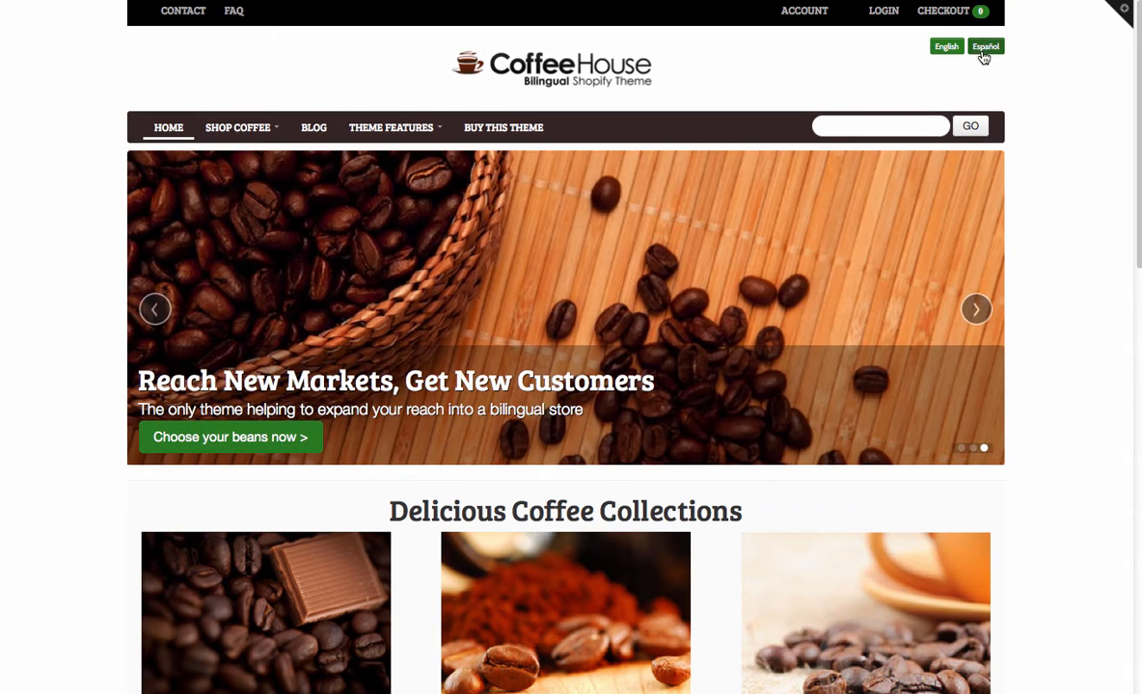
Step: Switch the Coffee House storefront to Español so navigation and headings show in Spanish
{"action": "left_click", "coordinate": [983, 46]}
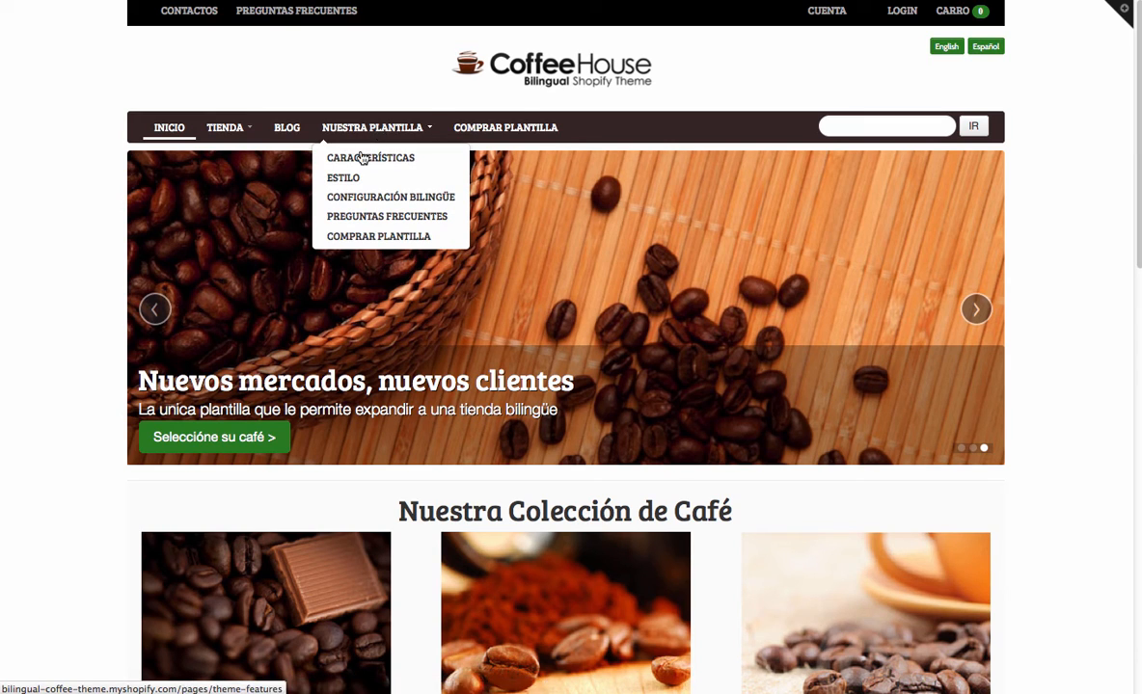
{"action": "mouse_move", "coordinate": [922, 79]}
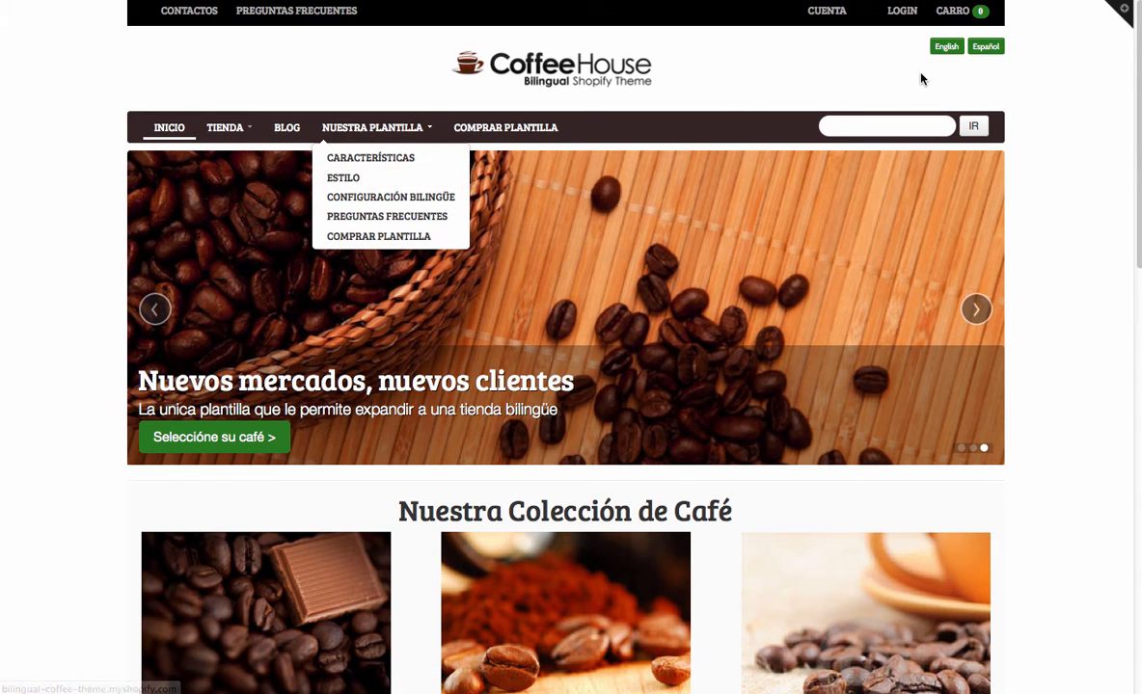
{"action": "left_click", "coordinate": [945, 47]}
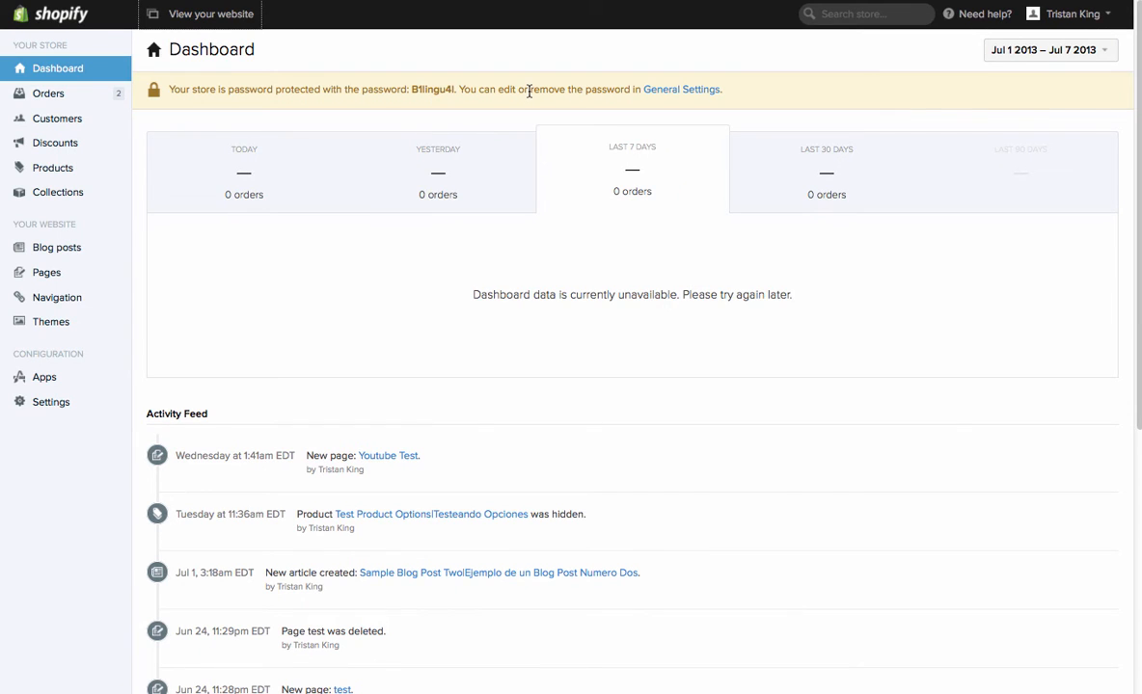
{"action": "mouse_move", "coordinate": [318, 81]}
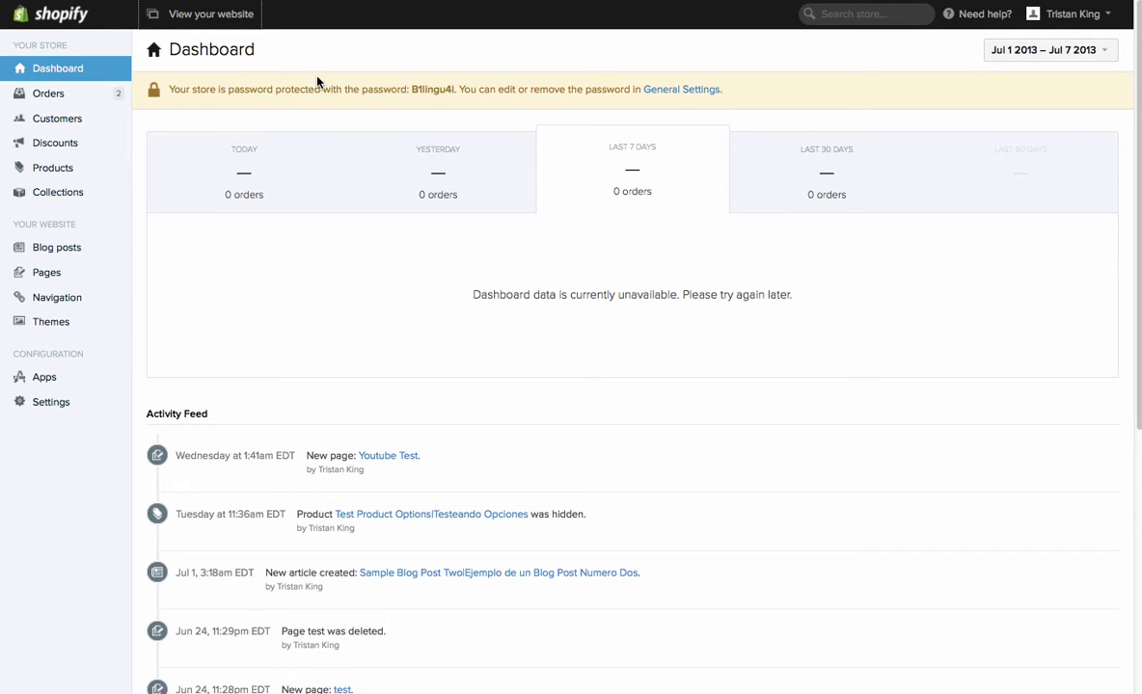
{"action": "mouse_move", "coordinate": [50, 320]}
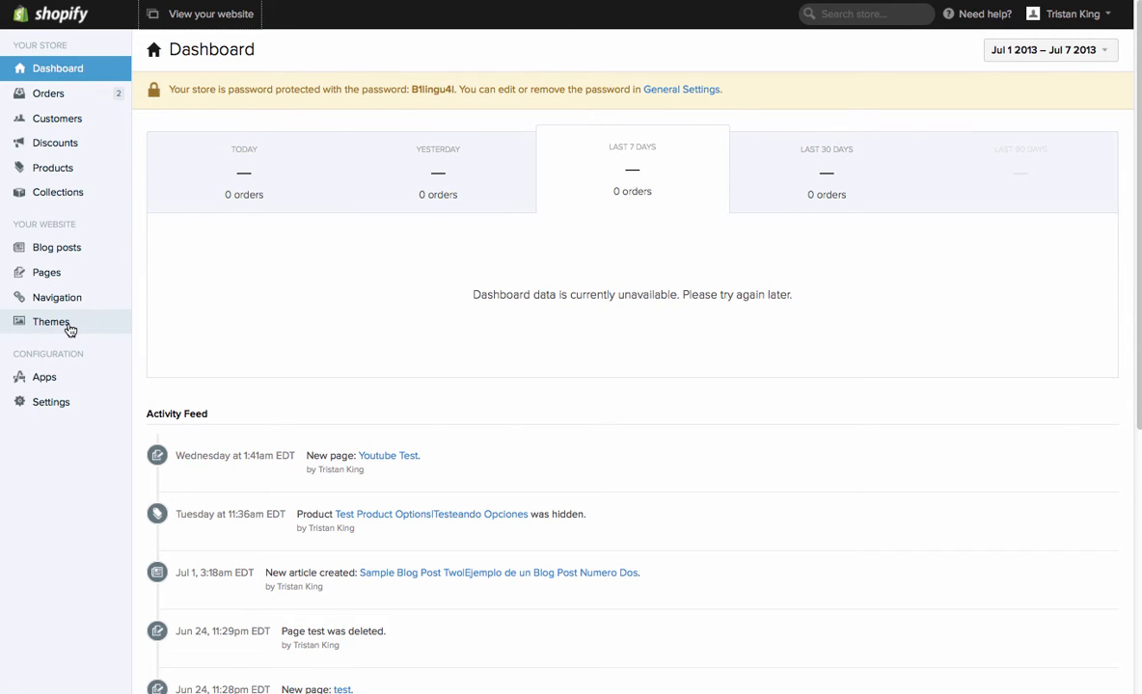
Step: Open the published Bilingual Coffee Shop Theme v2 settings and collapse General Settings
{"action": "left_click", "coordinate": [50, 320]}
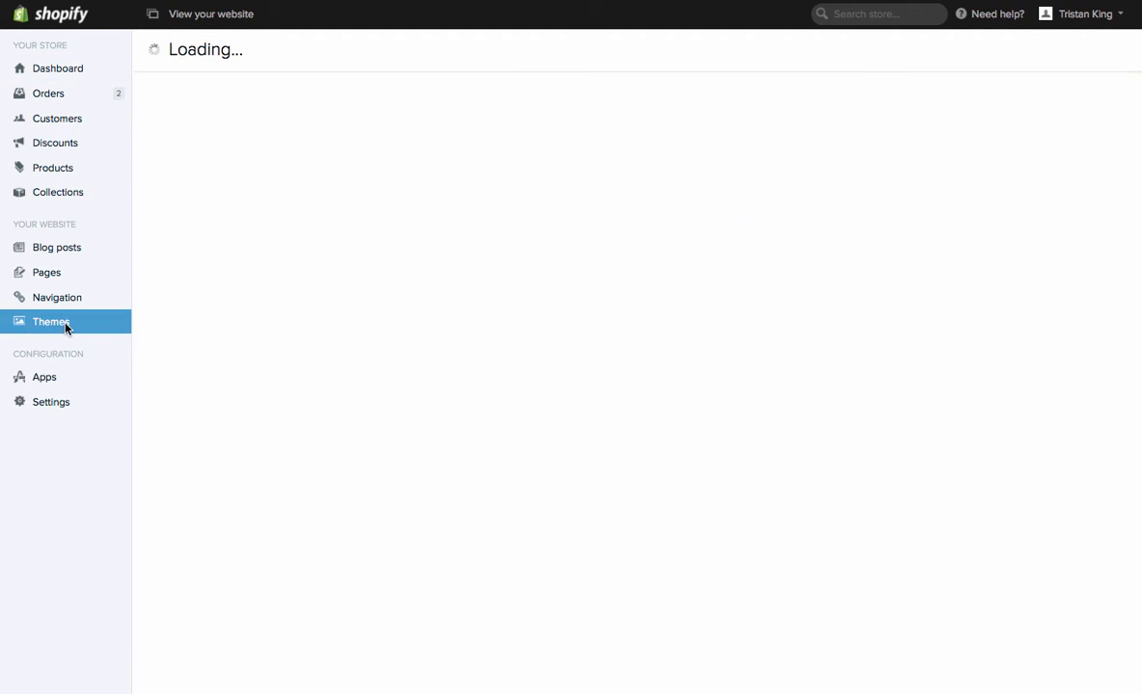
{"action": "left_click", "coordinate": [50, 320]}
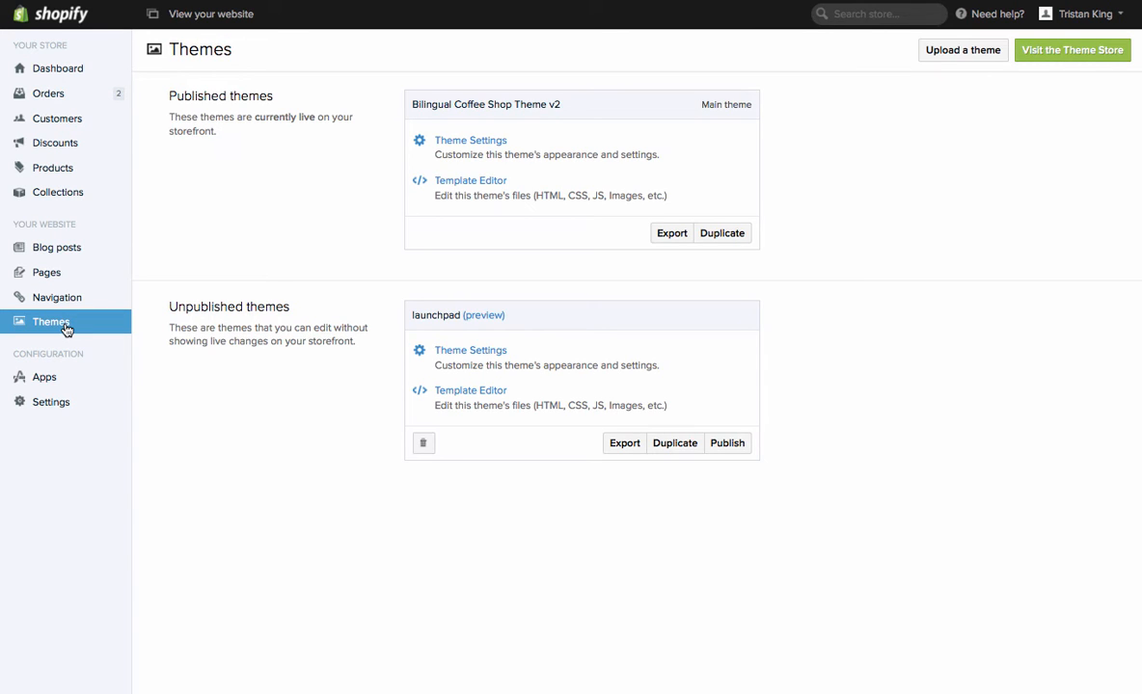
{"action": "left_click", "coordinate": [50, 320]}
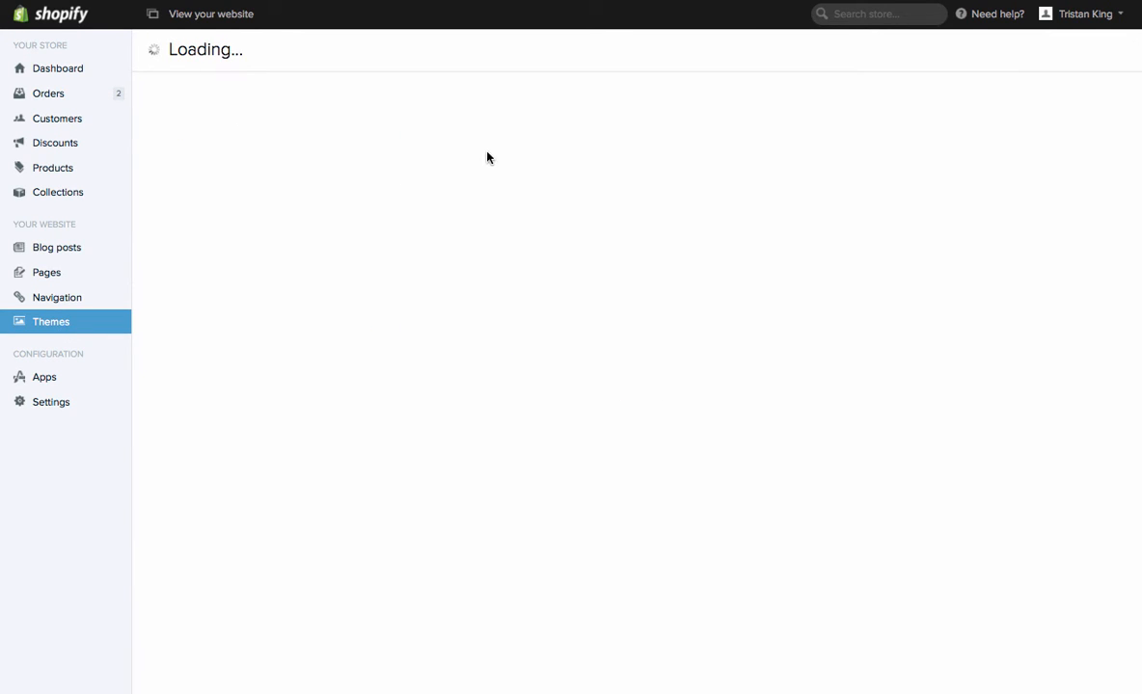
{"action": "mouse_move", "coordinate": [1115, 85]}
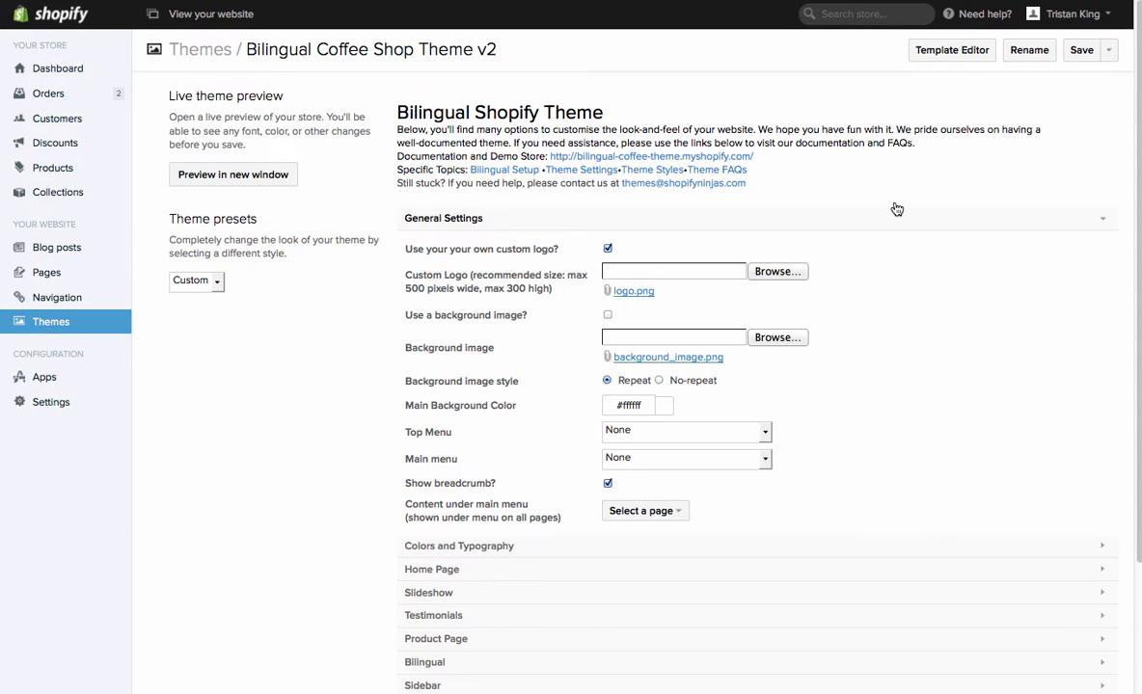
{"action": "left_click", "coordinate": [444, 217]}
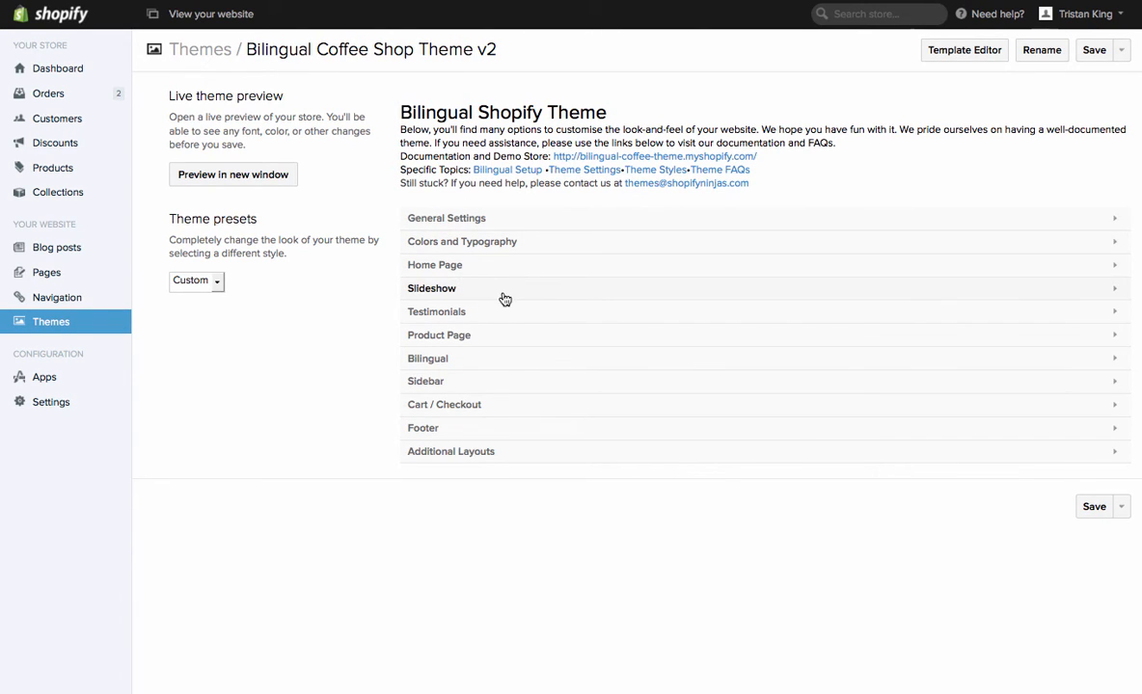
{"action": "mouse_move", "coordinate": [501, 312]}
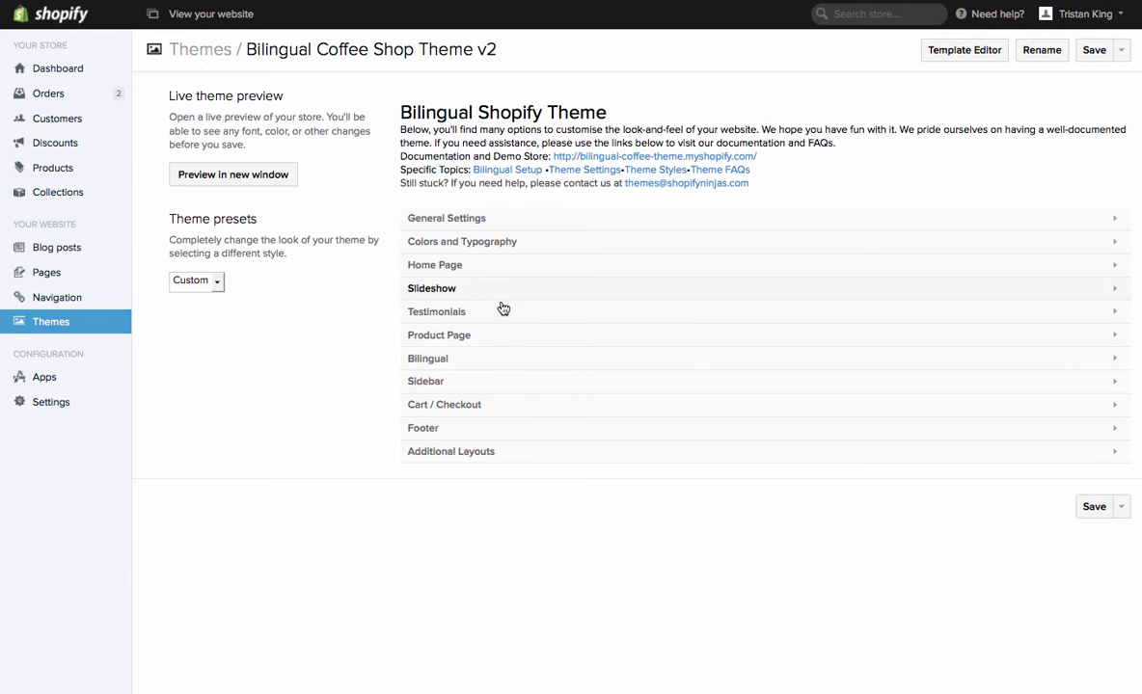
{"action": "mouse_move", "coordinate": [474, 359]}
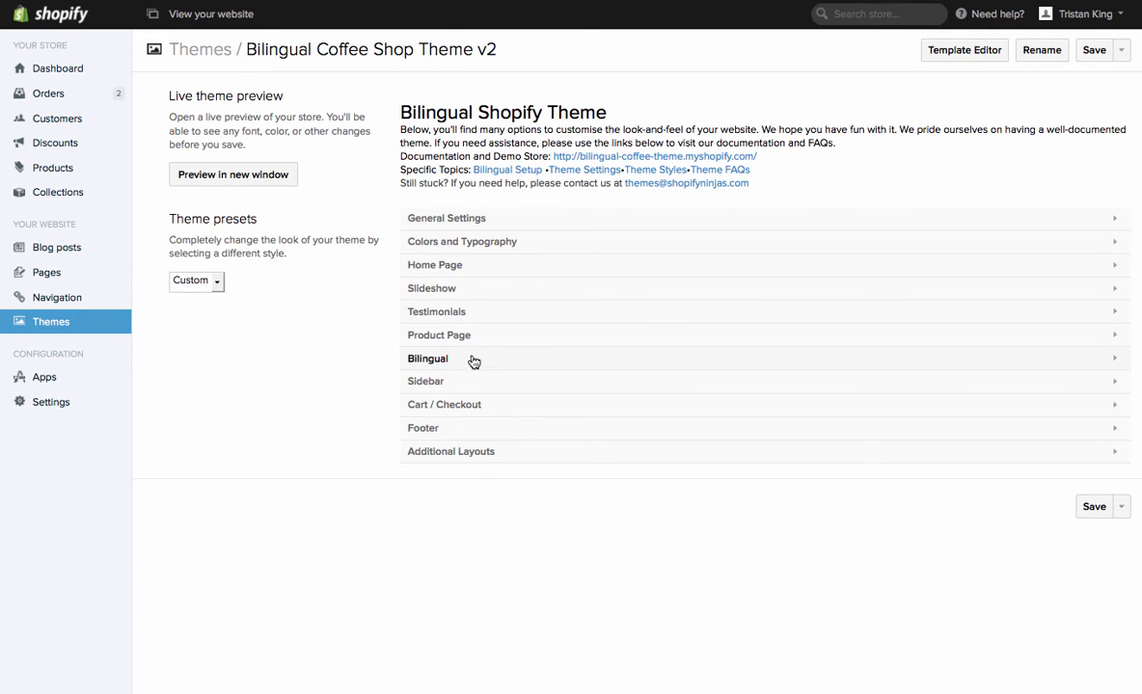
Step: Expand the Bilingual settings section and review the English/Español language fields
{"action": "left_click", "coordinate": [428, 356]}
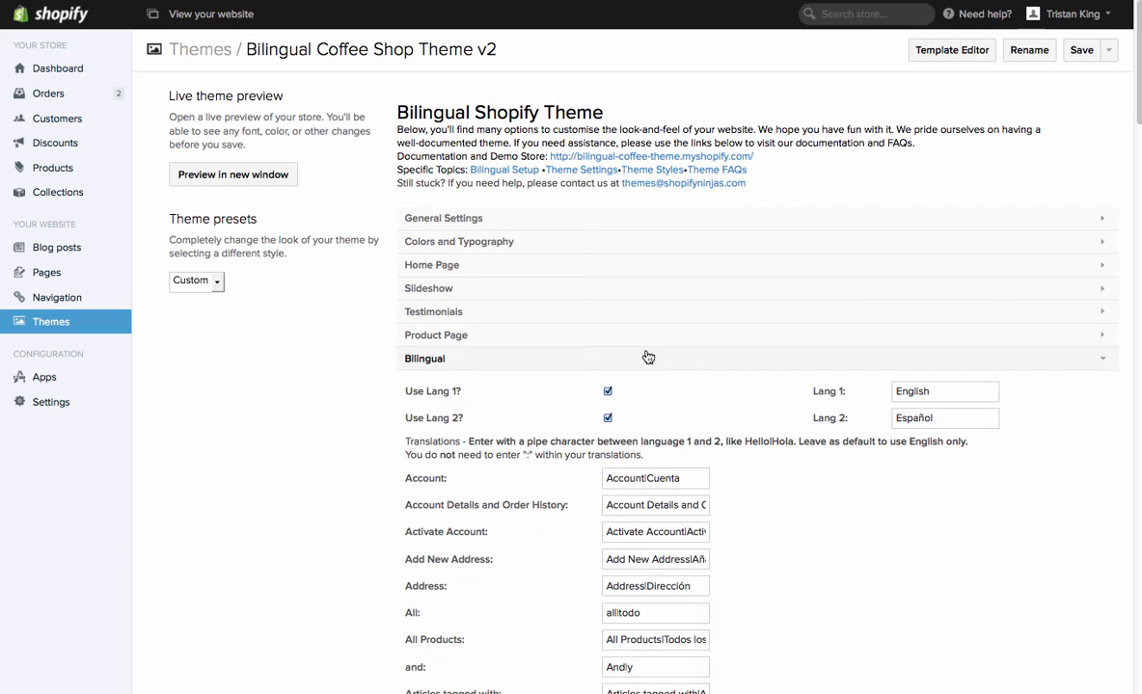
{"action": "scroll", "scroll_direction": "down", "scroll_amount": 3}
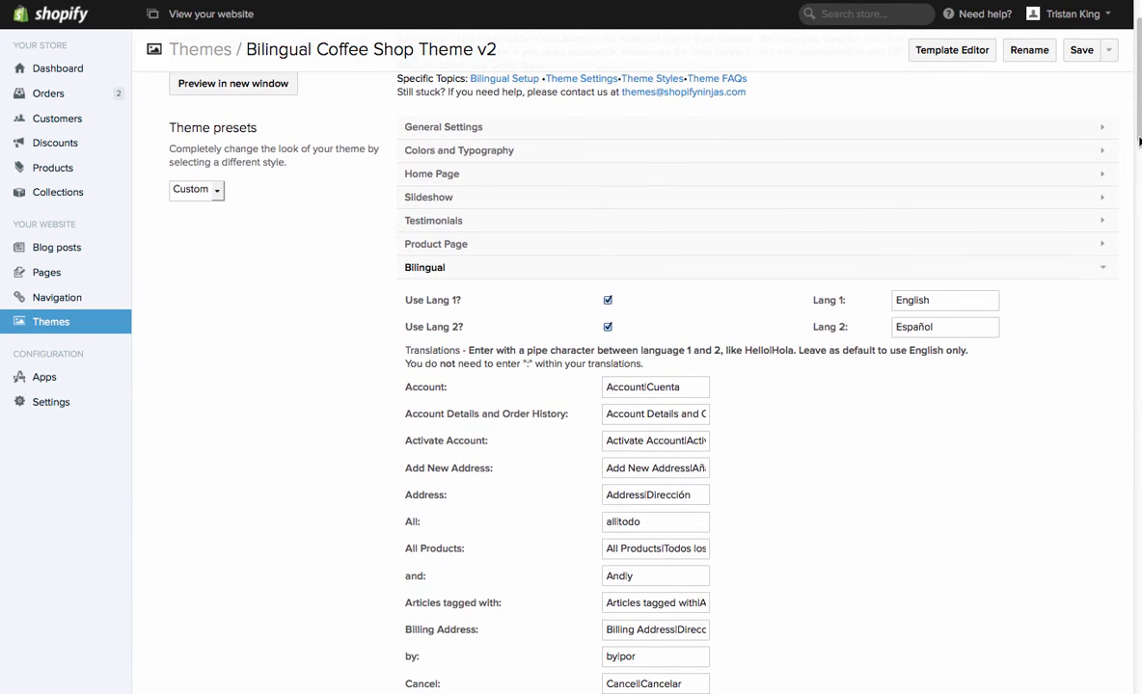
{"action": "mouse_move", "coordinate": [438, 306]}
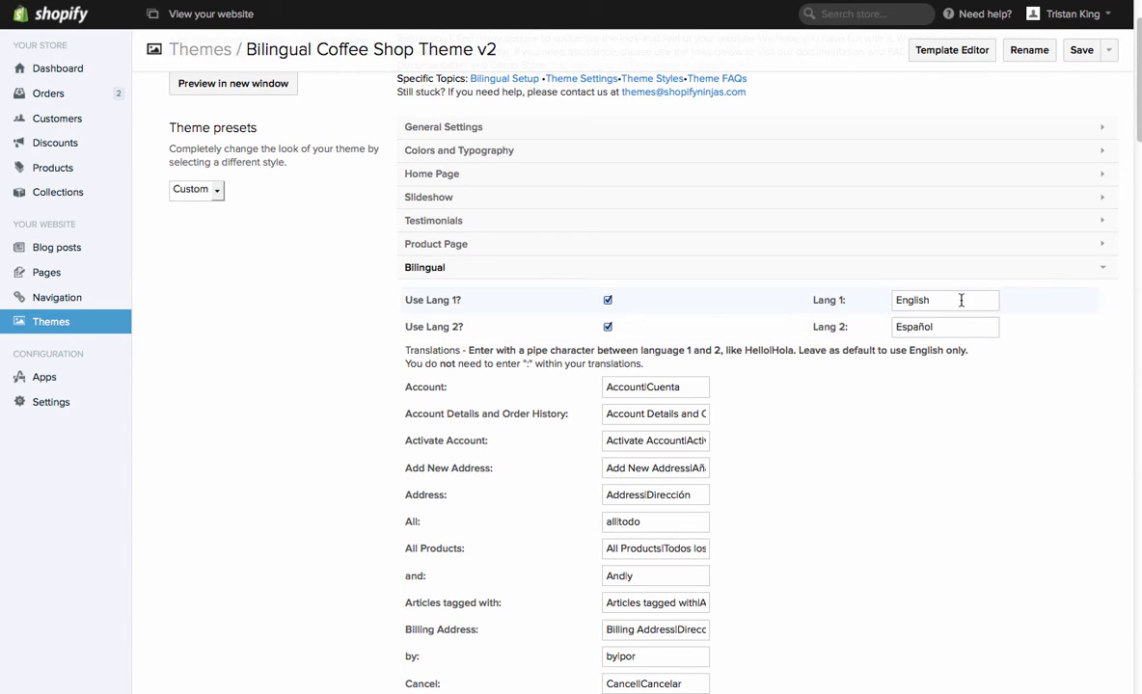
{"action": "left_click", "coordinate": [945, 328]}
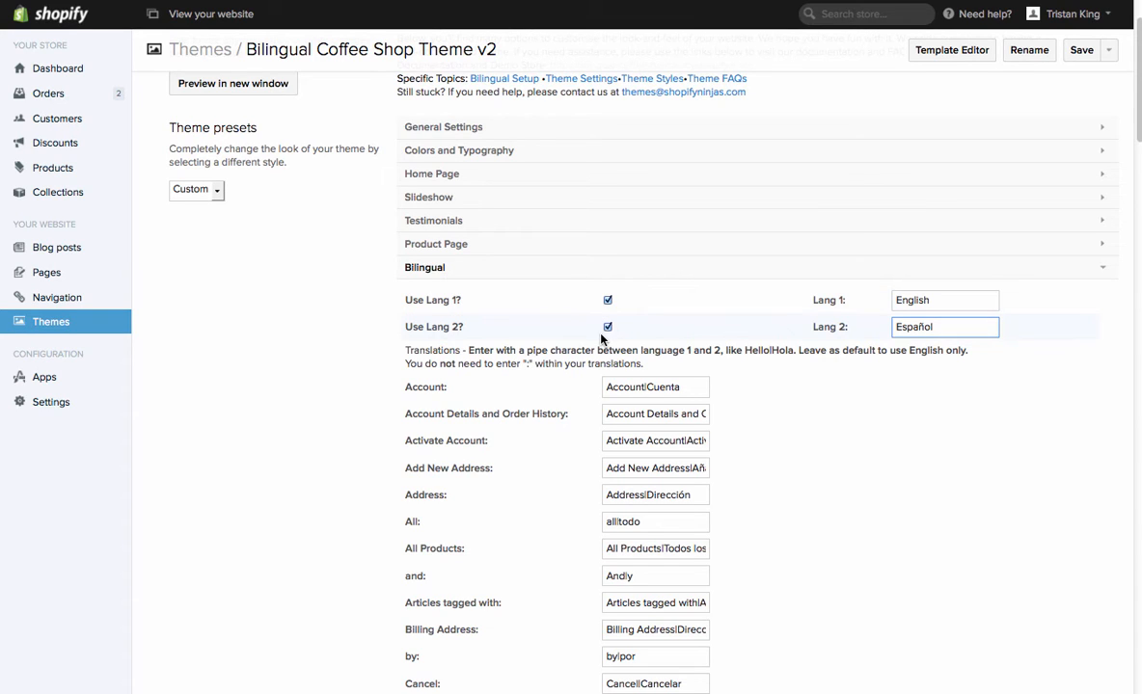
Step: Replace the Lang 2 name Español with Deutsch and start saving the theme settings
{"action": "left_click", "coordinate": [945, 300]}
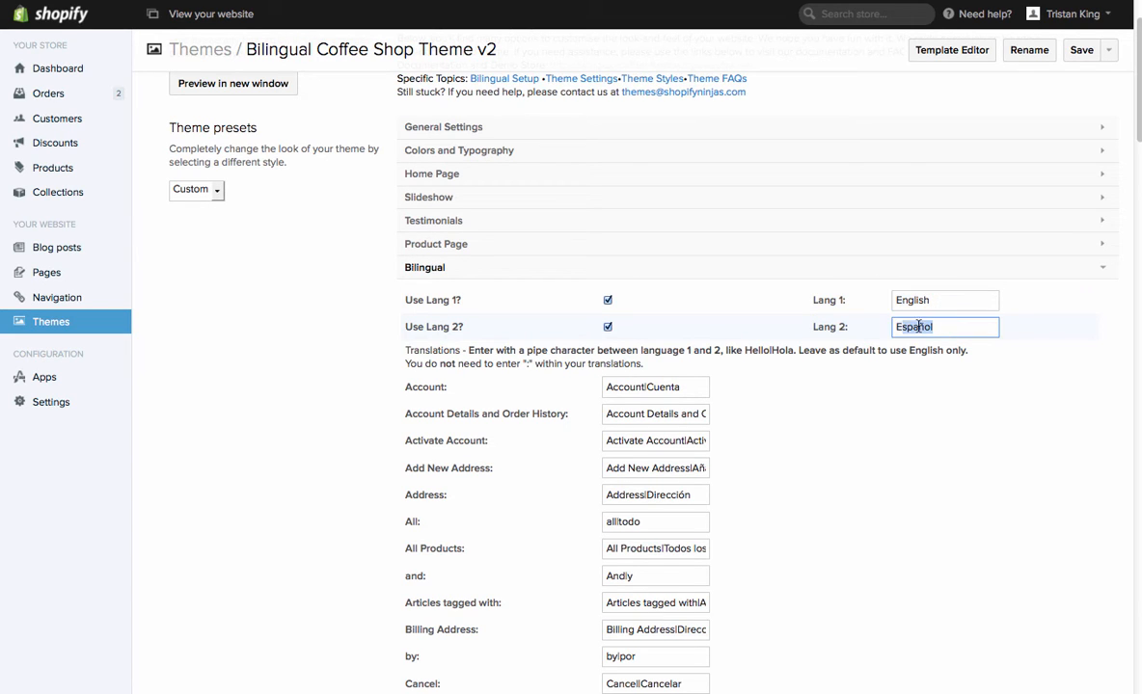
{"action": "left_click", "coordinate": [945, 300]}
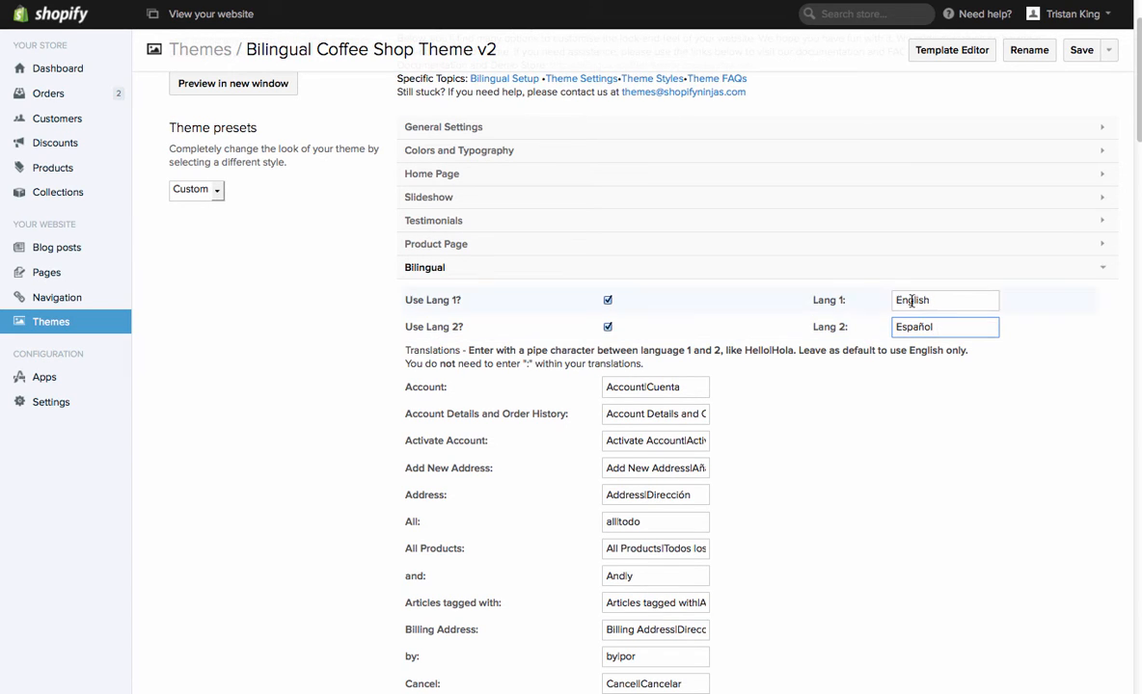
{"action": "left_click", "coordinate": [232, 83]}
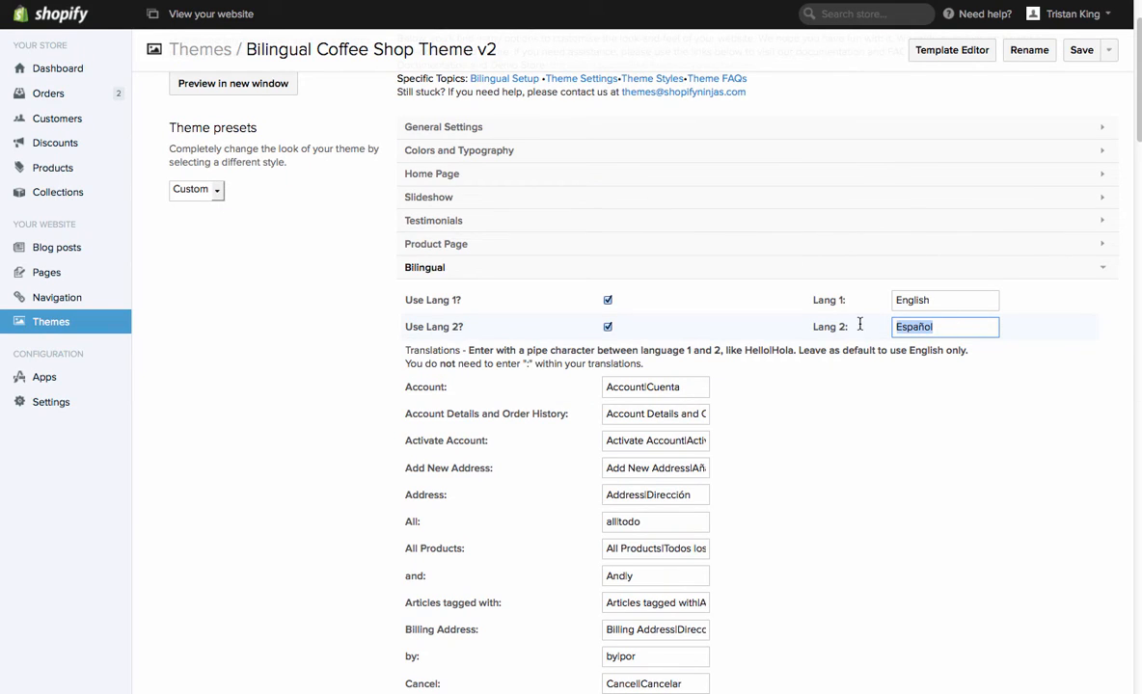
{"action": "type", "text": "F"}
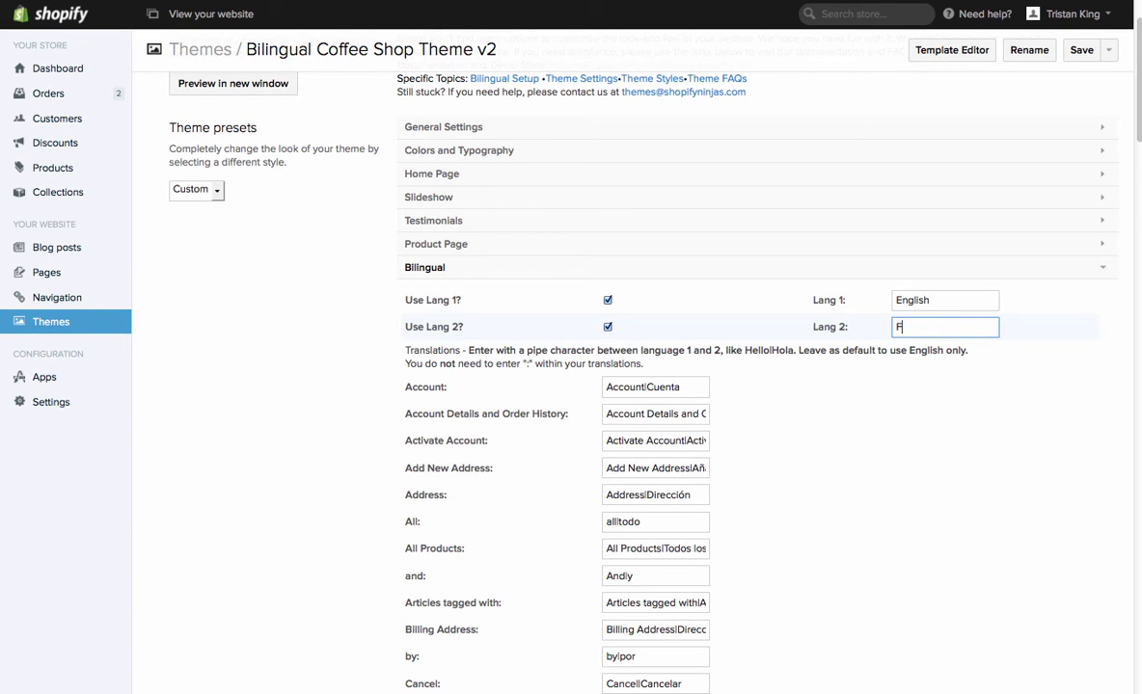
{"action": "type", "text": "Deutsch"}
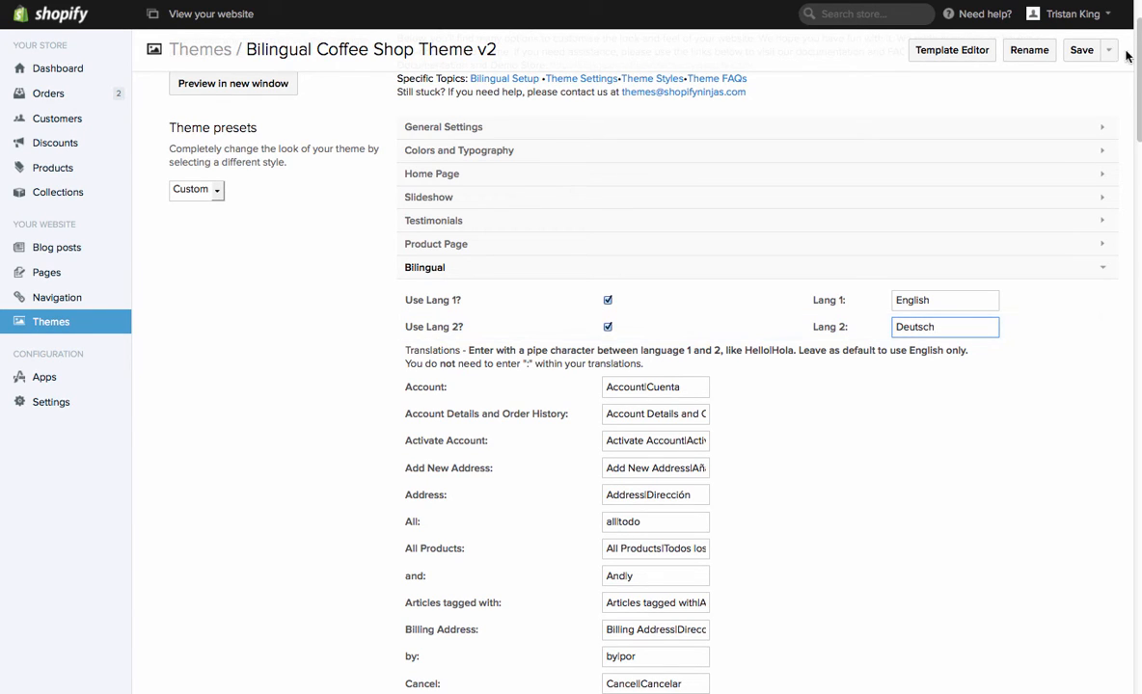
{"action": "left_click", "coordinate": [1079, 50]}
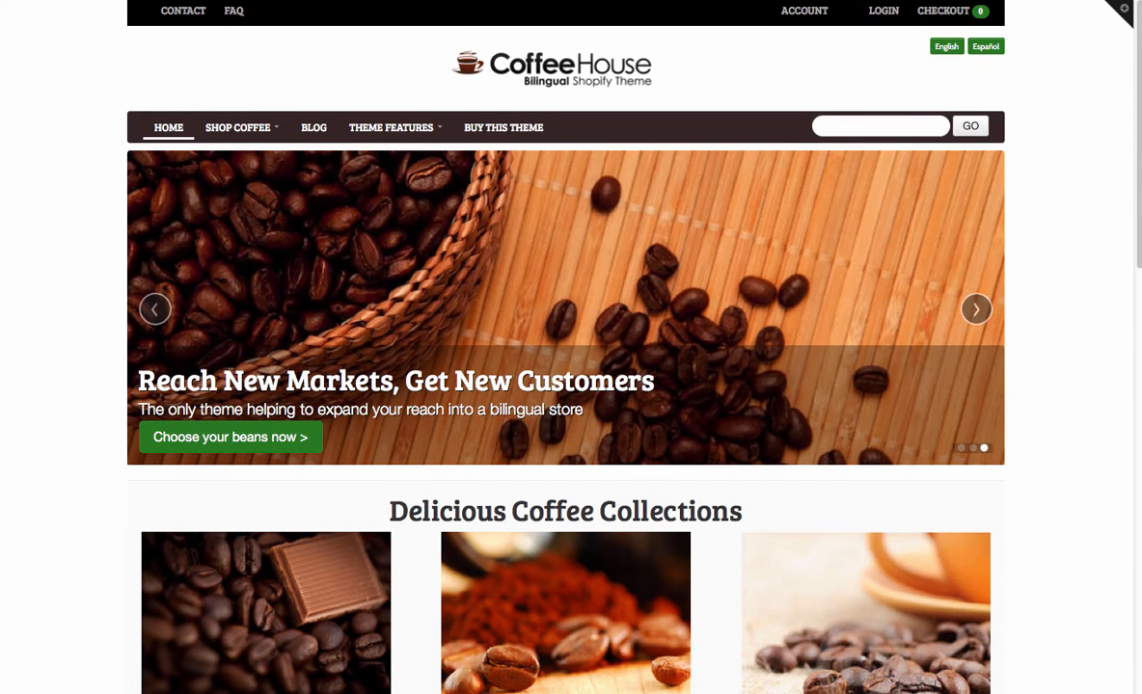
{"action": "mouse_move", "coordinate": [1115, 131]}
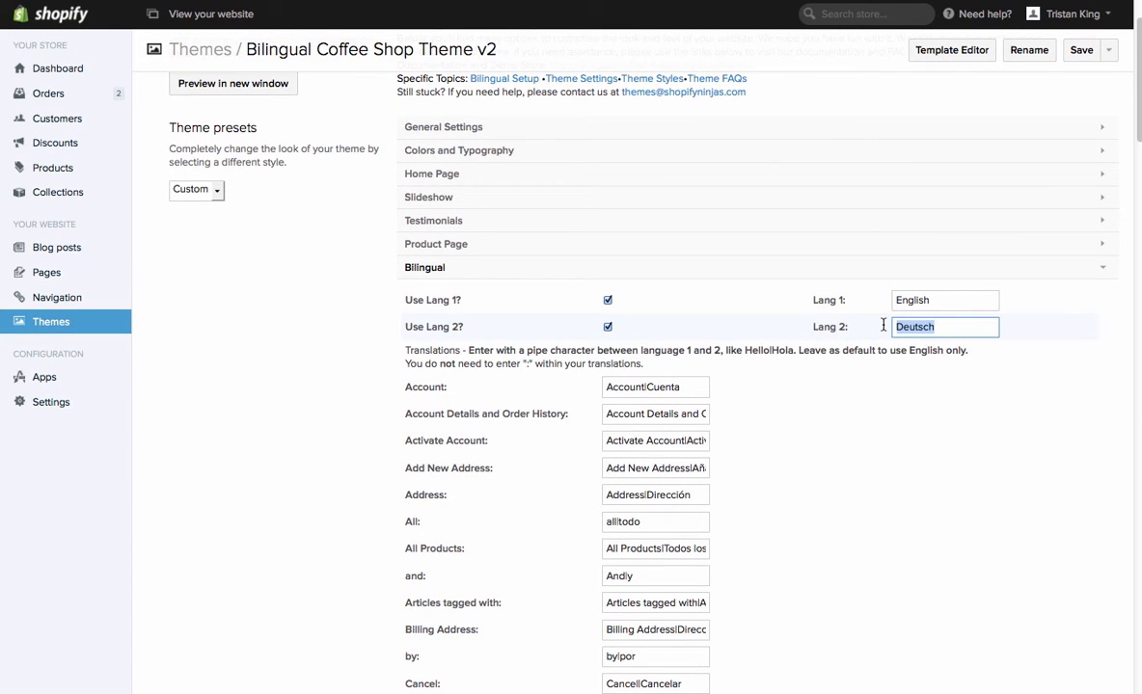
Step: Rename the second language back to Español, adding the accented ñ
{"action": "type", "text": "Espan"}
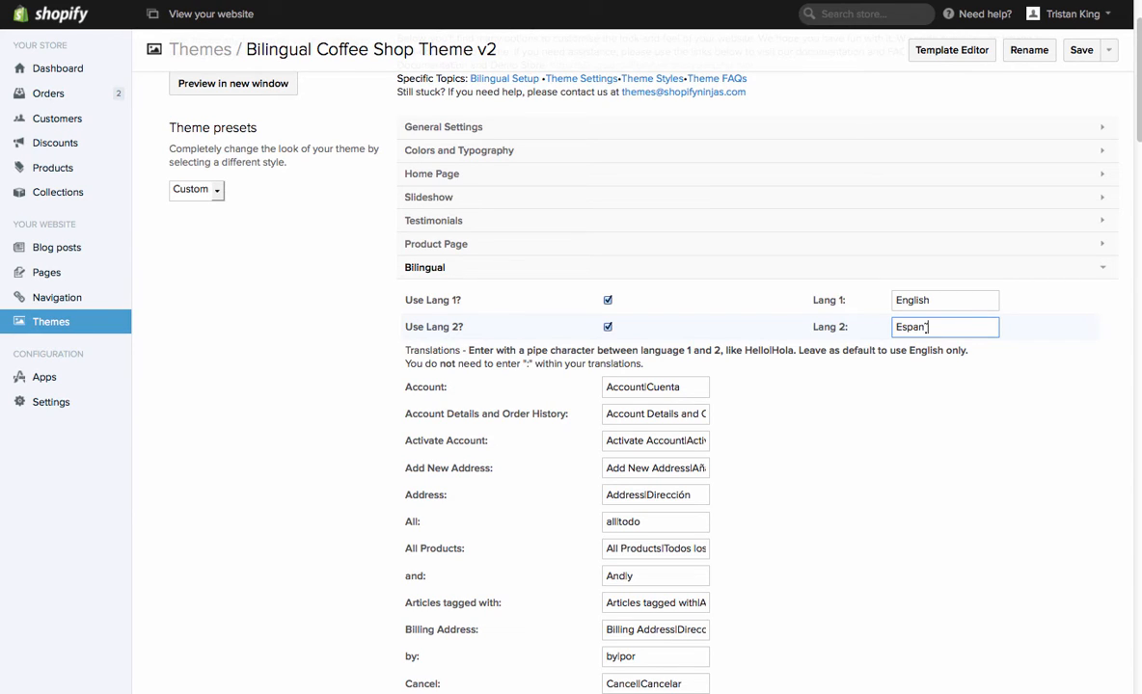
{"action": "key", "text": "Backspace"}
{"action": "type", "text": "ñol"}
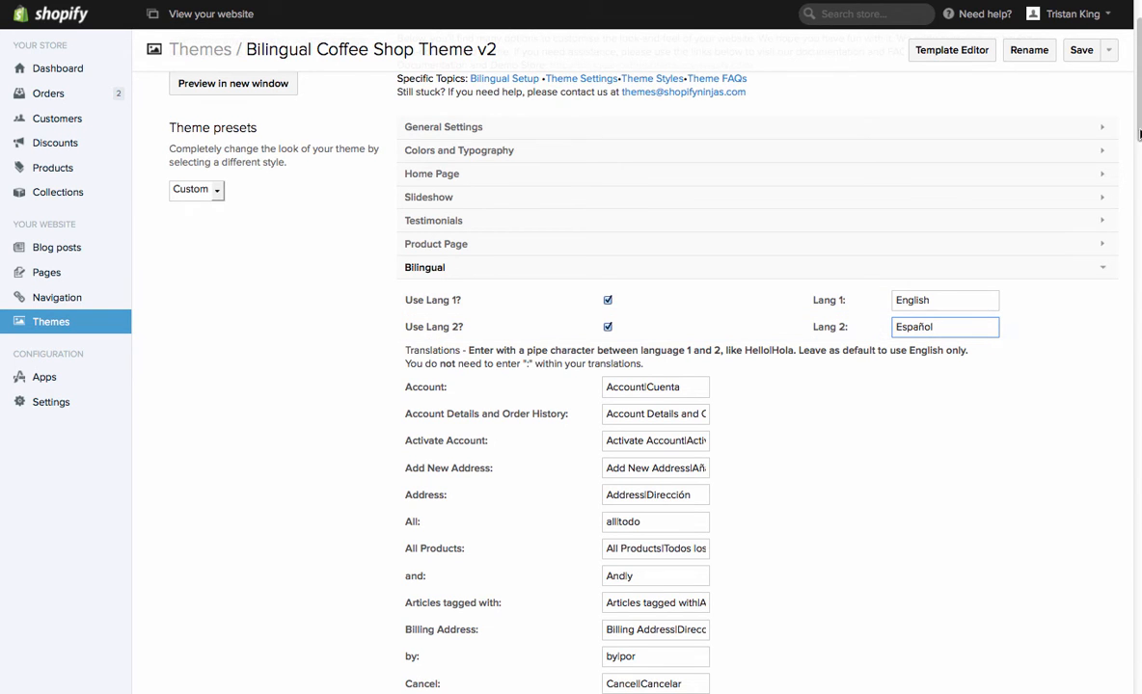
{"action": "scroll", "scroll_direction": "down", "scroll_amount": 3}
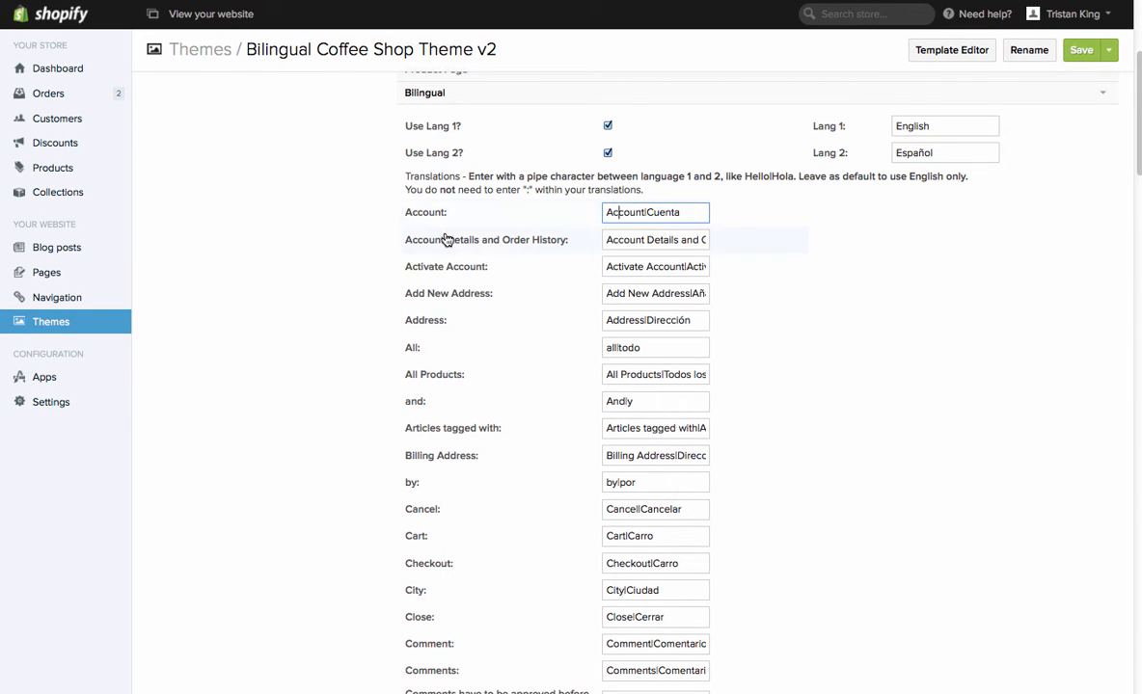
{"action": "mouse_move", "coordinate": [421, 336]}
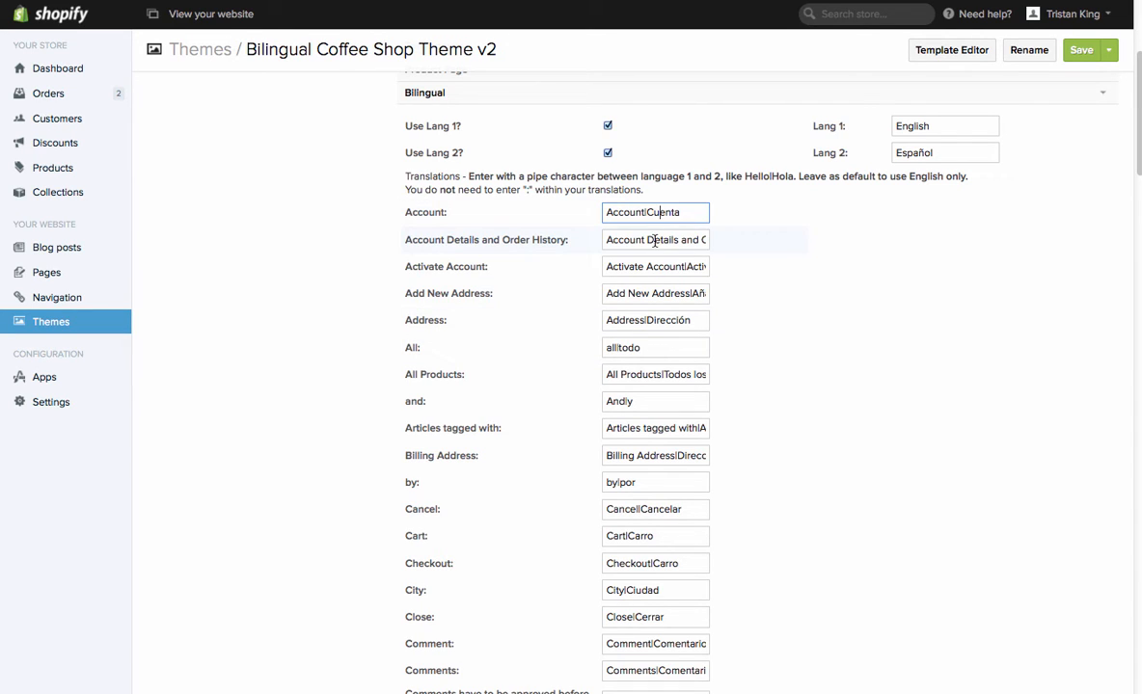
{"action": "left_click", "coordinate": [655, 266]}
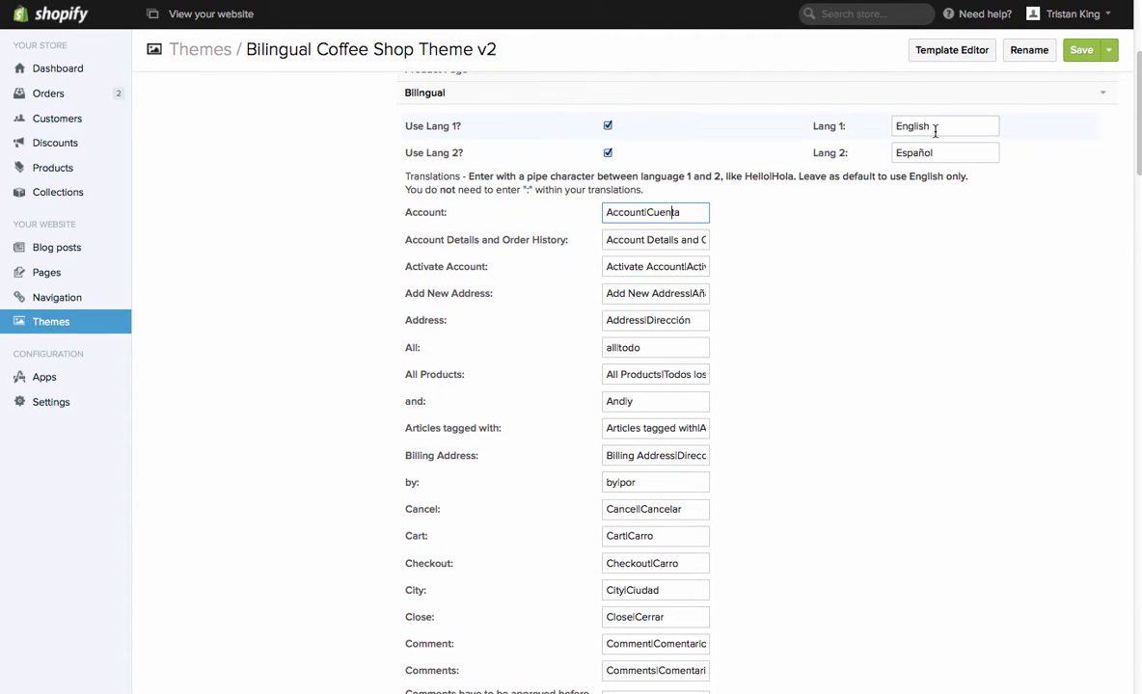
{"action": "double_click", "coordinate": [911, 125]}
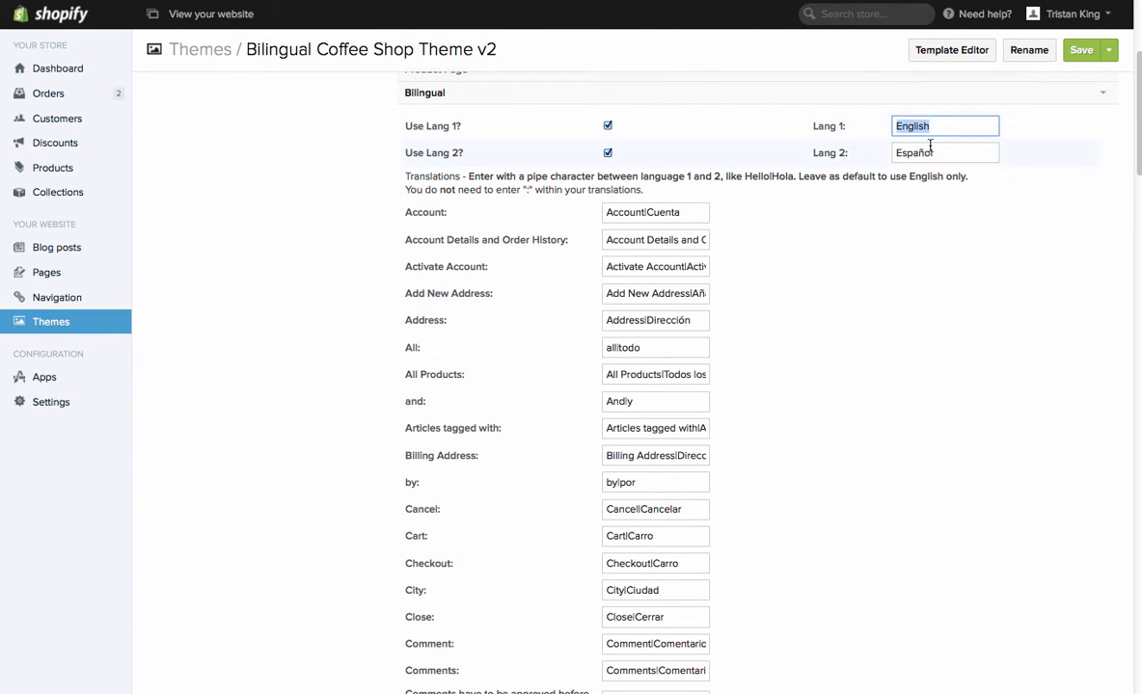
{"action": "left_click", "coordinate": [943, 152]}
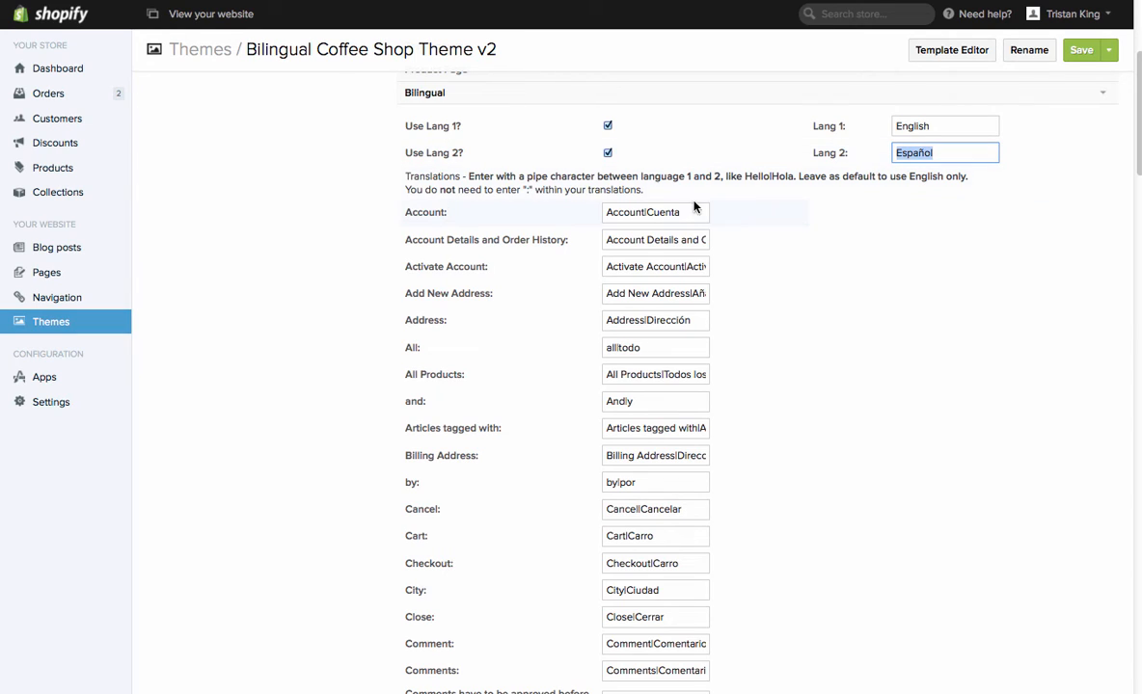
{"action": "mouse_move", "coordinate": [502, 216]}
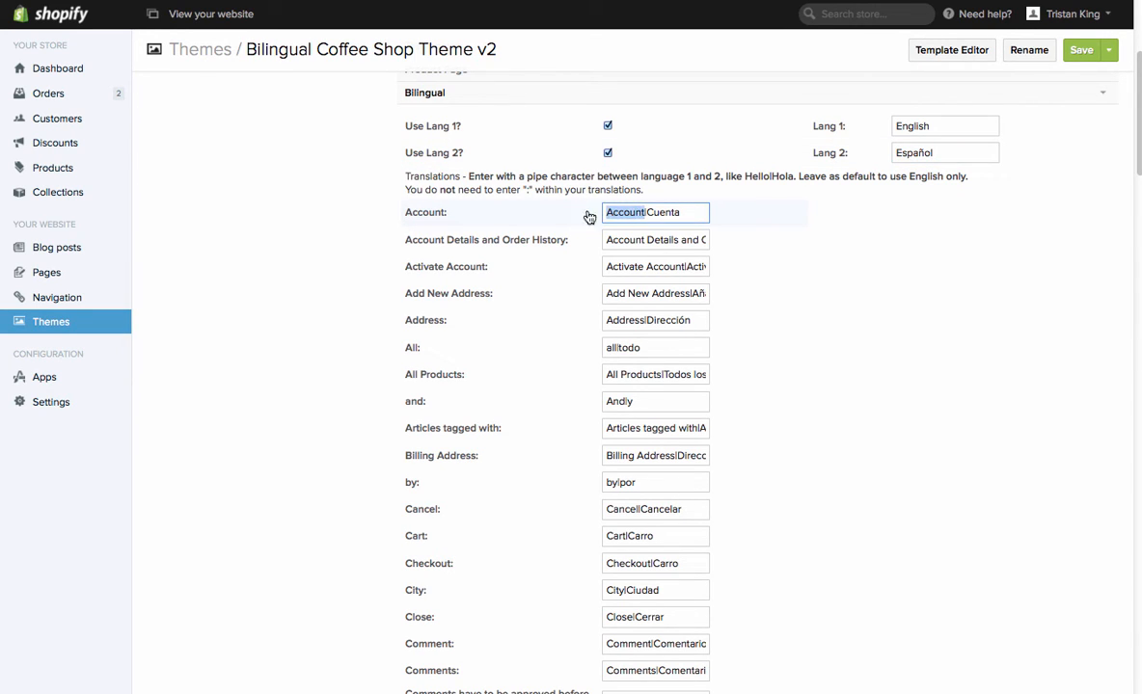
{"action": "left_click", "coordinate": [640, 212]}
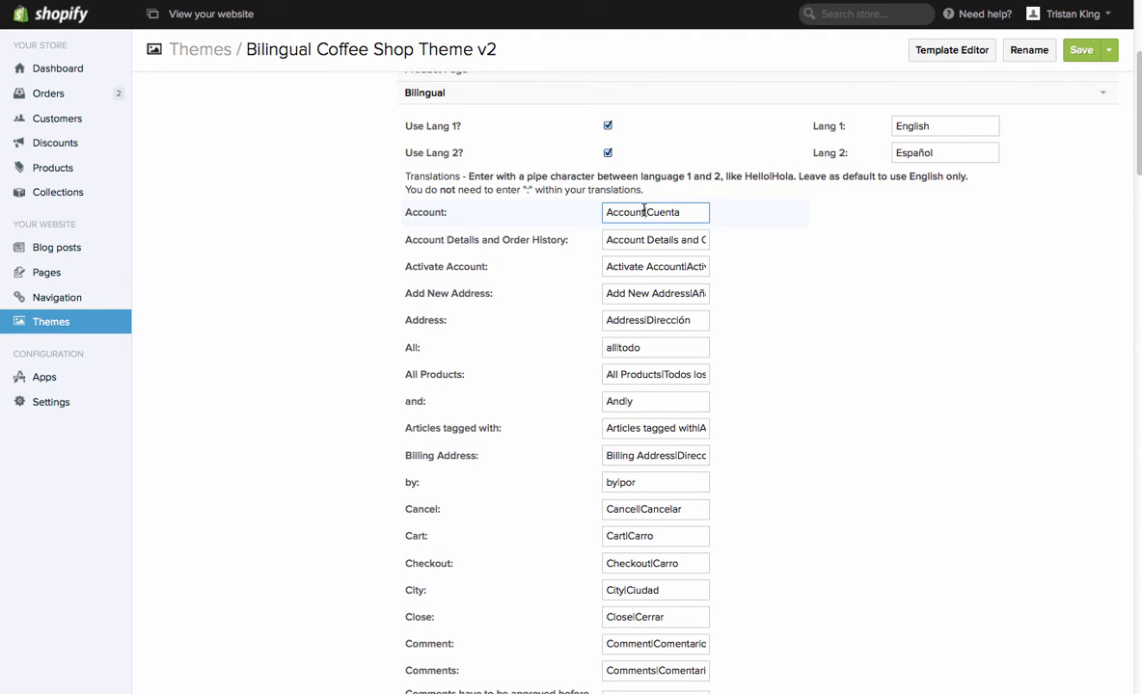
{"action": "double_click", "coordinate": [655, 212]}
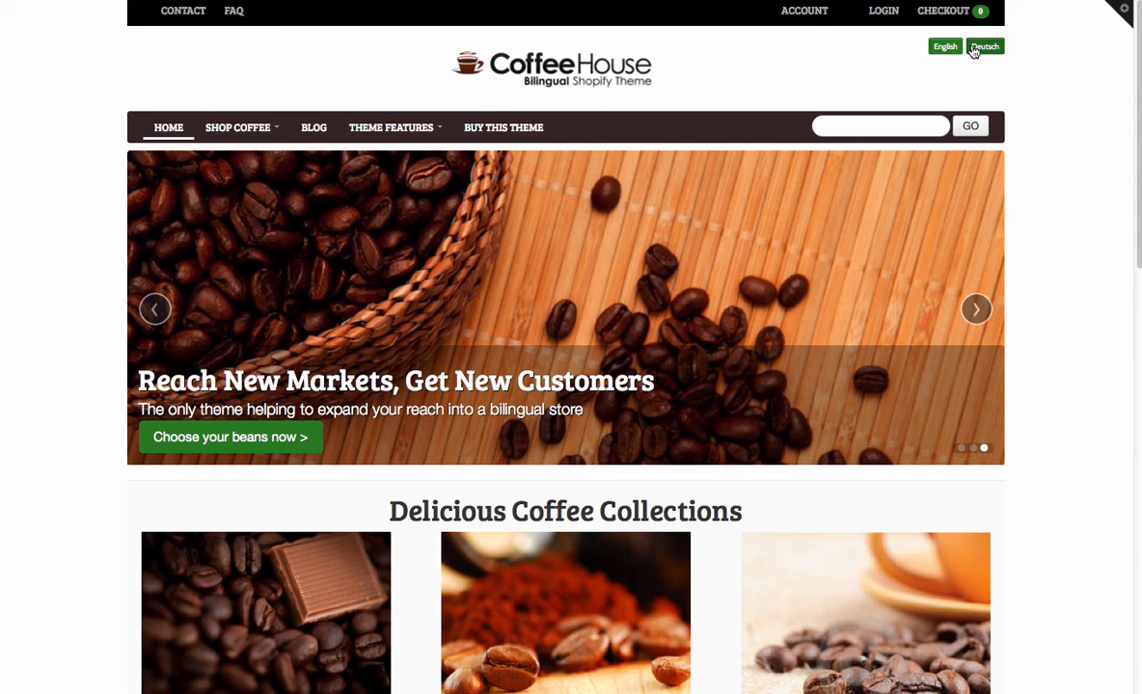
Step: Switch the storefront to Español and back to English, then return to the Bilingual settings
{"action": "left_click", "coordinate": [984, 46]}
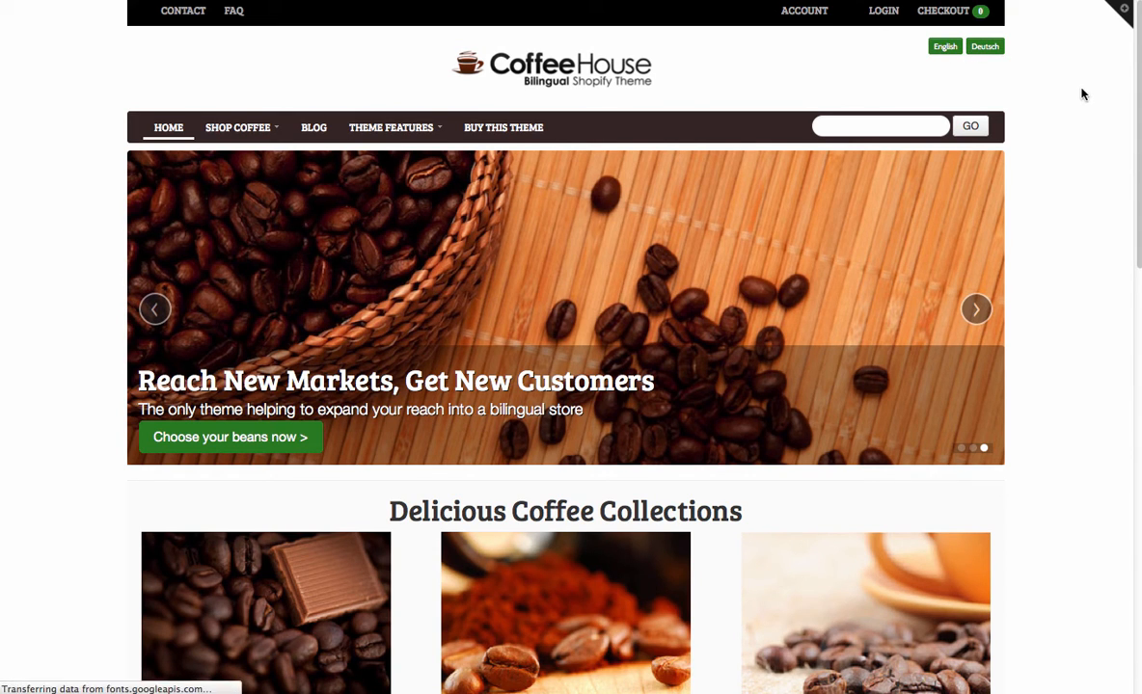
{"action": "left_click", "coordinate": [984, 46]}
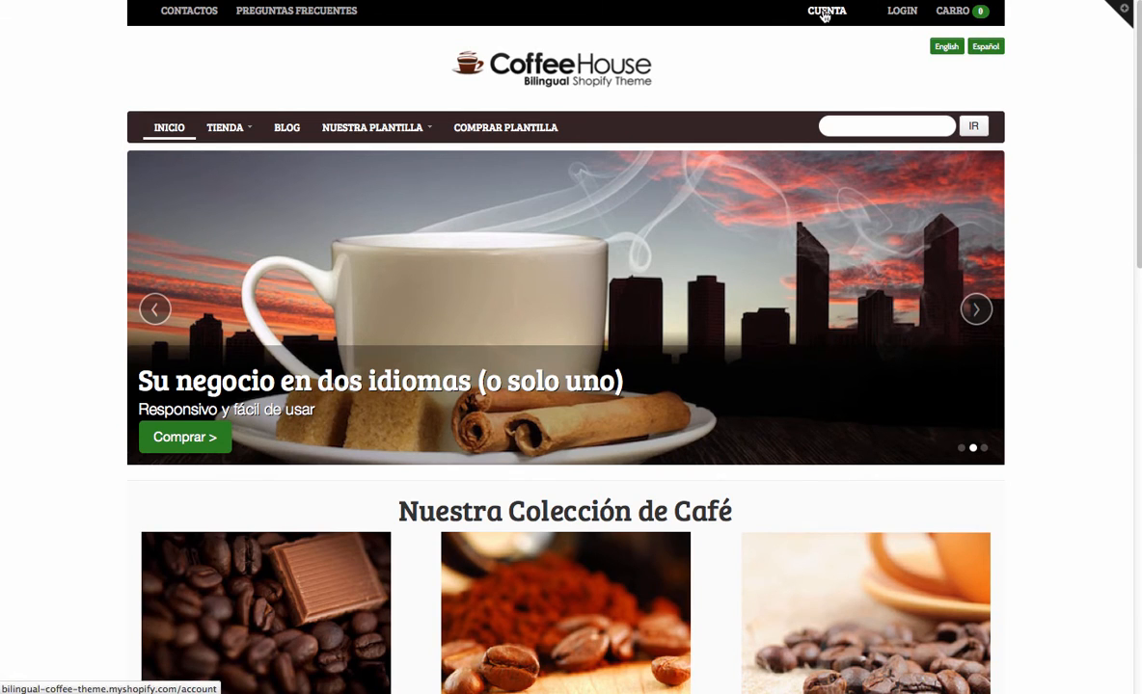
{"action": "left_click", "coordinate": [945, 46]}
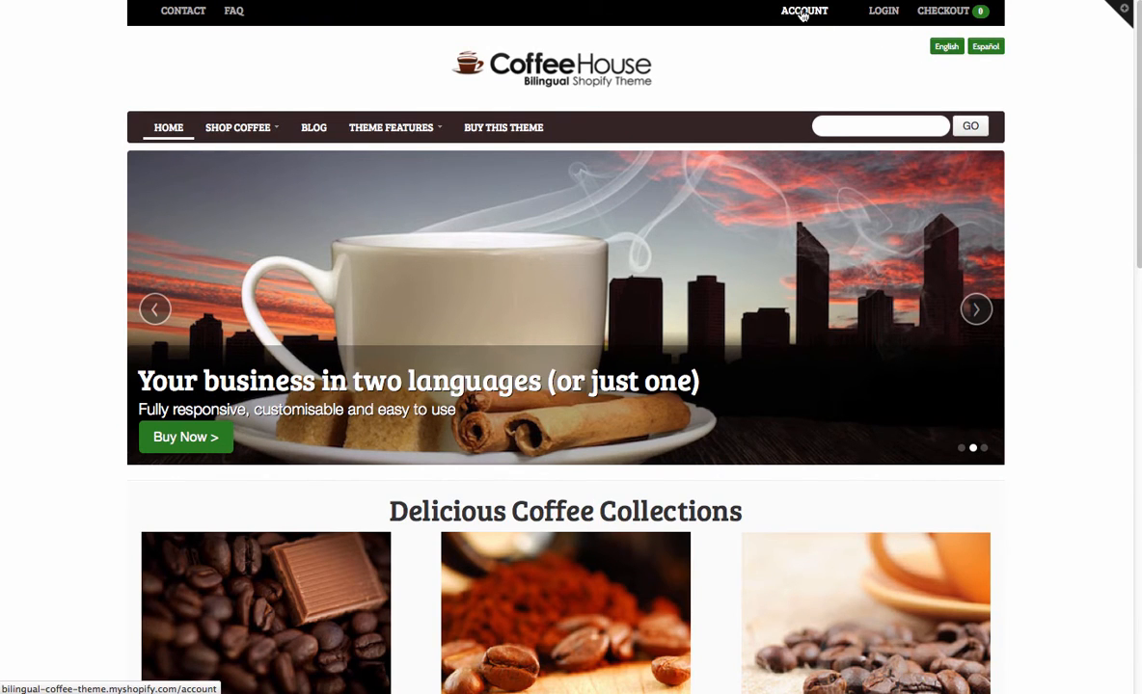
{"action": "left_click", "coordinate": [984, 46]}
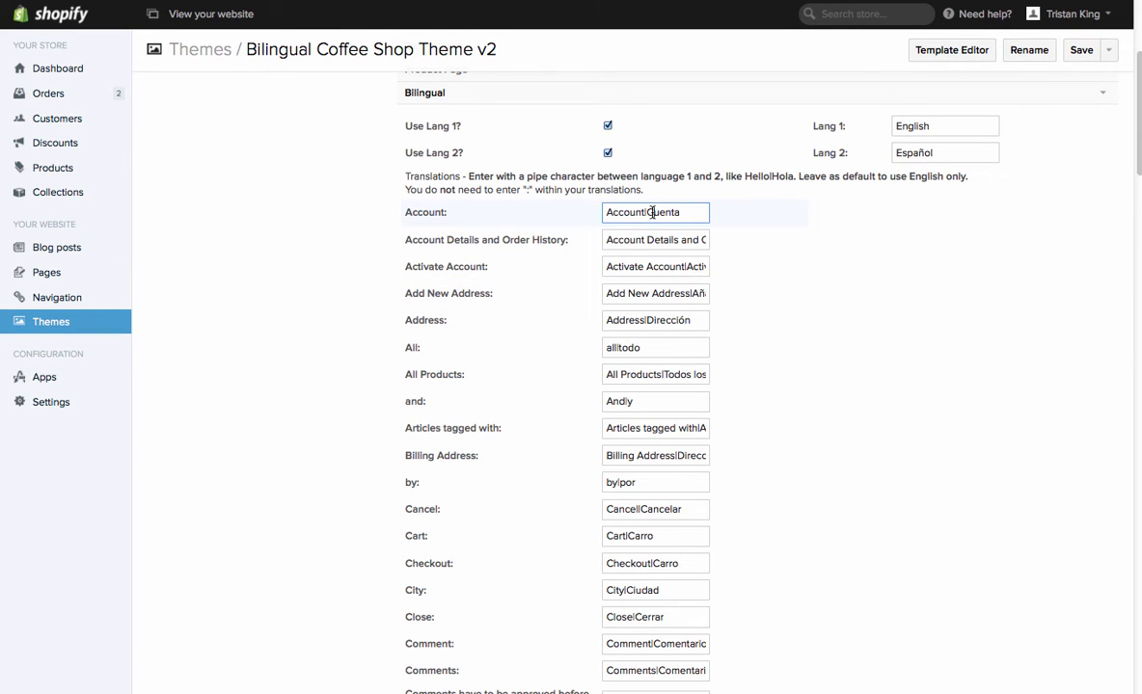
{"action": "mouse_move", "coordinate": [698, 216]}
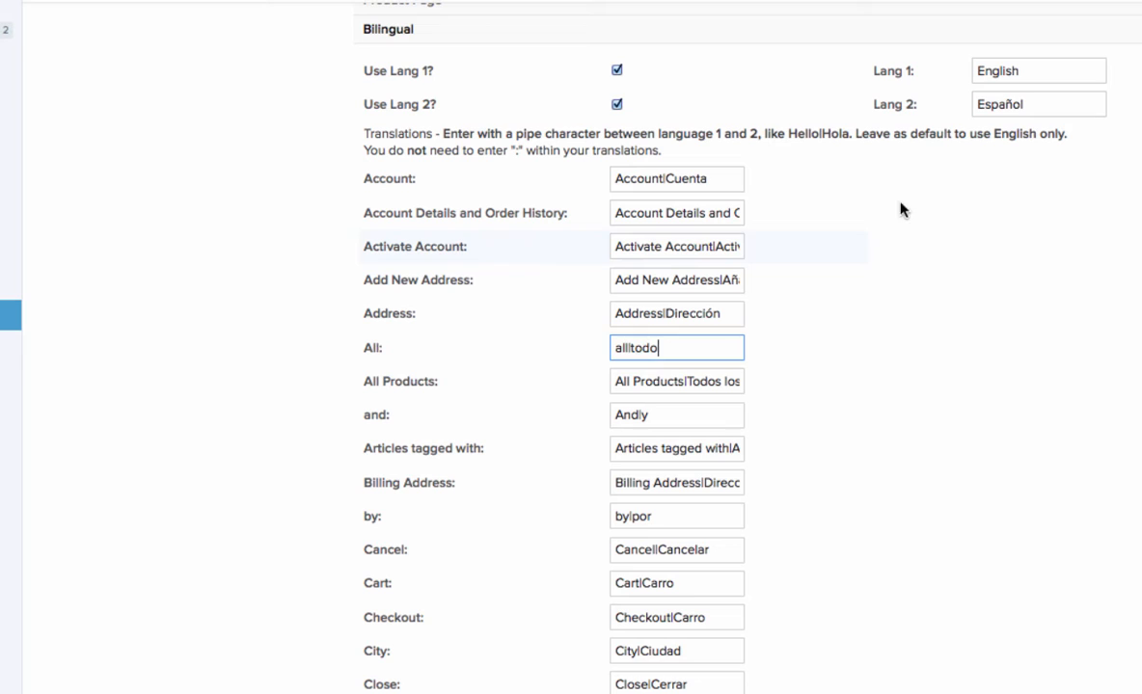
Step: Review the Bilingual translation fields, highlighting the all|todo entry
{"action": "scroll", "scroll_direction": "down", "scroll_amount": 3}
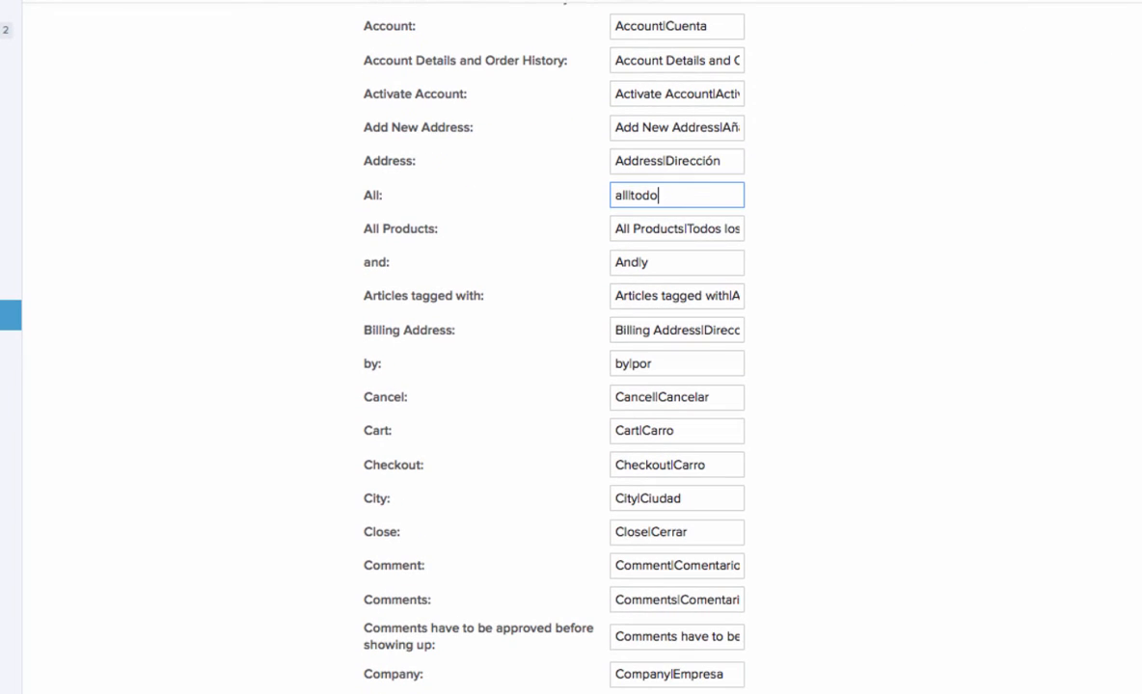
{"action": "double_click", "coordinate": [636, 195]}
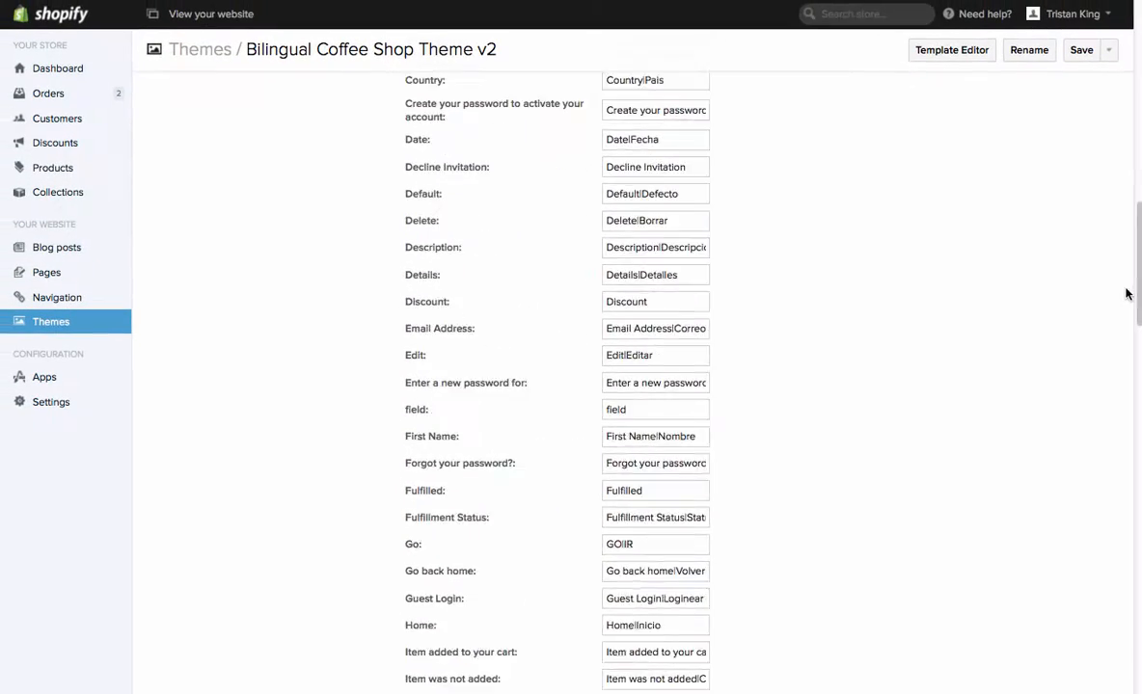
{"action": "scroll", "scroll_direction": "down", "scroll_amount": 3}
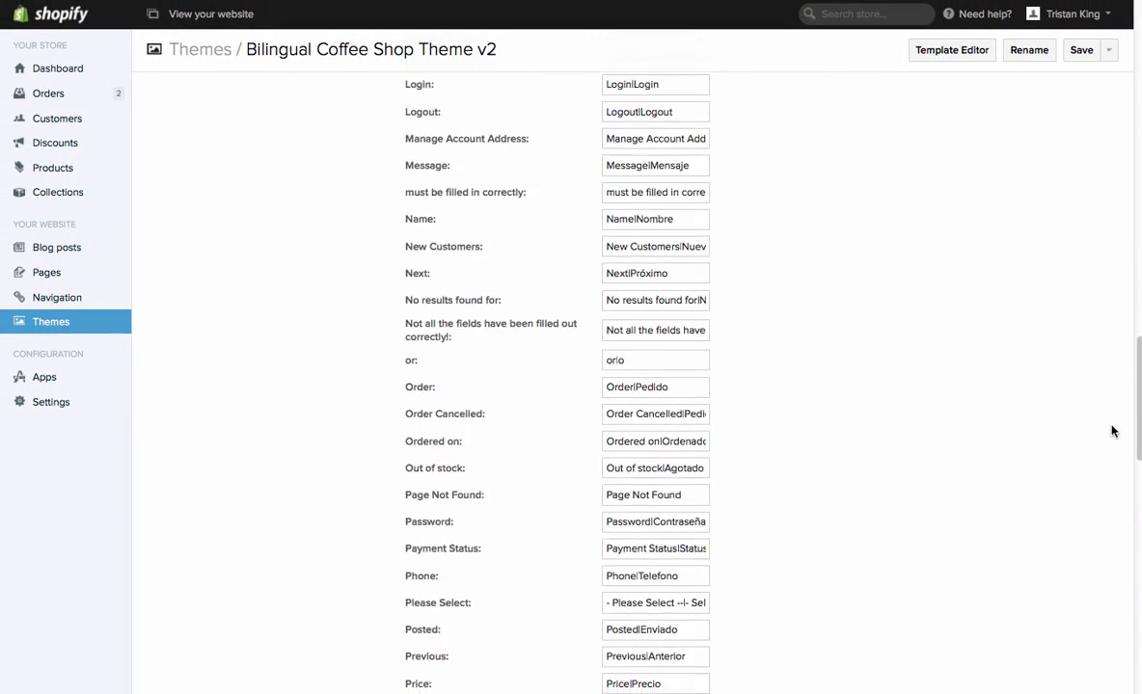
{"action": "scroll", "scroll_direction": "down", "scroll_amount": 3}
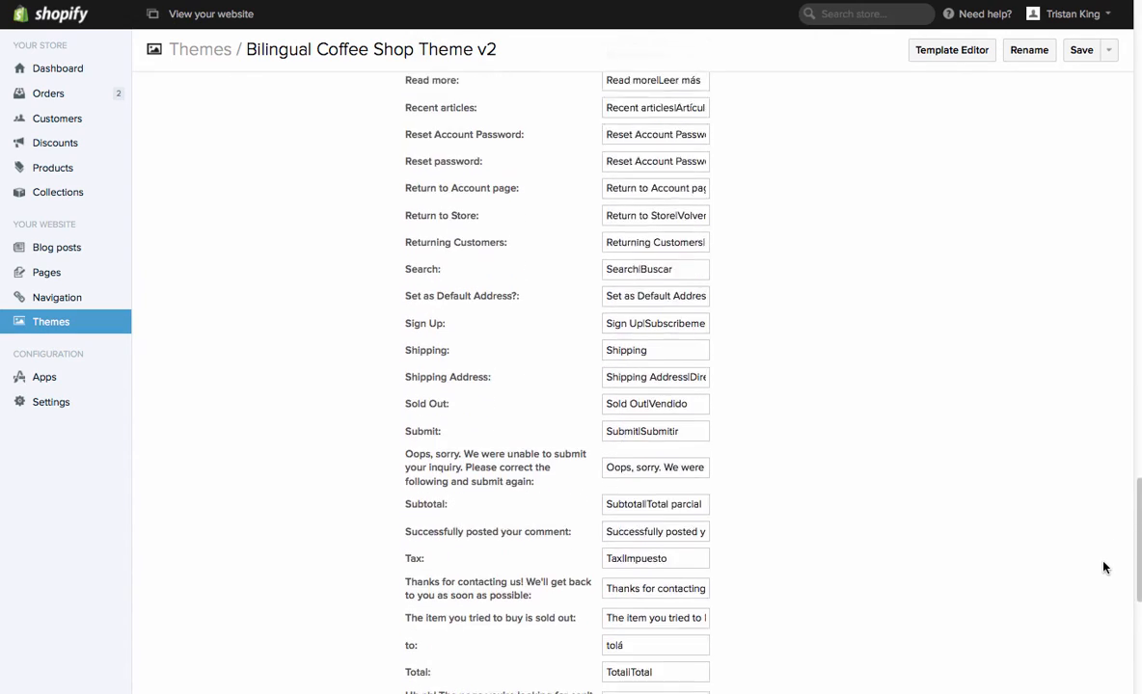
{"action": "scroll", "scroll_direction": "down", "scroll_amount": 3}
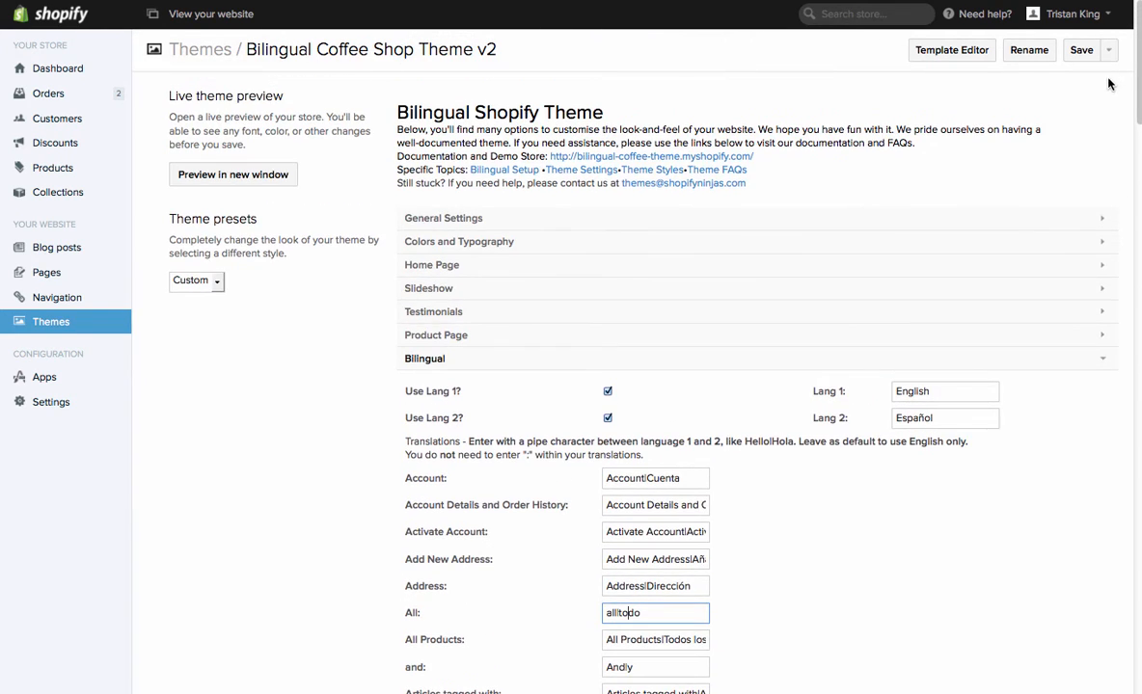
Step: Open the store's Pages list from the left sidebar
{"action": "left_click", "coordinate": [47, 272]}
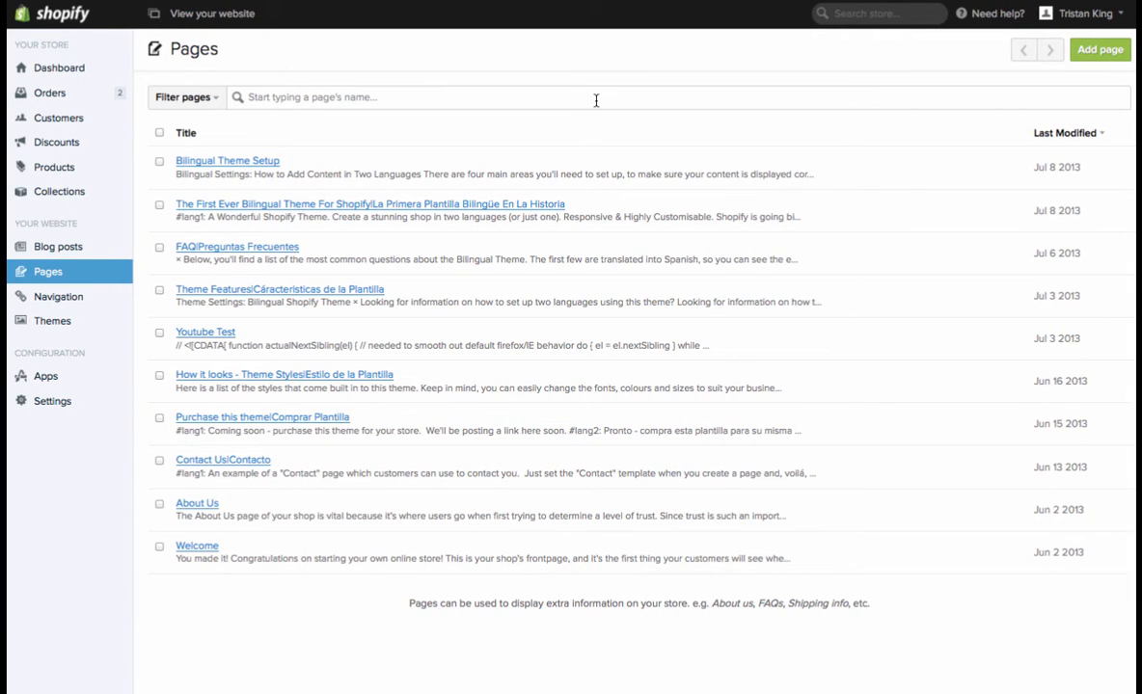
{"action": "mouse_move", "coordinate": [691, 97]}
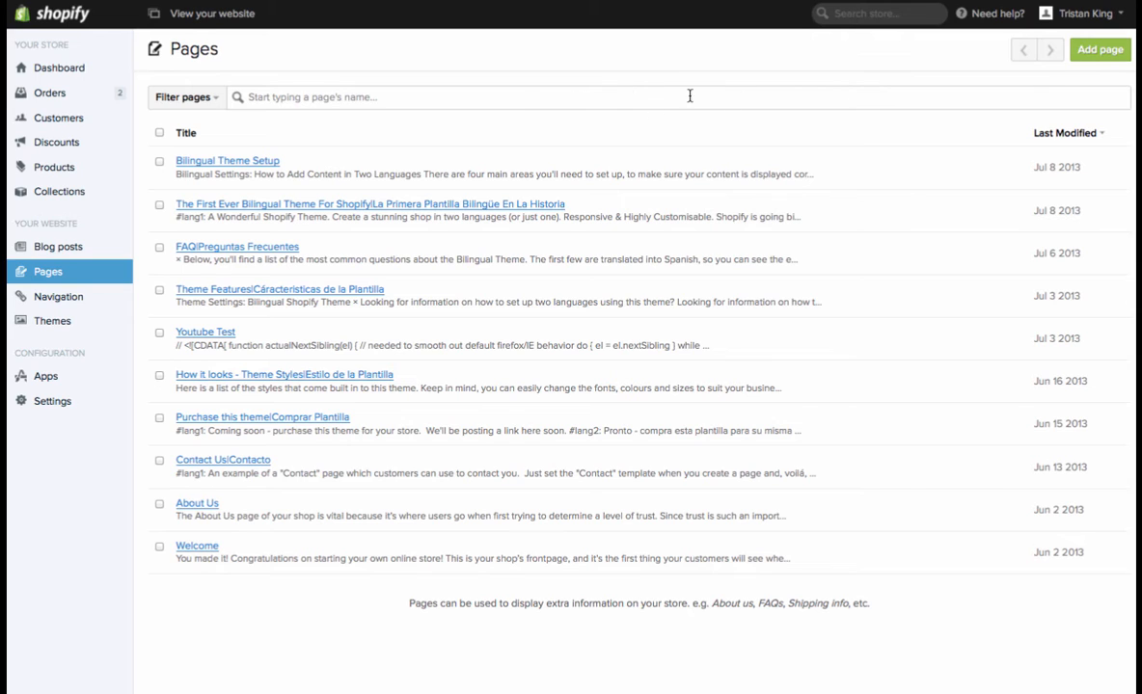
{"action": "mouse_move", "coordinate": [1099, 50]}
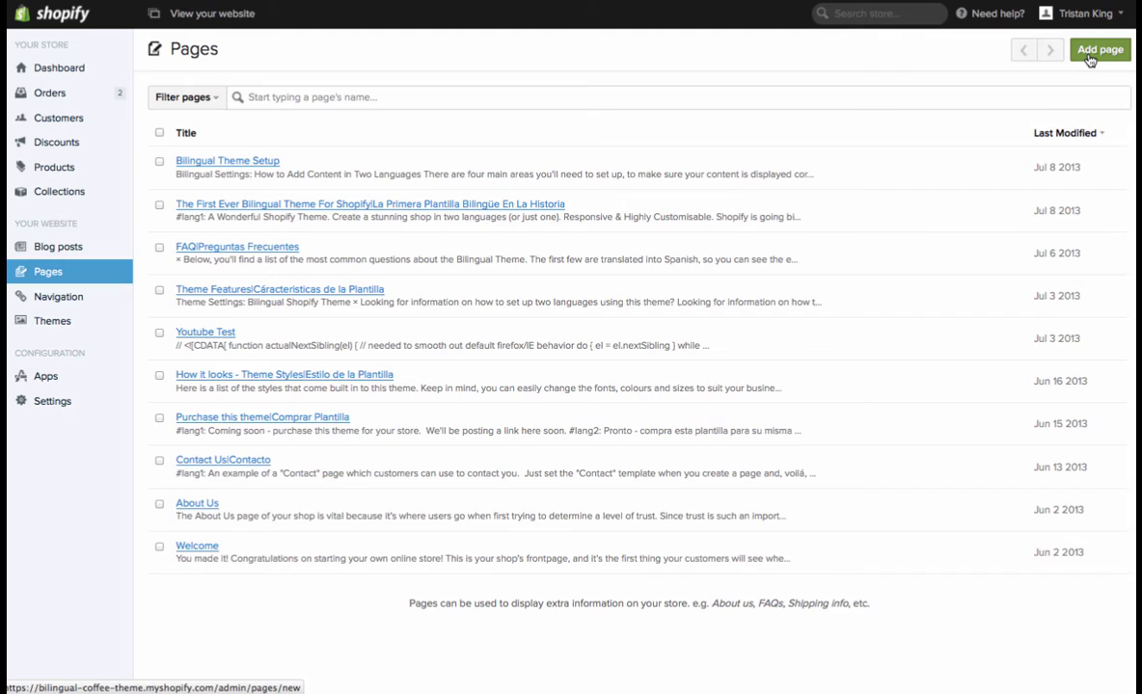
Step: Create a new page and title it Sample|Ejemplo
{"action": "left_click", "coordinate": [1100, 50]}
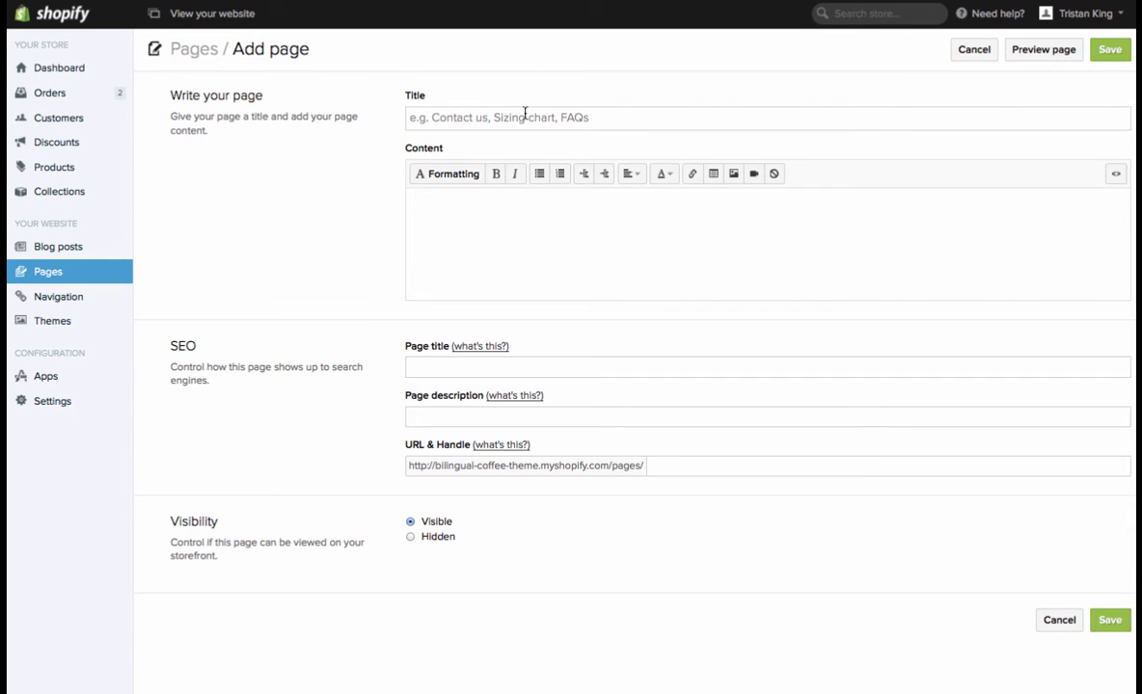
{"action": "left_click", "coordinate": [621, 216]}
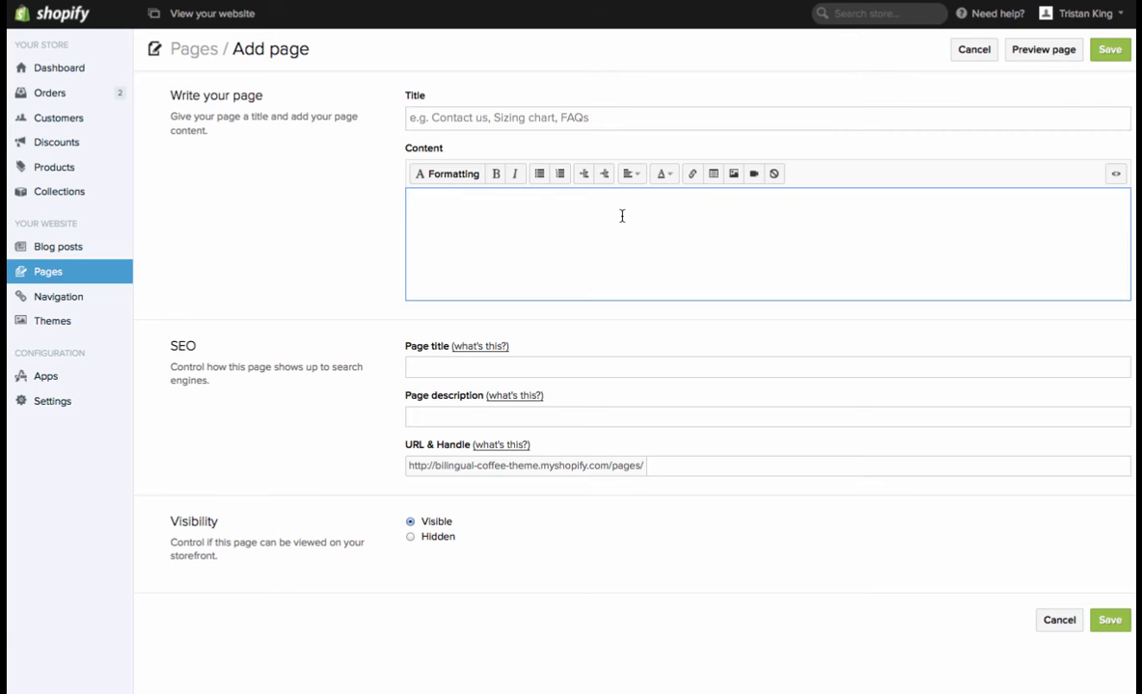
{"action": "mouse_move", "coordinate": [621, 216]}
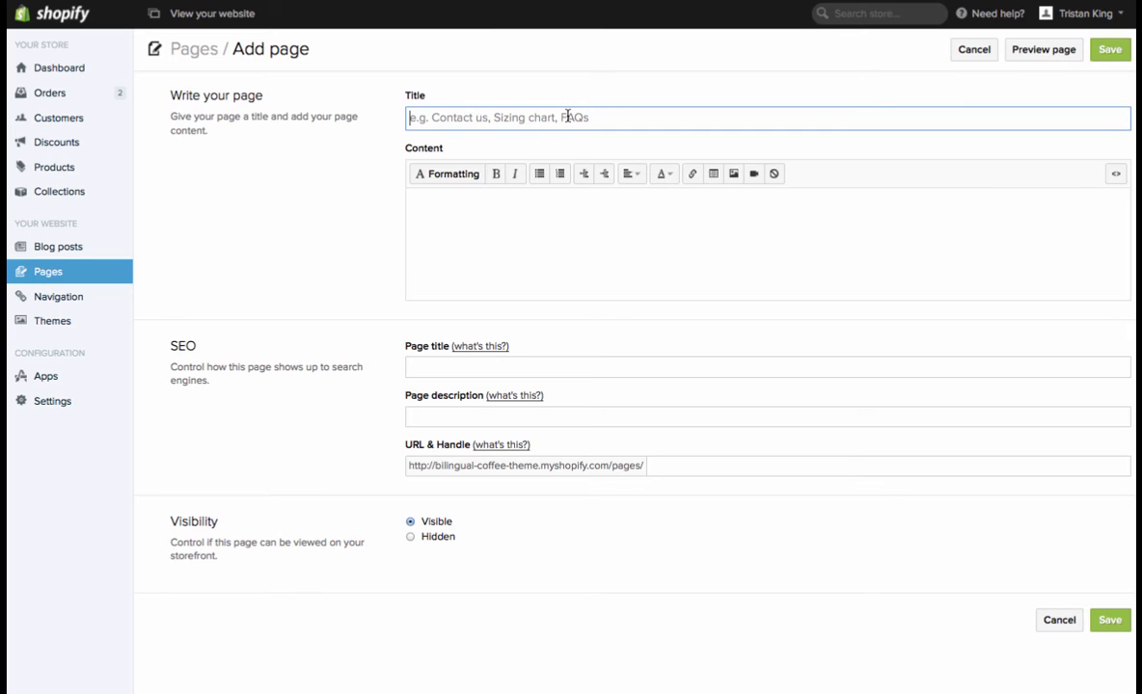
{"action": "type", "text": "Samp"}
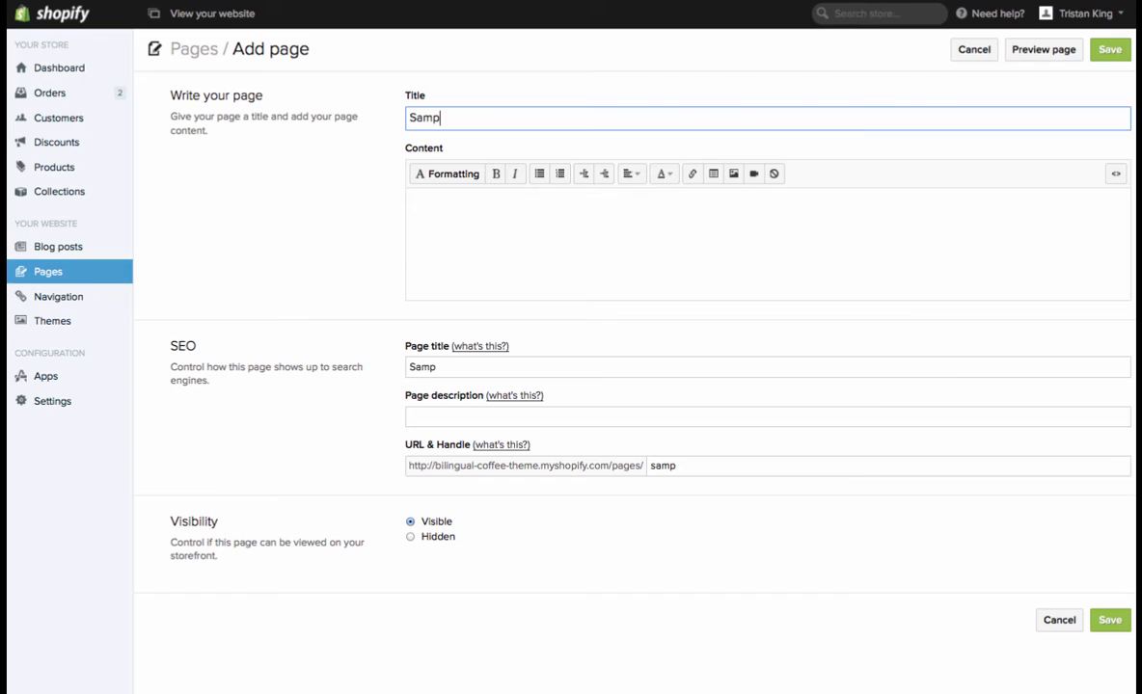
{"action": "type", "text": "le"}
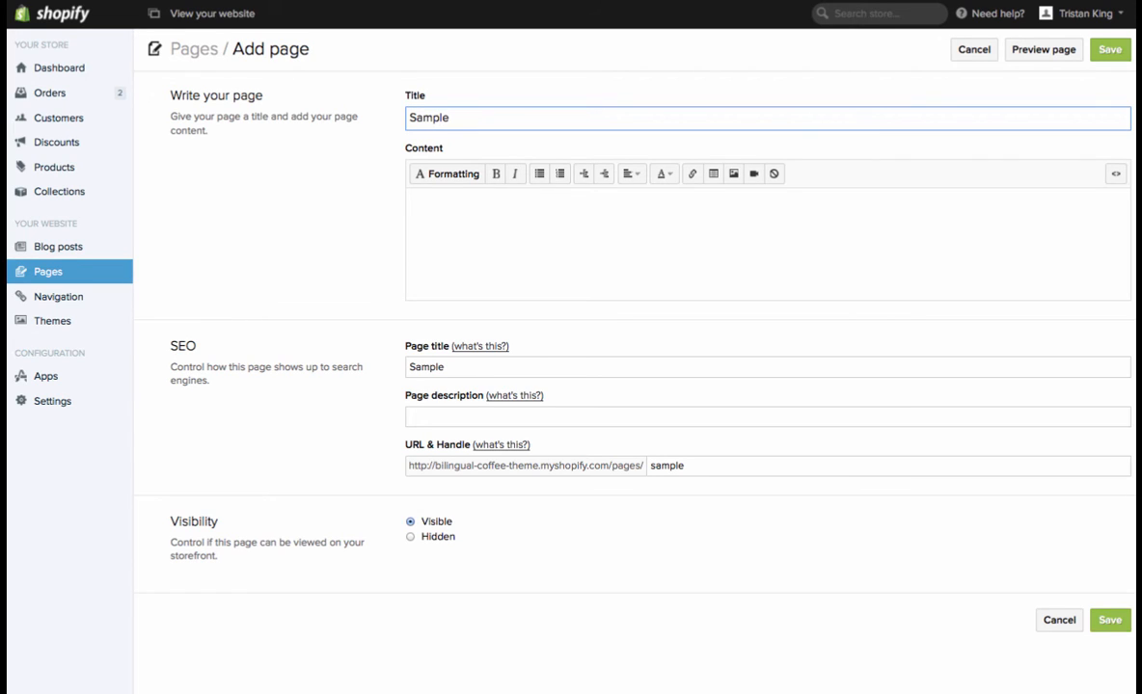
{"action": "type", "text": "1"}
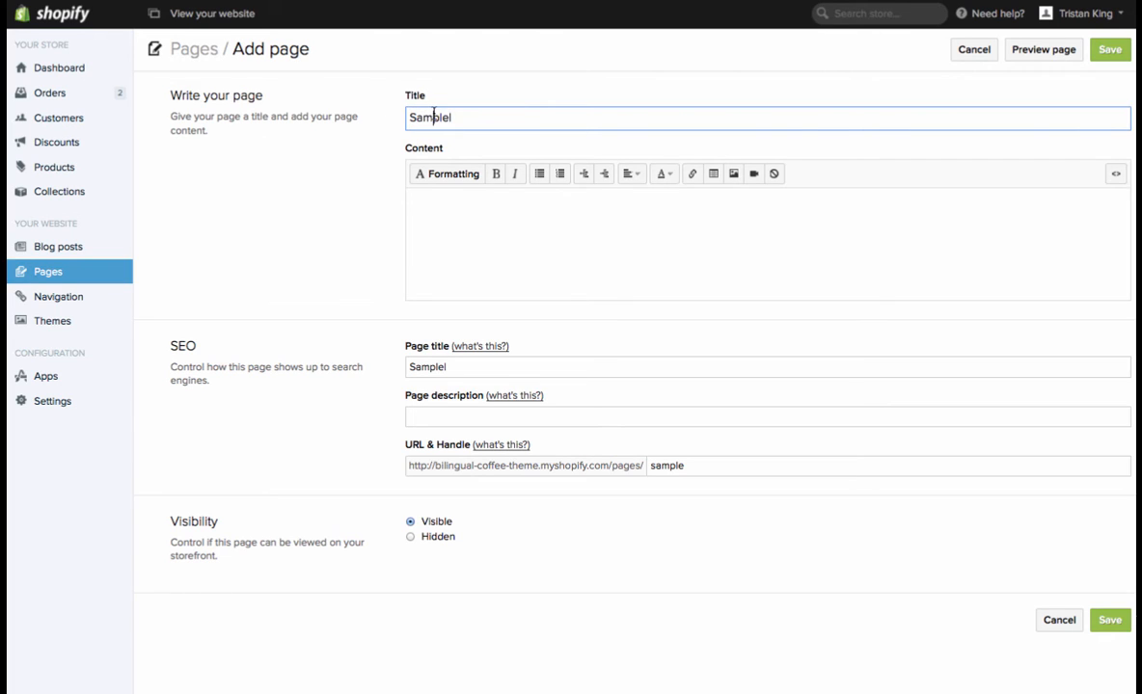
{"action": "key", "text": "Backspace"}
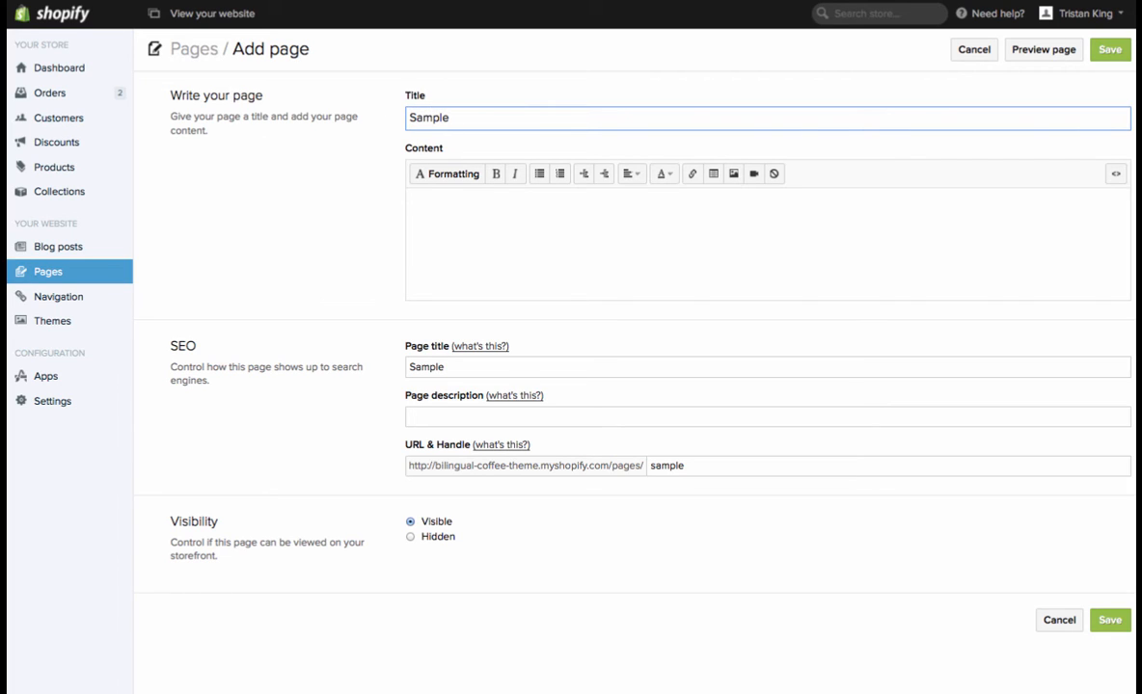
{"action": "type", "text": "l"}
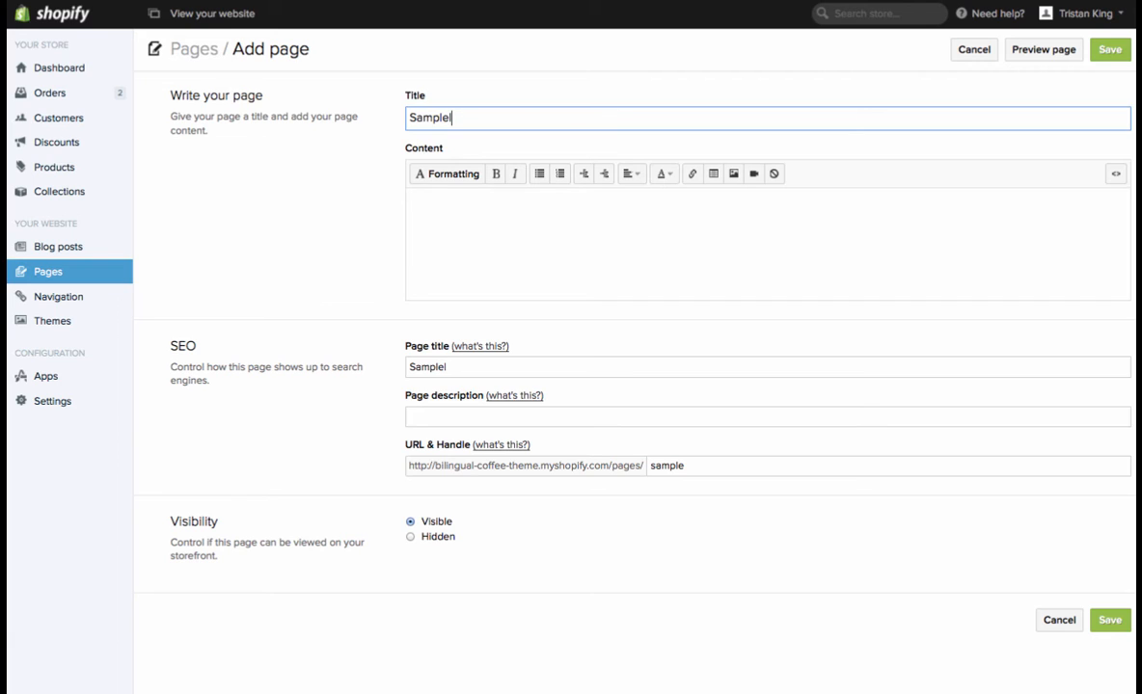
{"action": "type", "text": "Ejemplo"}
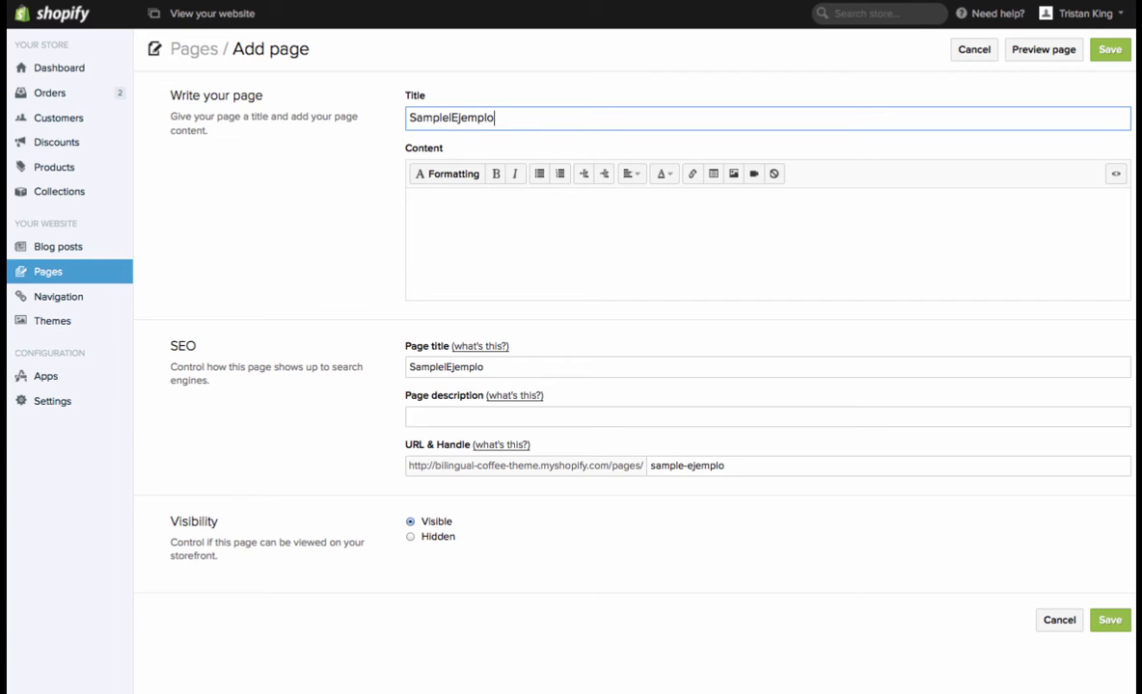
Step: Enter content 'Here is my page content.' and 'Aqui esta mi contenido en español'
{"action": "left_click", "coordinate": [537, 241]}
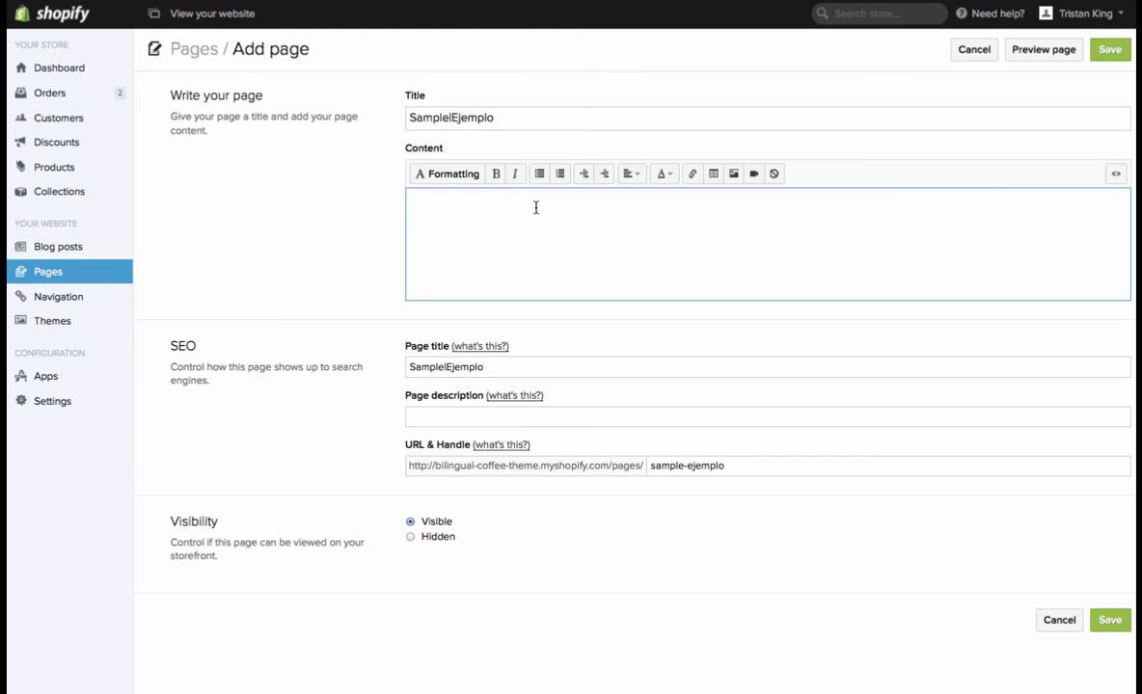
{"action": "type", "text": "Here i"}
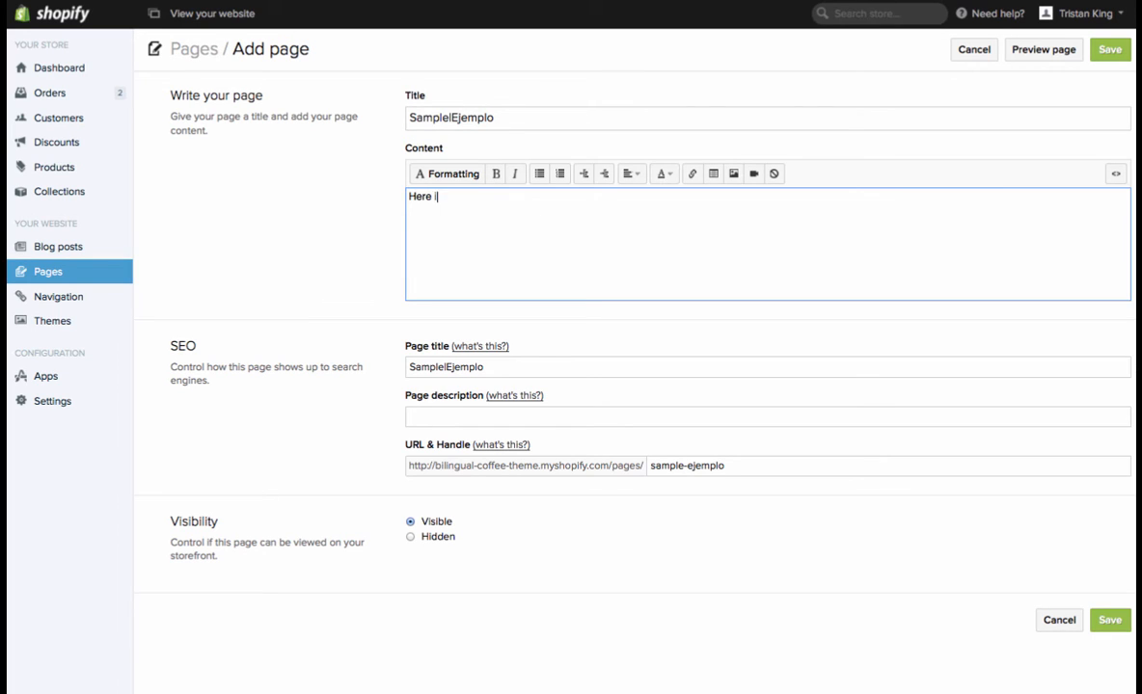
{"action": "type", "text": "s my page content."}
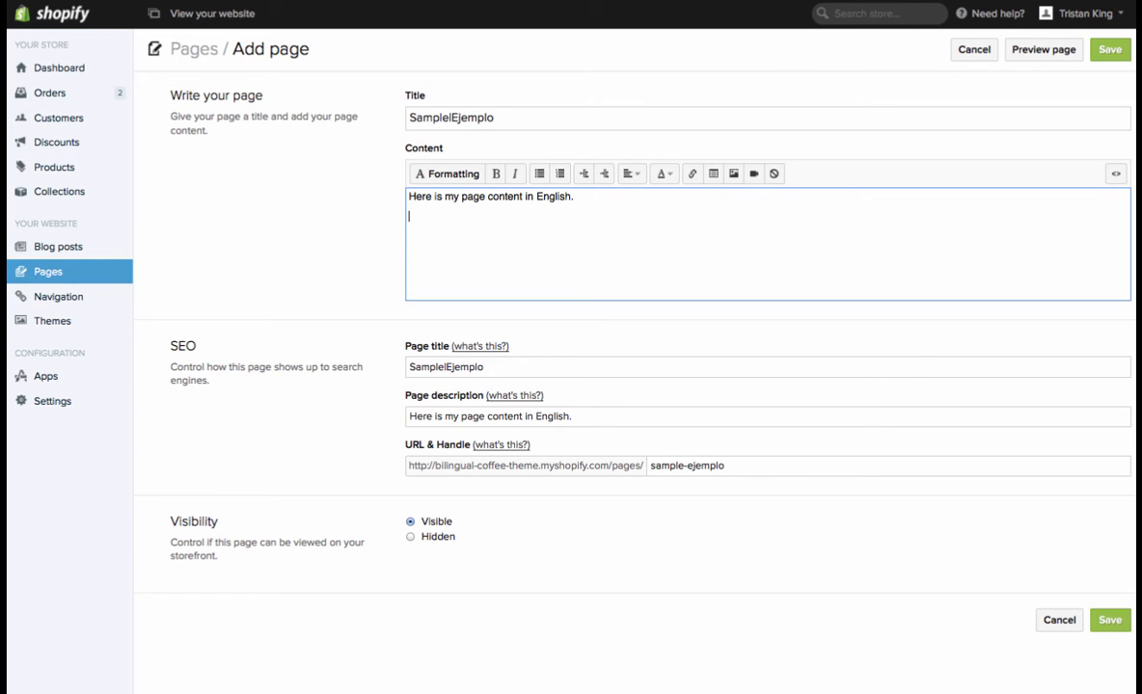
{"action": "type", "text": "Aqui esta mi con"}
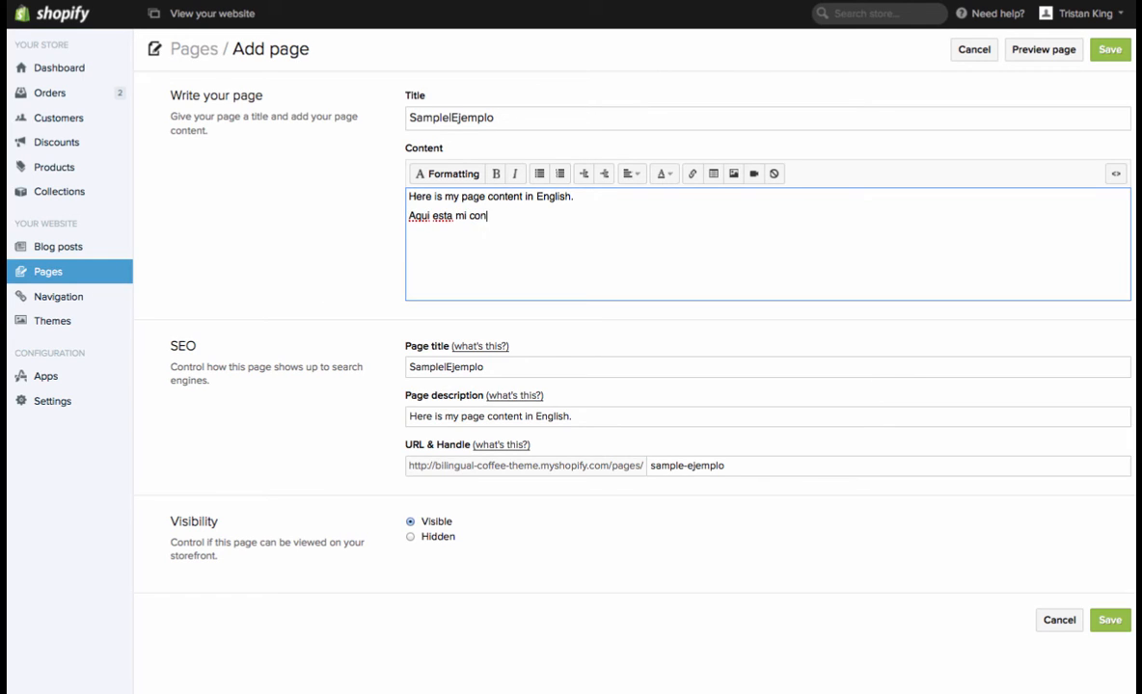
{"action": "type", "text": "tenido"}
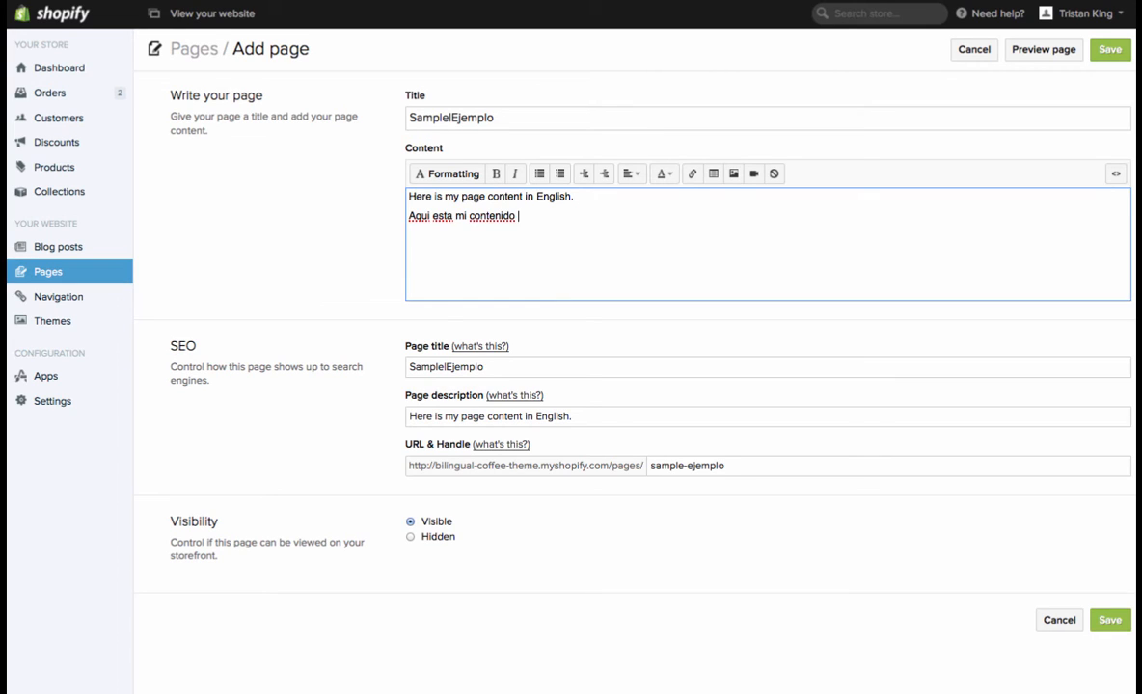
{"action": "type", "text": "en esap"}
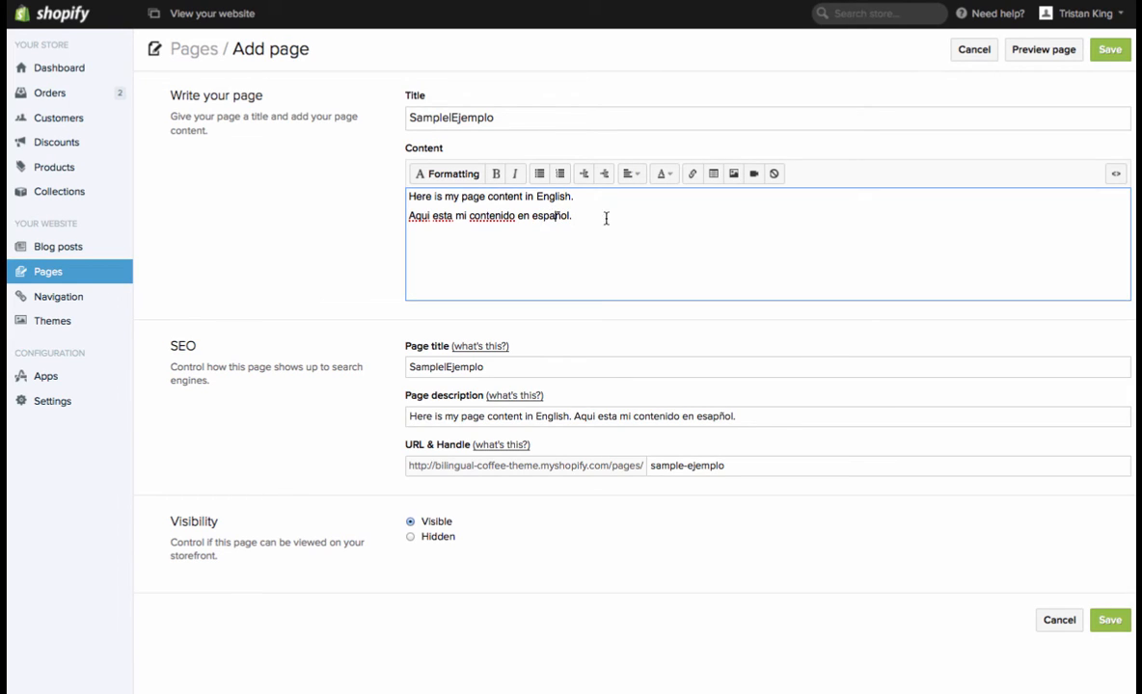
{"action": "mouse_move", "coordinate": [578, 216]}
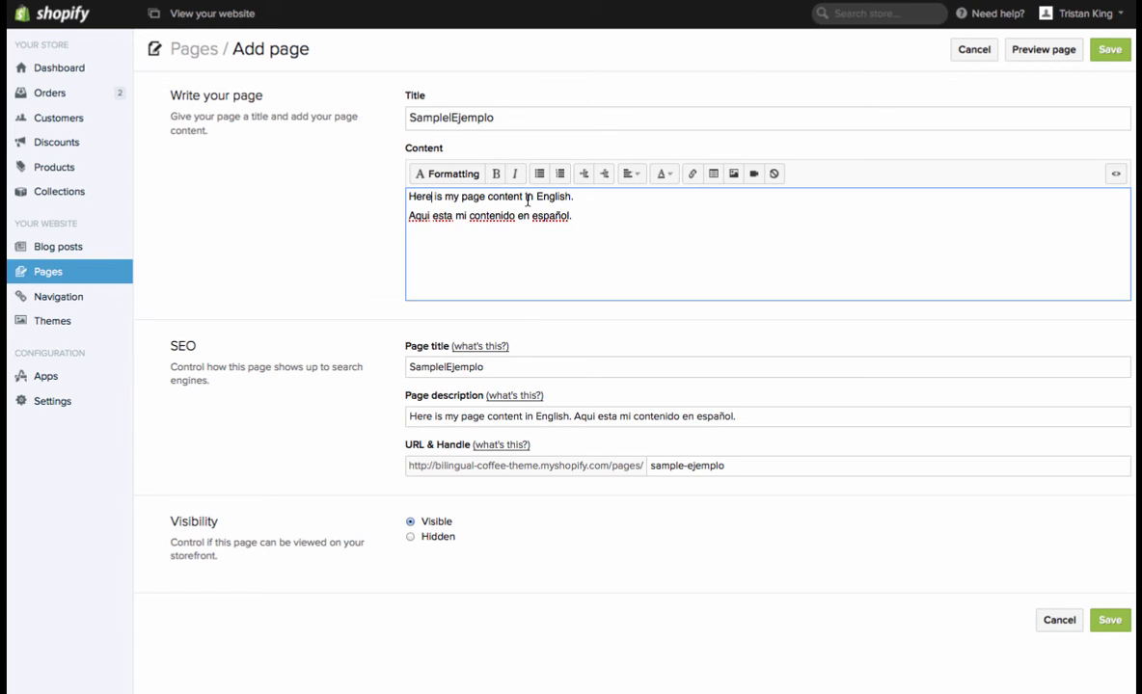
{"action": "mouse_move", "coordinate": [1114, 173]}
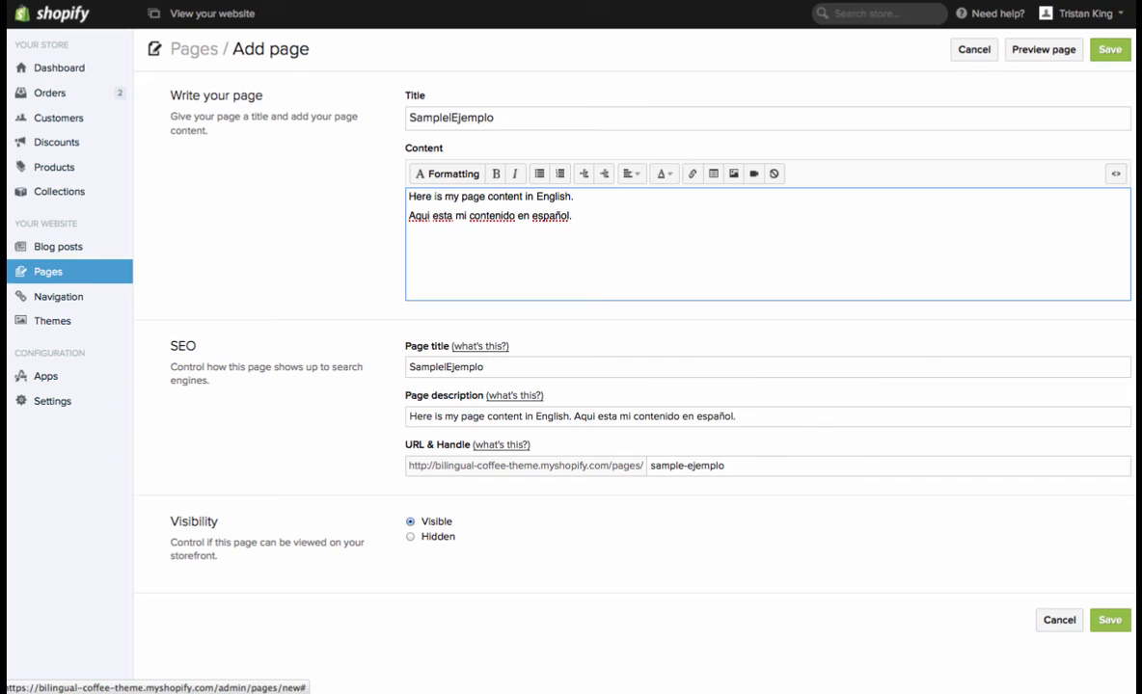
{"action": "mouse_move", "coordinate": [1111, 174]}
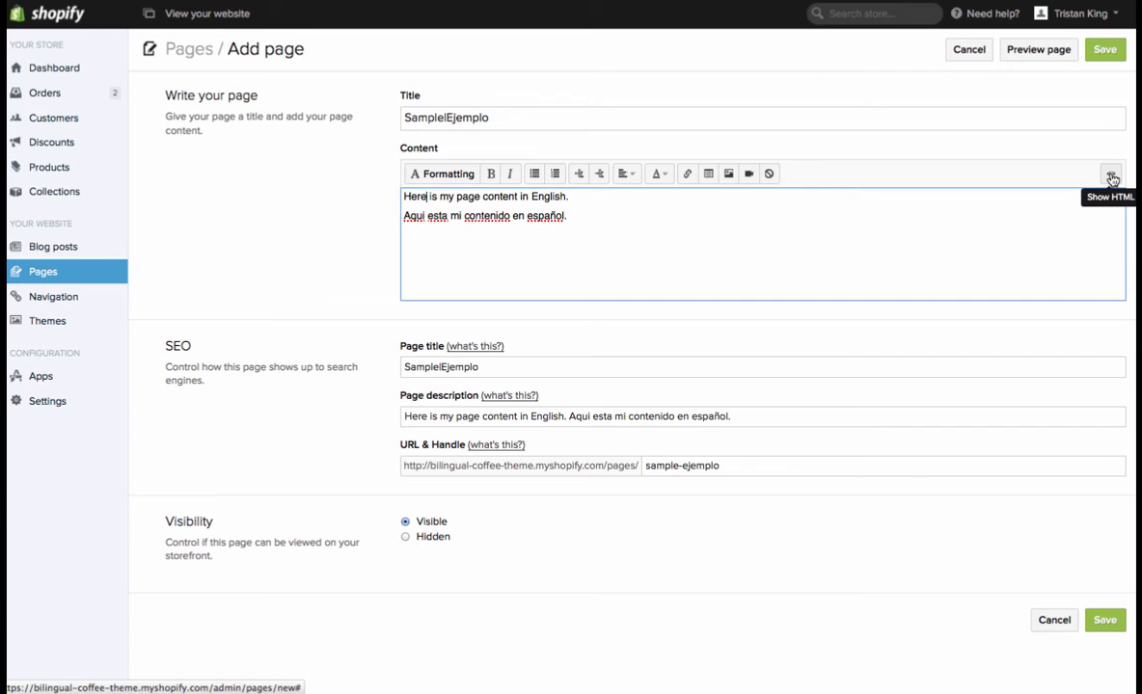
Step: Switch to the CoffeeHouse storefront FAQ page tab
{"action": "left_click", "coordinate": [1111, 174]}
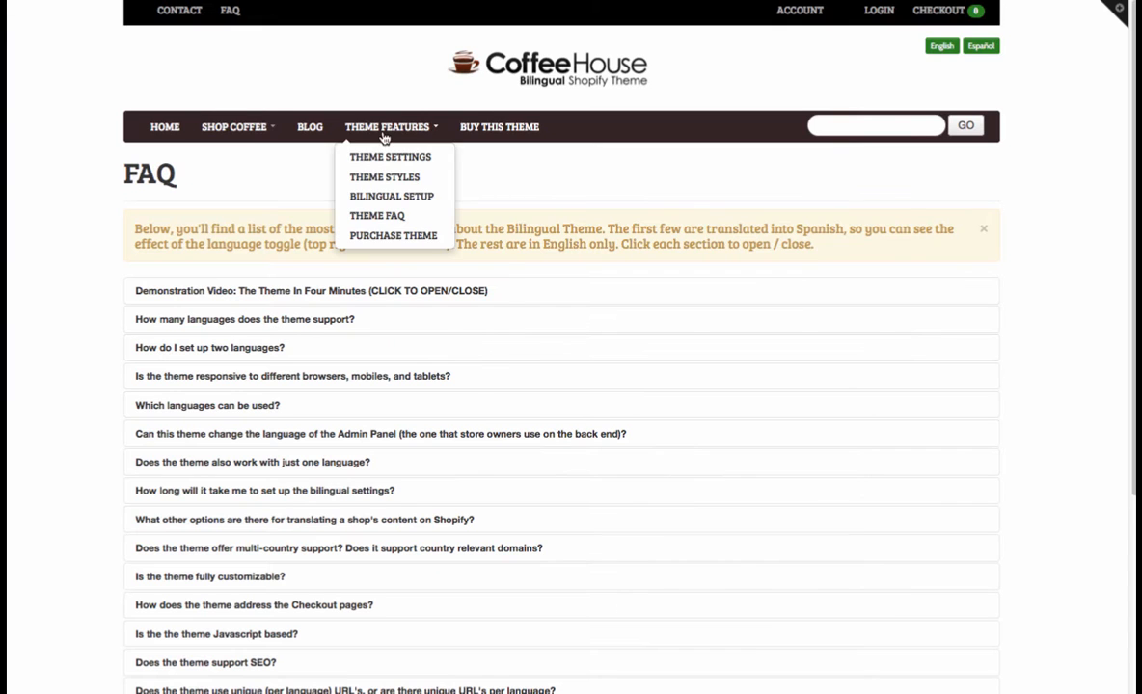
Step: Consult the Bilingual Setup guide and select its lang div code example
{"action": "left_click", "coordinate": [394, 235]}
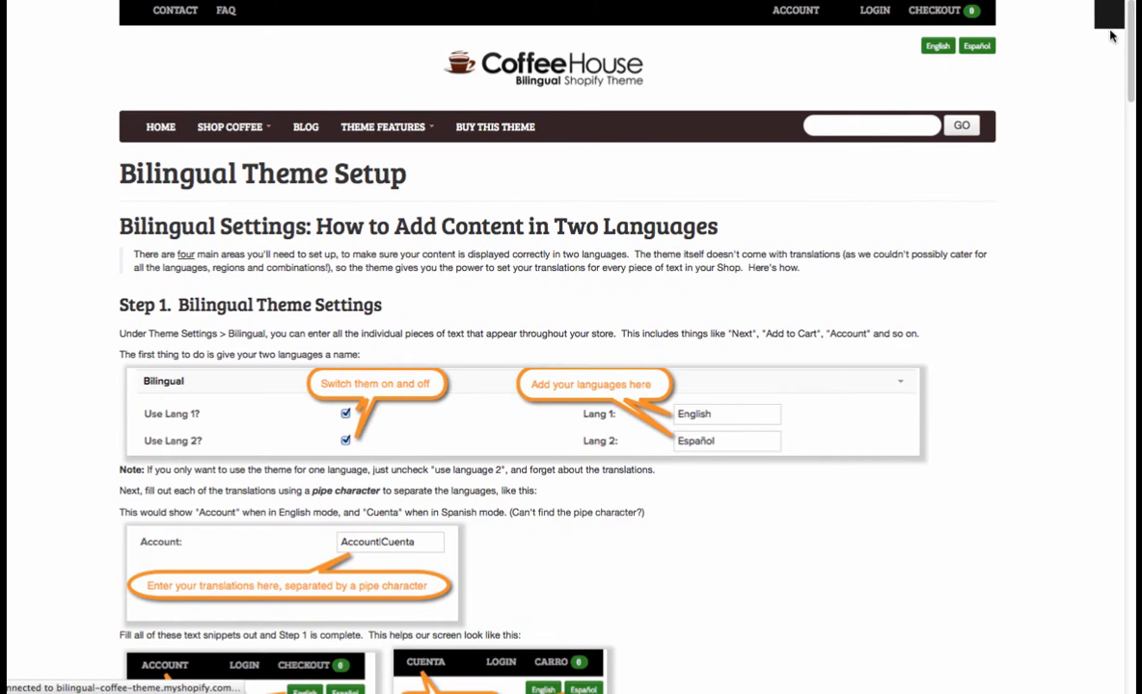
{"action": "scroll", "scroll_direction": "down", "scroll_amount": 3}
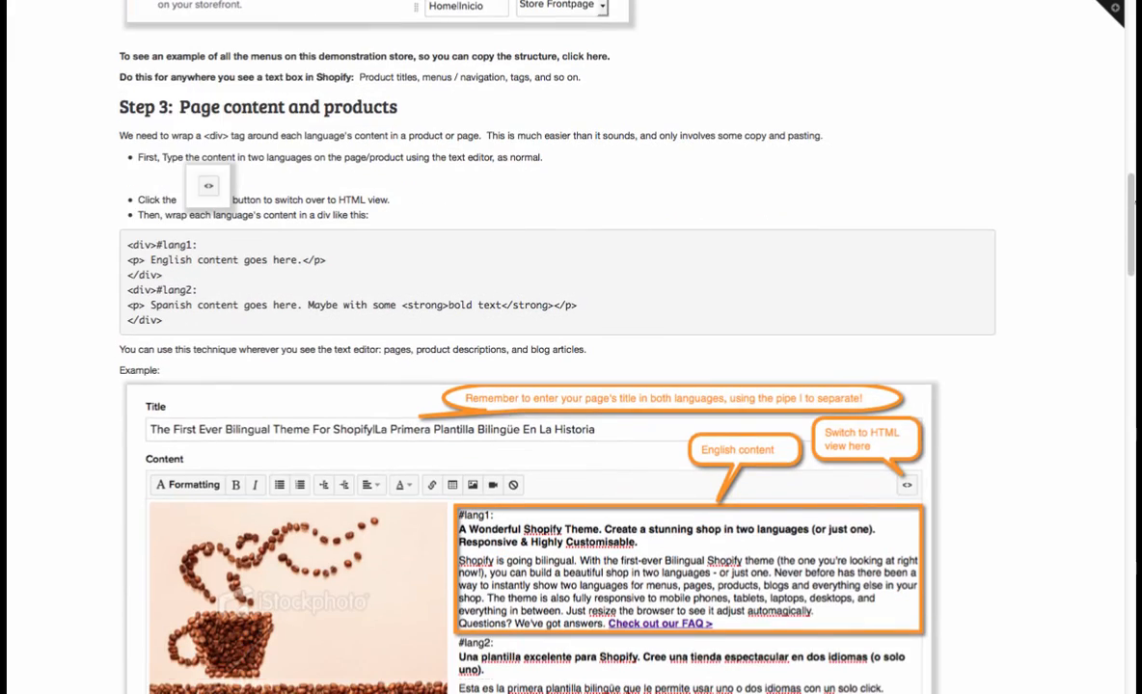
{"action": "double_click", "coordinate": [259, 106]}
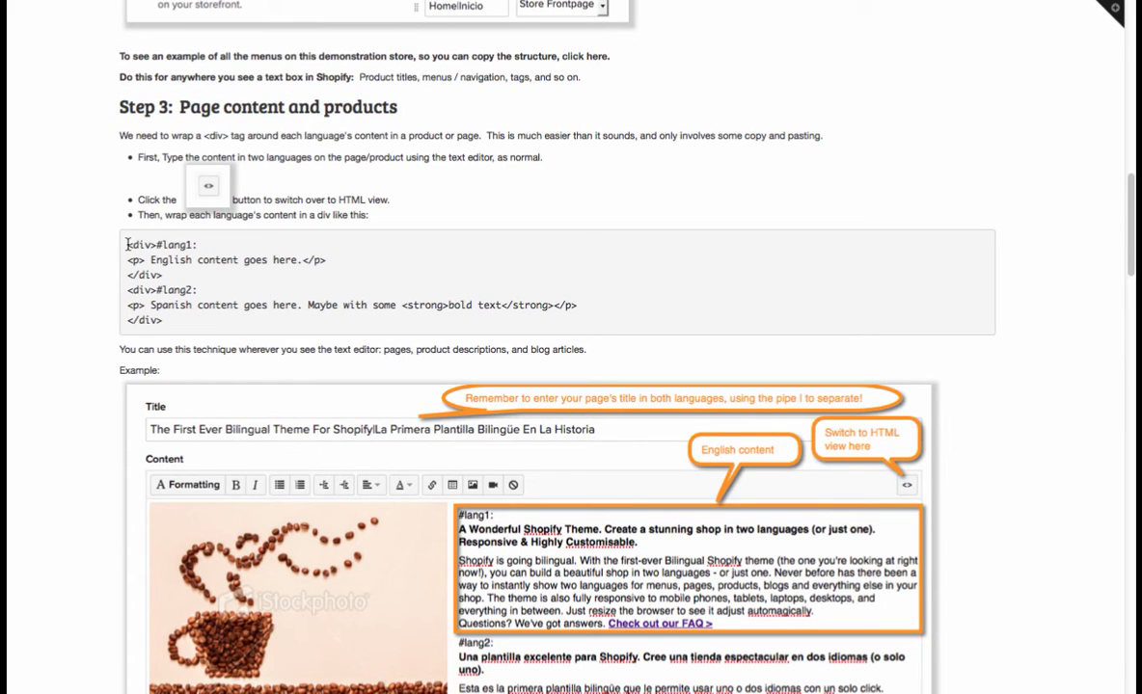
{"action": "left_click_drag", "start_coordinate": [127, 243], "coordinate": [192, 243]}
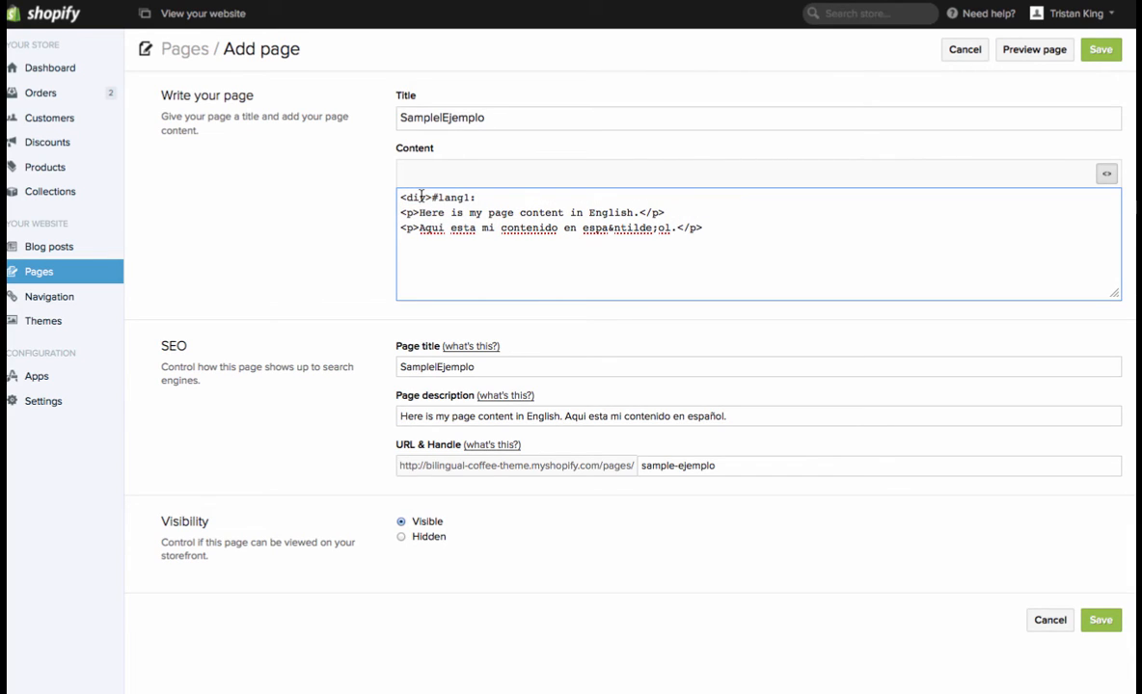
Step: Close the #lang1 and #lang2 divs around each paragraph and return to formatted editing
{"action": "double_click", "coordinate": [412, 197]}
{"action": "type", "text": "<"}
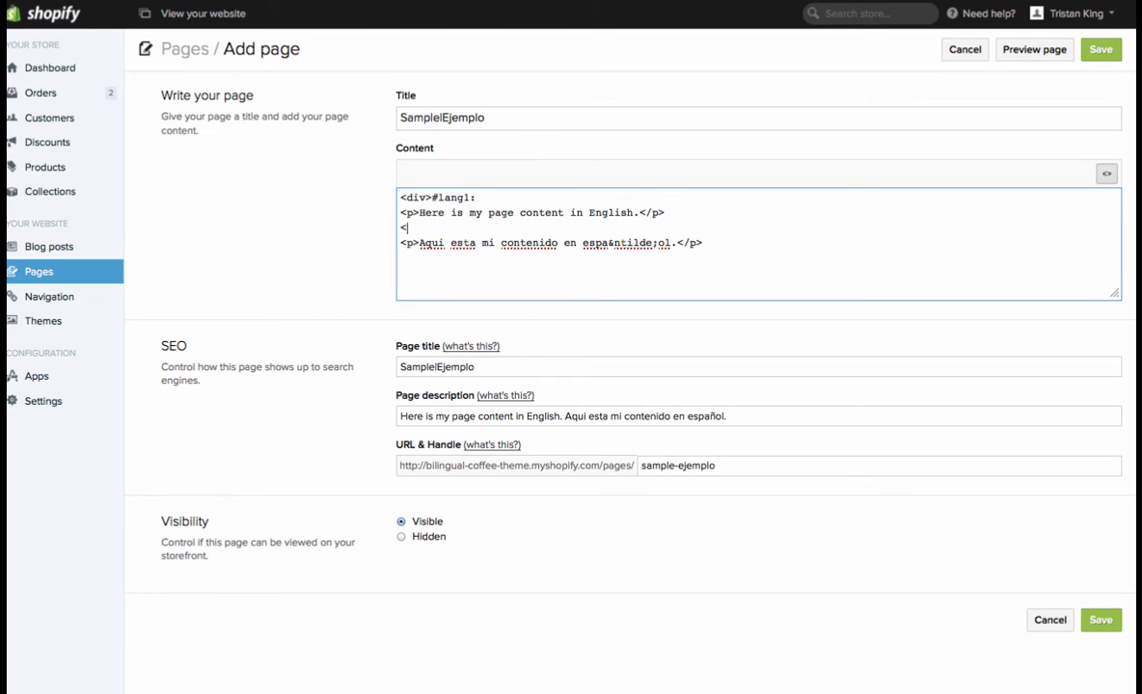
{"action": "type", "text": "/div>"}
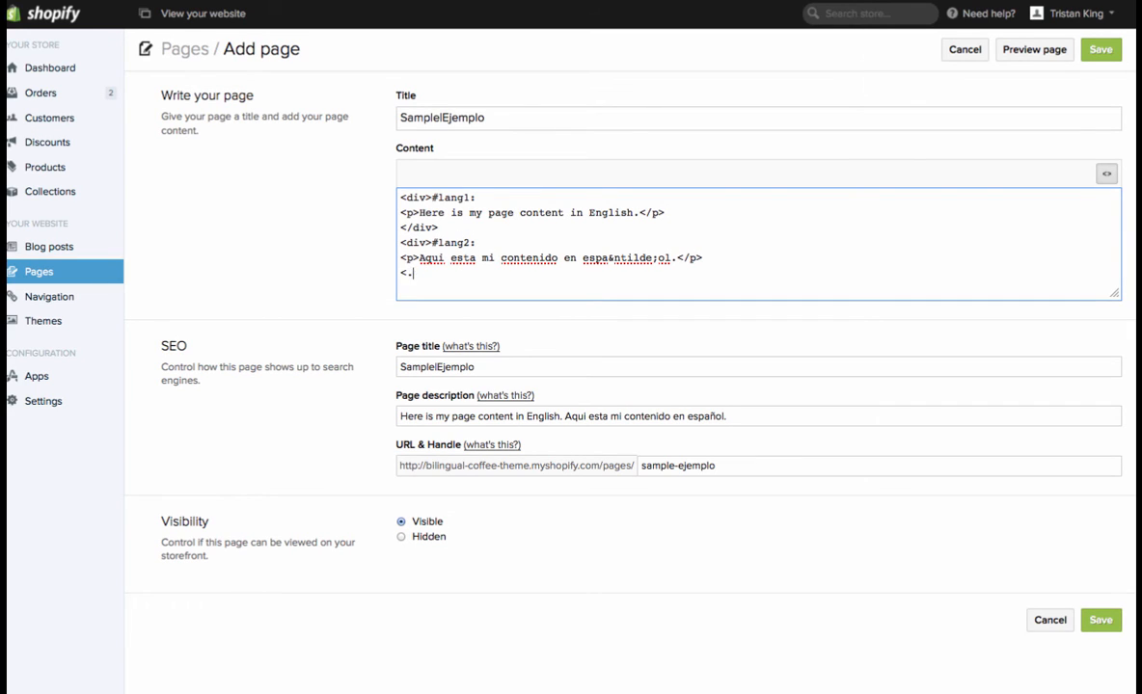
{"action": "type", "text": "/div>"}
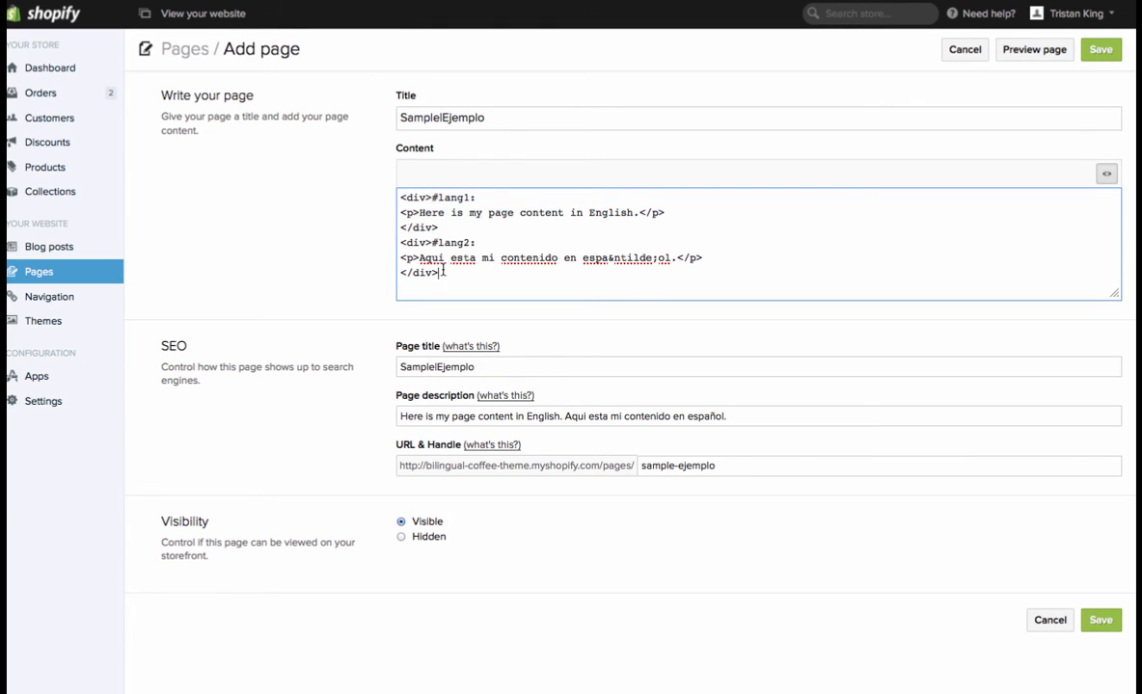
{"action": "mouse_move", "coordinate": [1107, 174]}
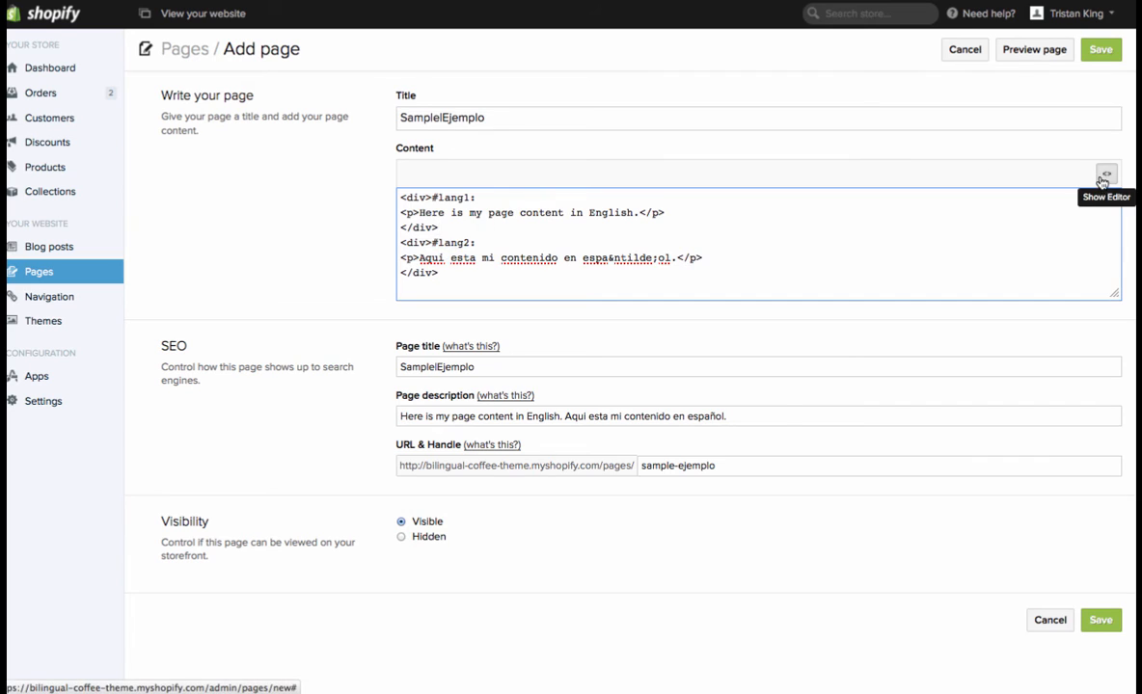
{"action": "left_click", "coordinate": [1107, 173]}
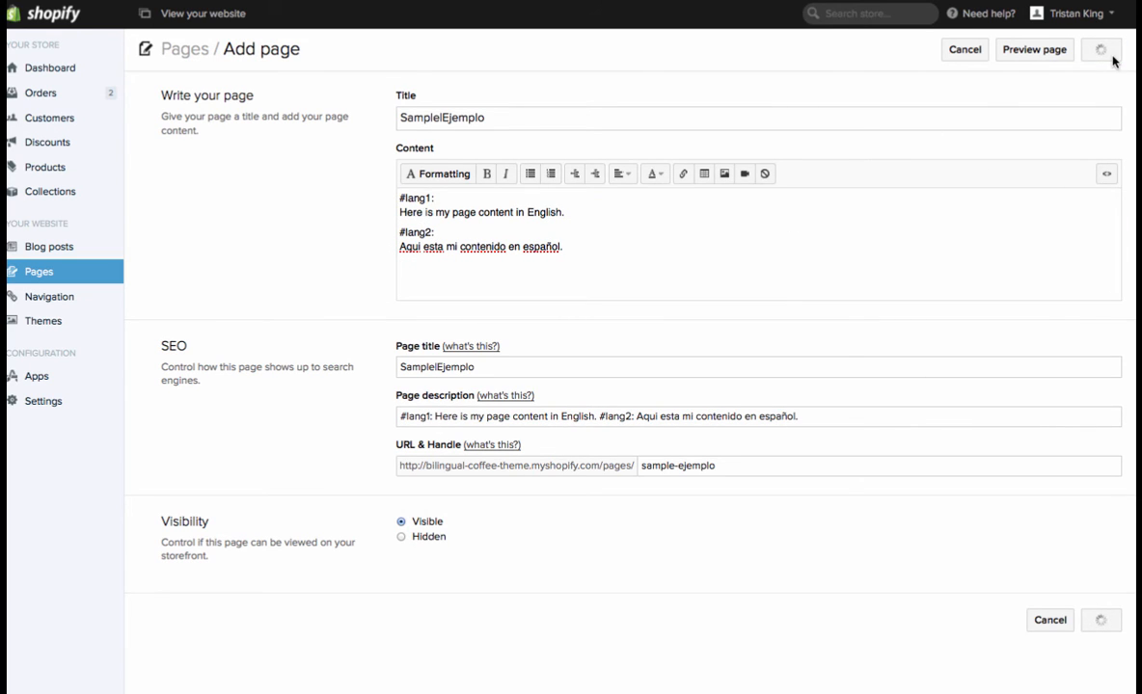
Step: Save the SampleEjemplo page and view it on the storefront
{"action": "left_click", "coordinate": [1099, 50]}
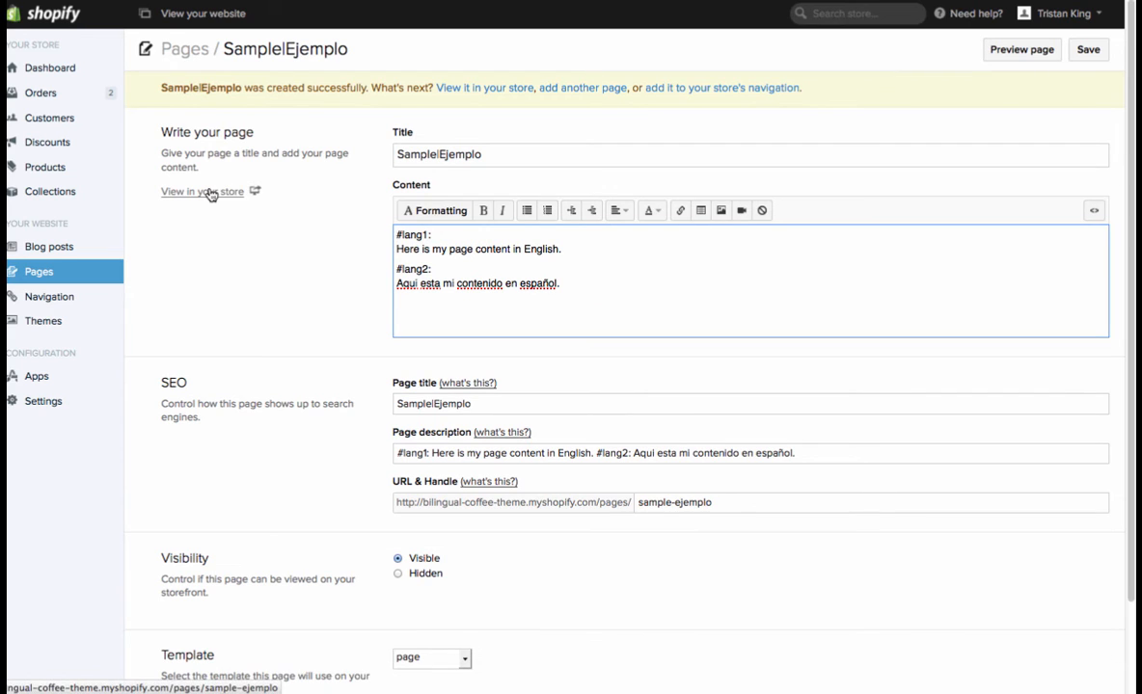
{"action": "left_click", "coordinate": [200, 191]}
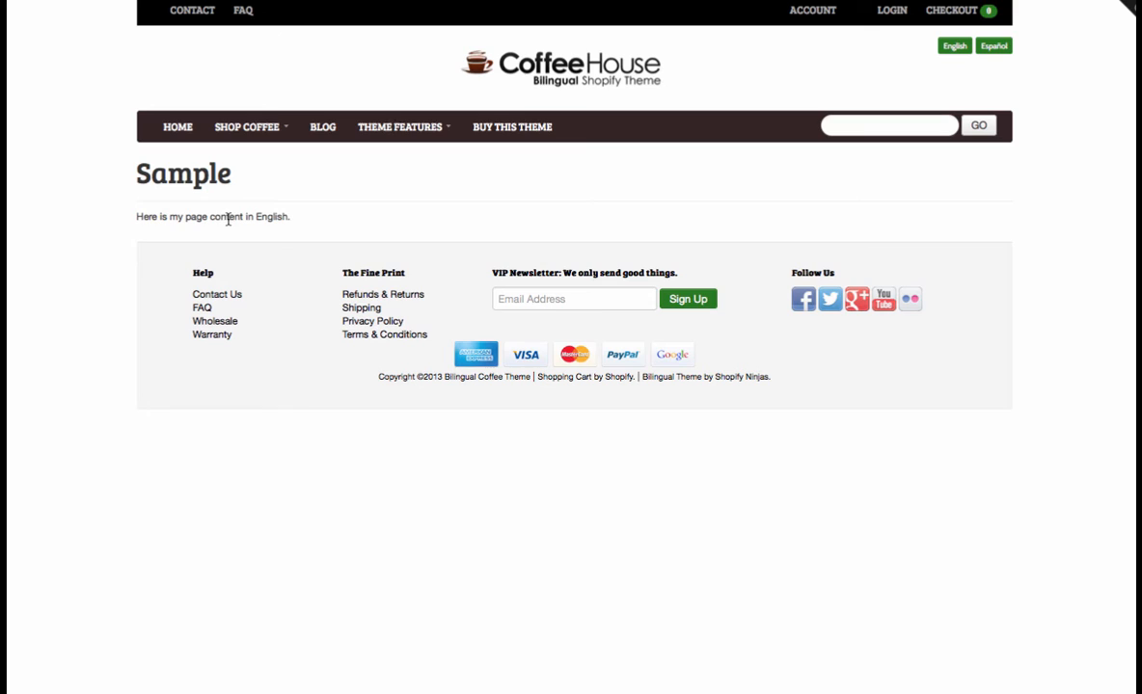
Step: Switch the storefront to Español to check the Ejemplo page, then back to English
{"action": "left_click_drag", "start_coordinate": [135, 216], "coordinate": [289, 216]}
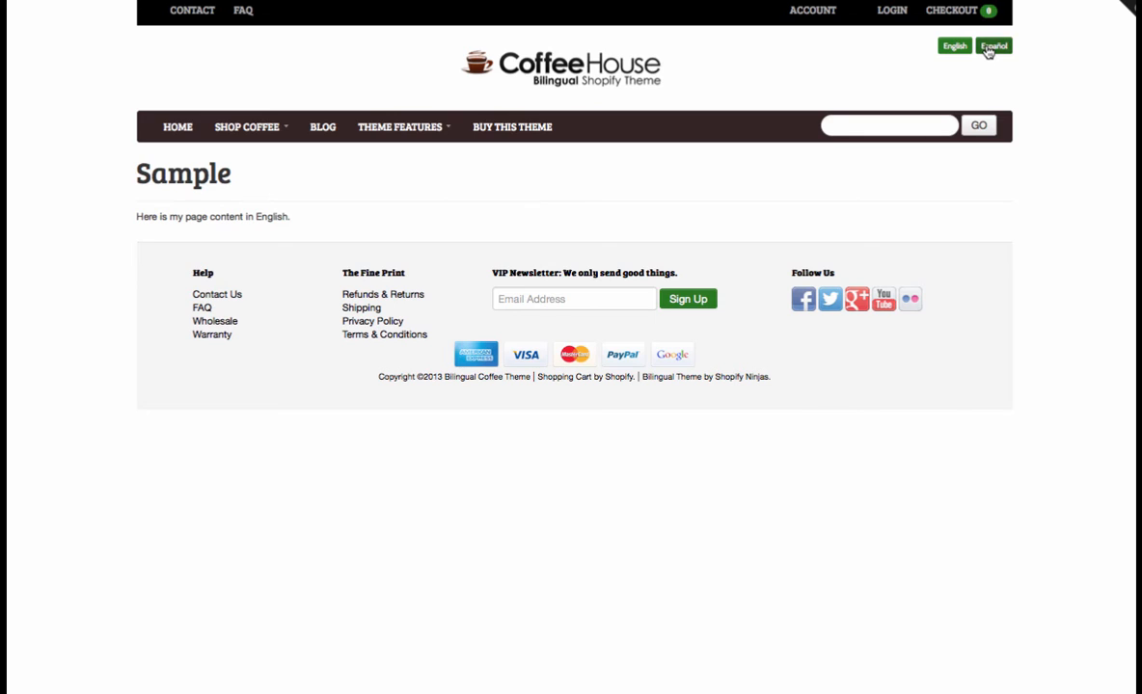
{"action": "left_click", "coordinate": [993, 46]}
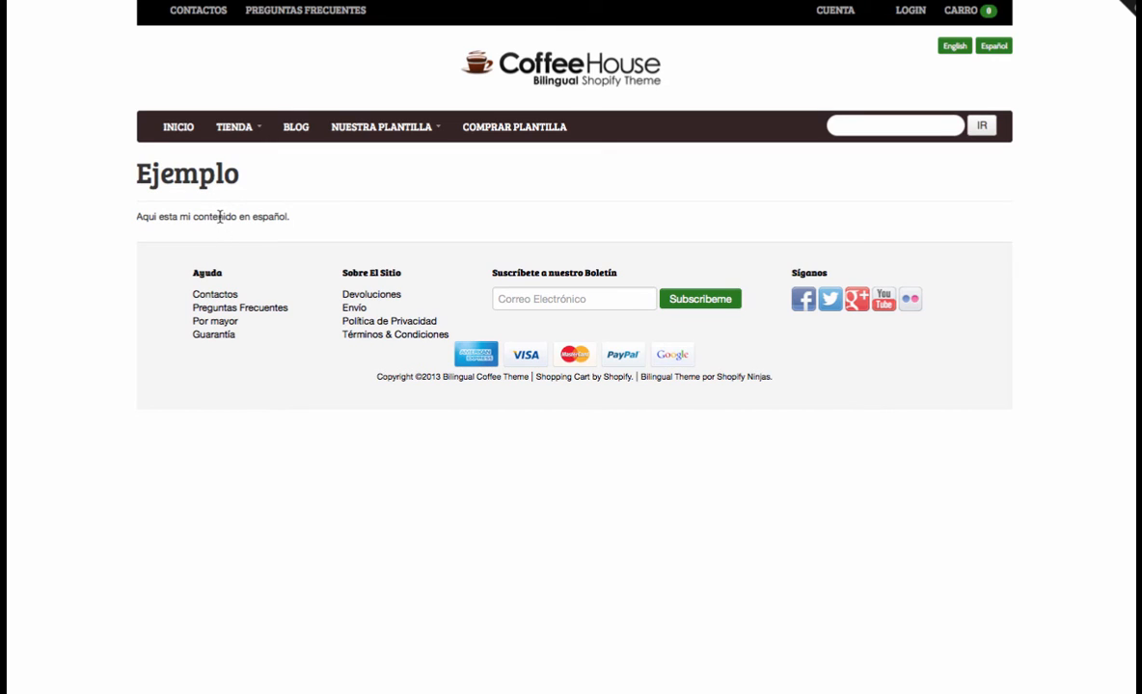
{"action": "mouse_move", "coordinate": [322, 226]}
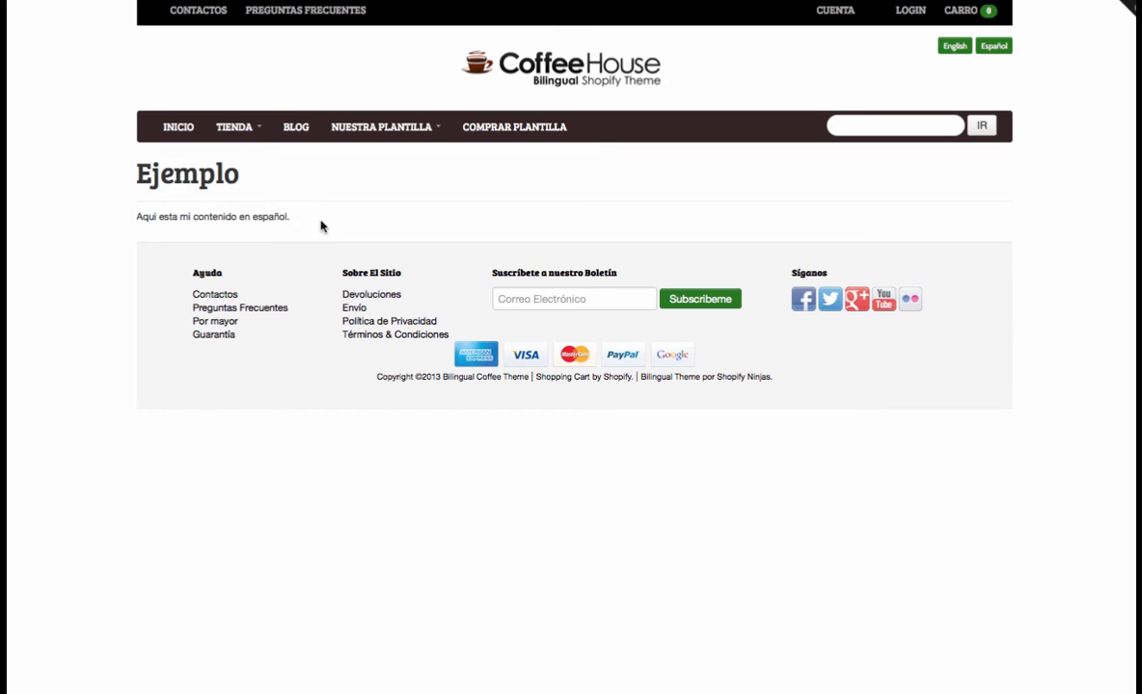
{"action": "mouse_move", "coordinate": [953, 50]}
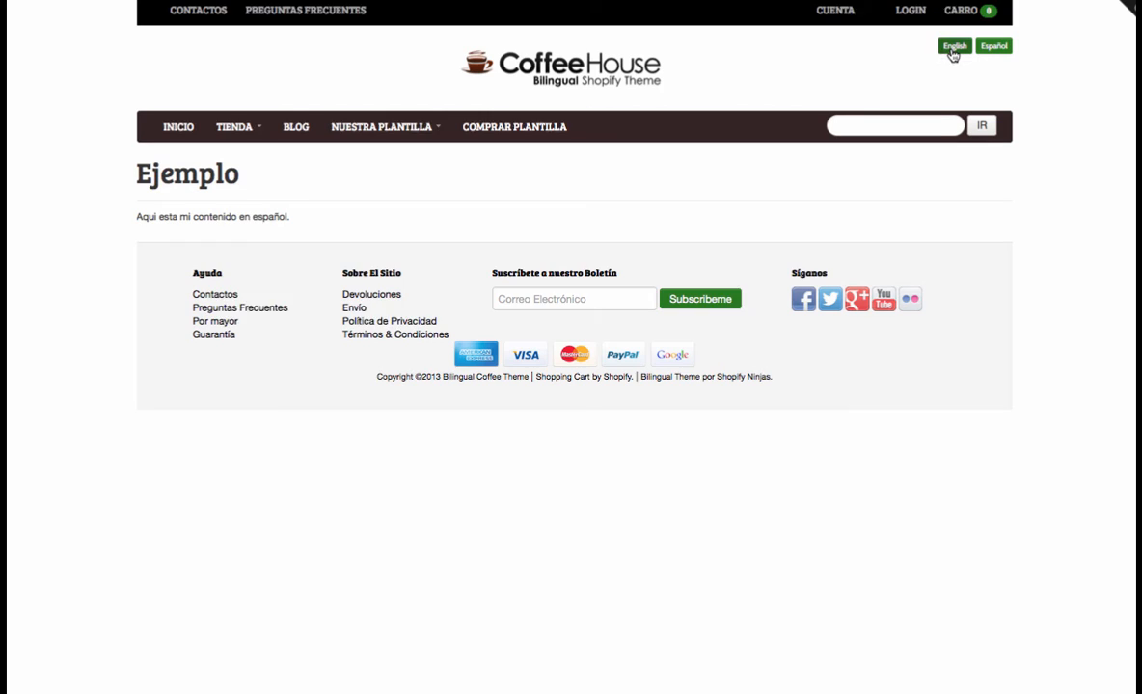
{"action": "left_click", "coordinate": [953, 46]}
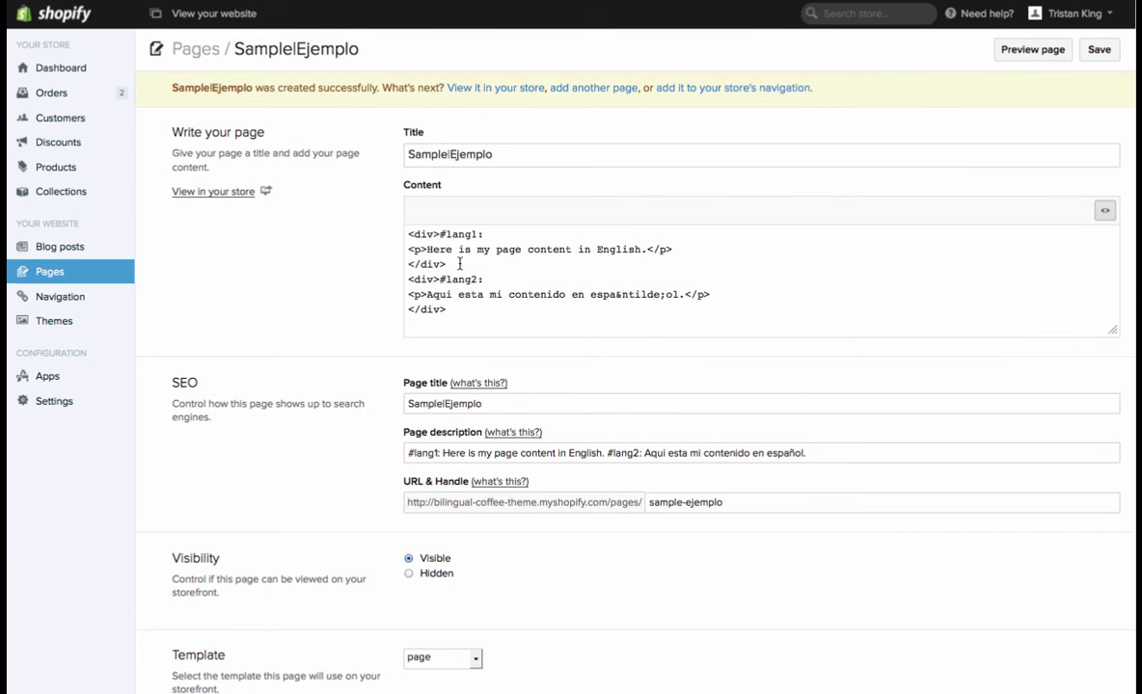
{"action": "left_click", "coordinate": [446, 235]}
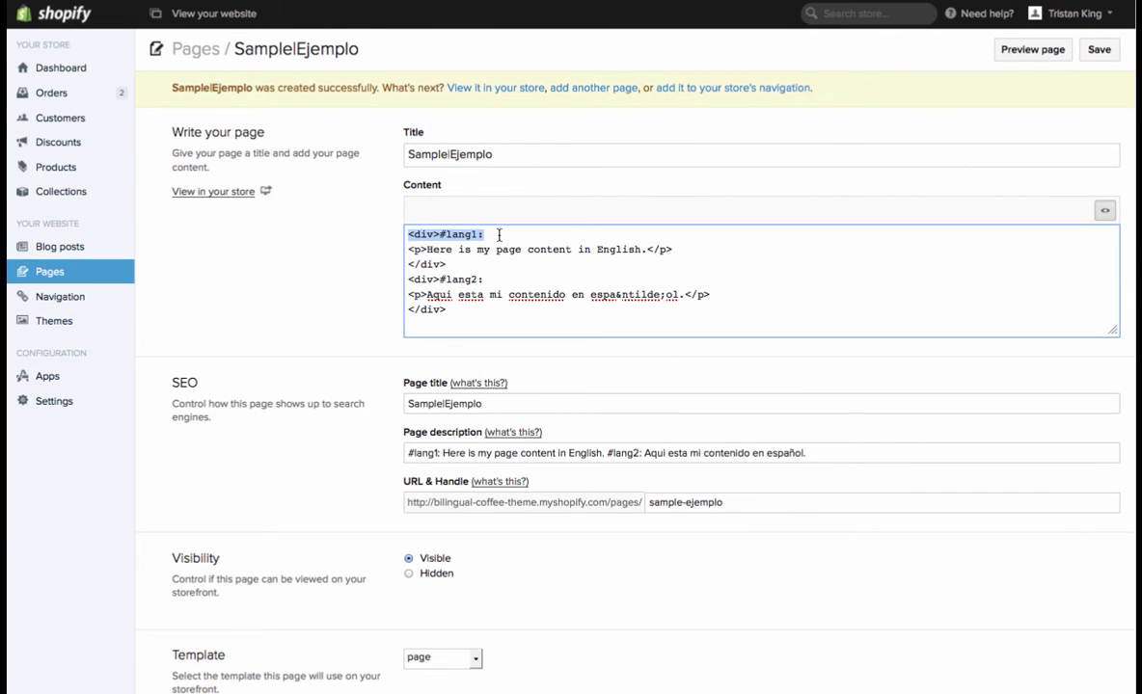
{"action": "left_click", "coordinate": [768, 154]}
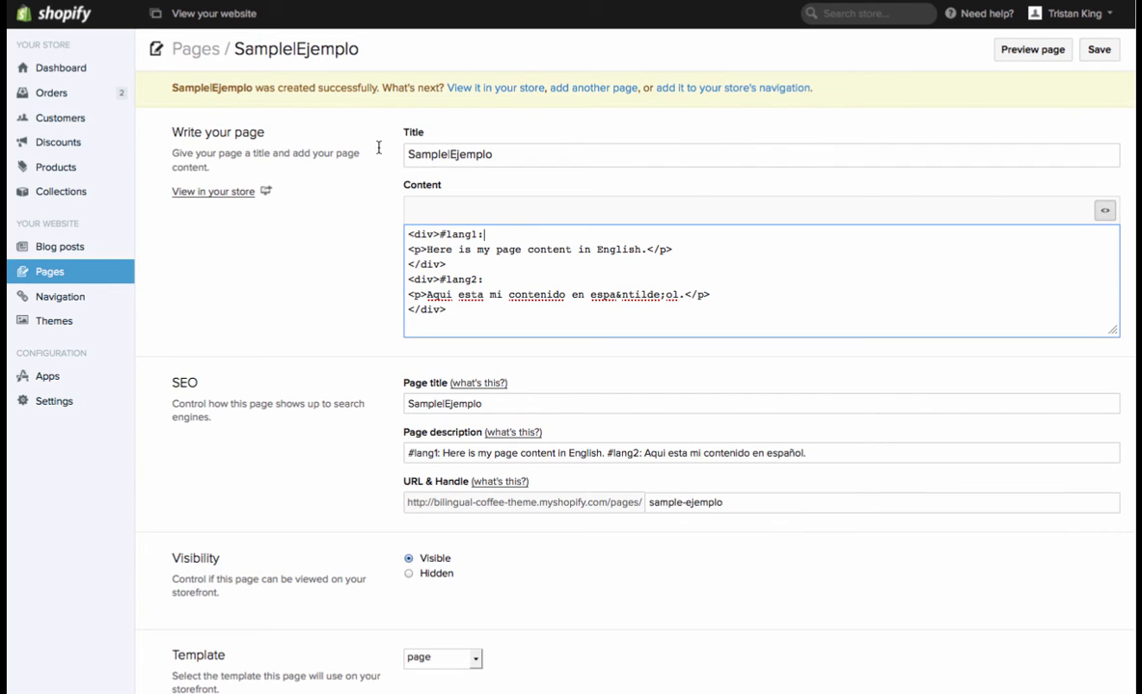
{"action": "mouse_move", "coordinate": [62, 67]}
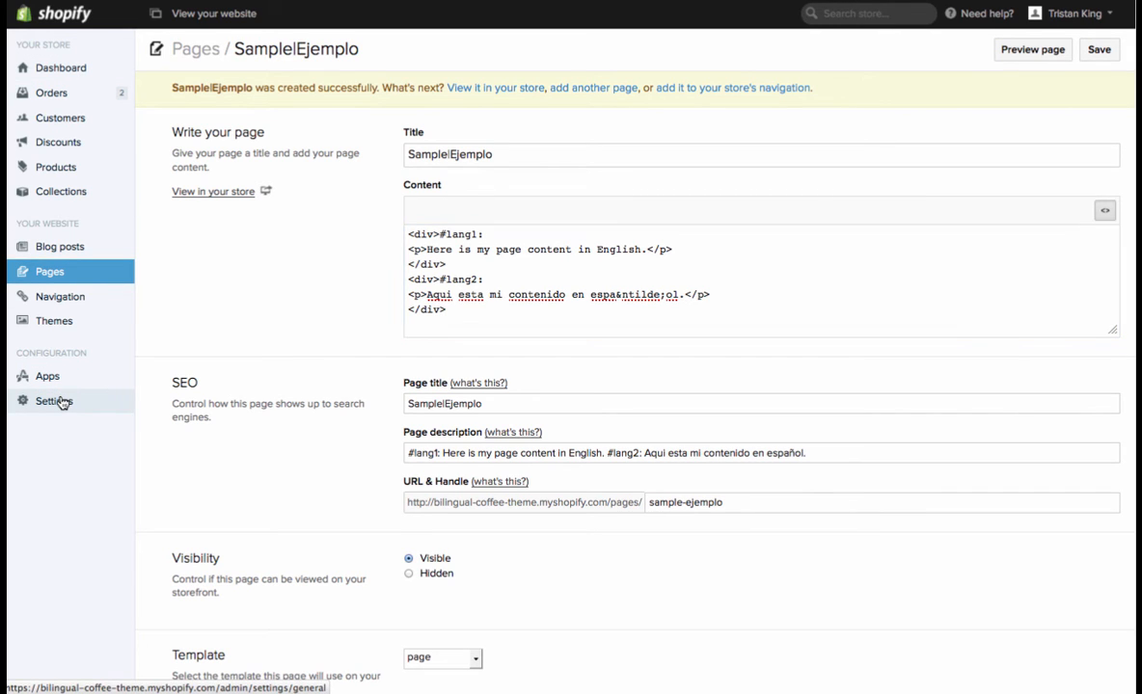
Step: Review the store's General settings, then return to the Brazilian Earthy Brew storefront page
{"action": "left_click", "coordinate": [54, 401]}
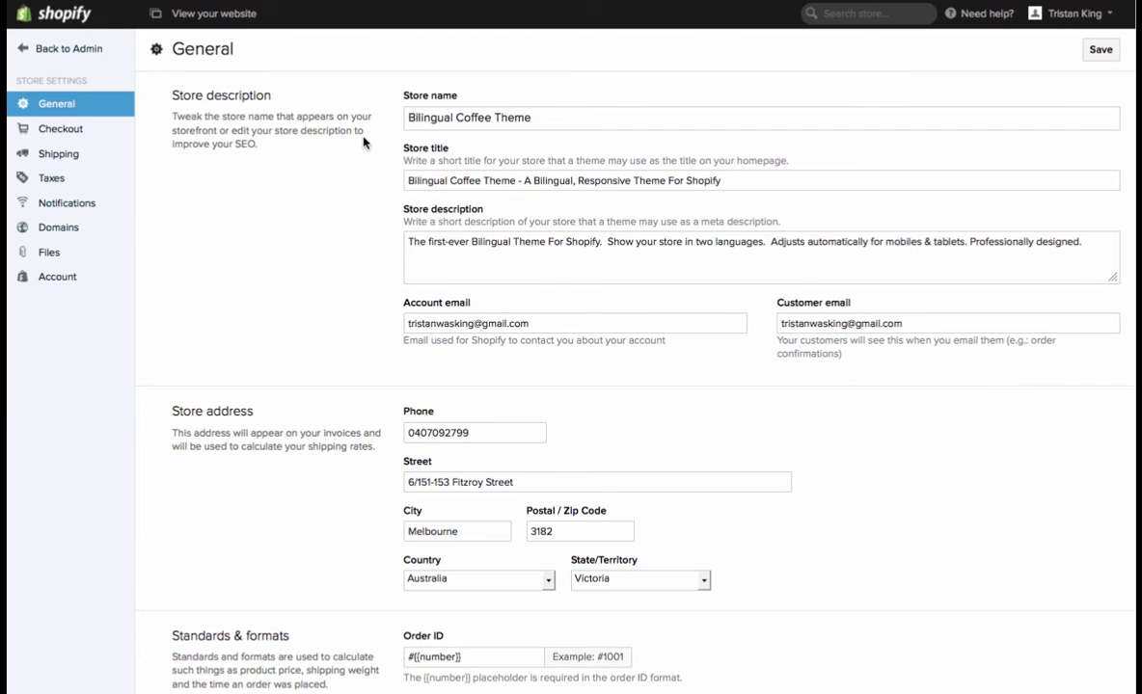
{"action": "mouse_move", "coordinate": [1100, 77]}
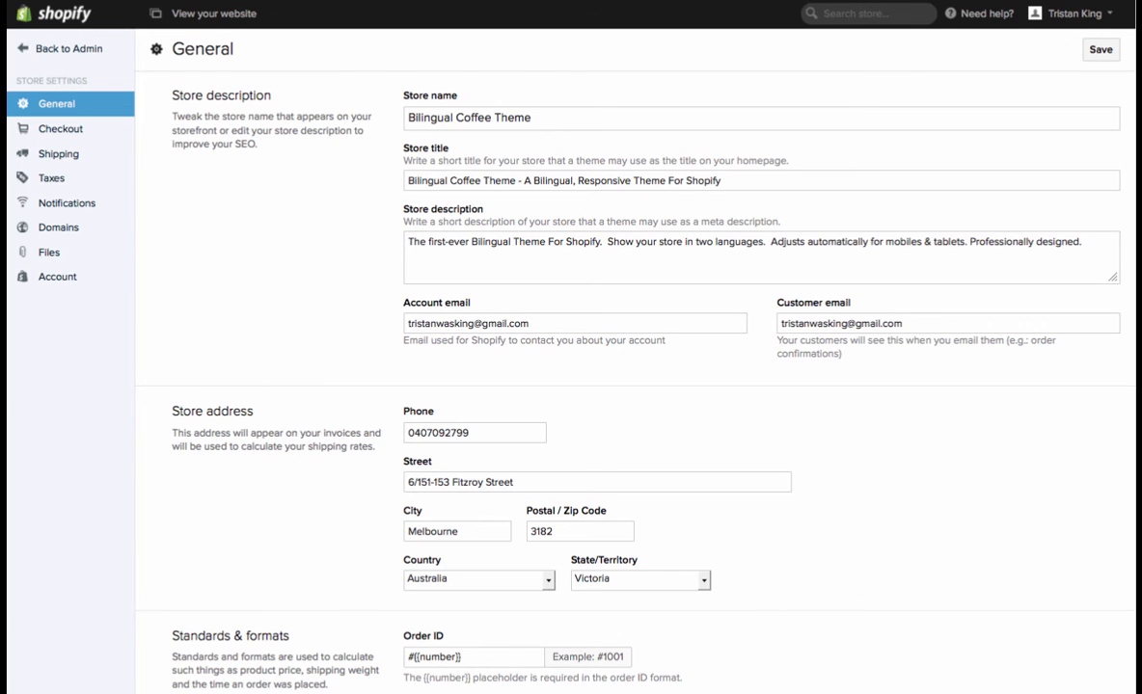
{"action": "left_click", "coordinate": [212, 13]}
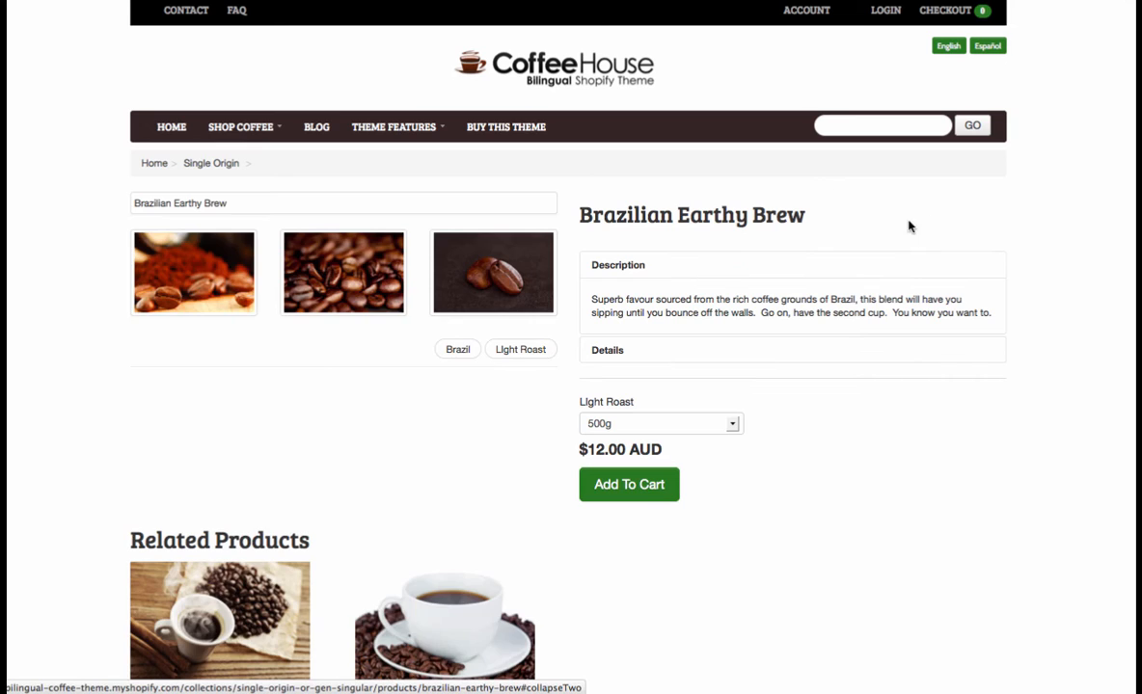
Step: Add Brazilian Earthy Brew to the cart and proceed to checkout as a guest
{"action": "left_click", "coordinate": [626, 484]}
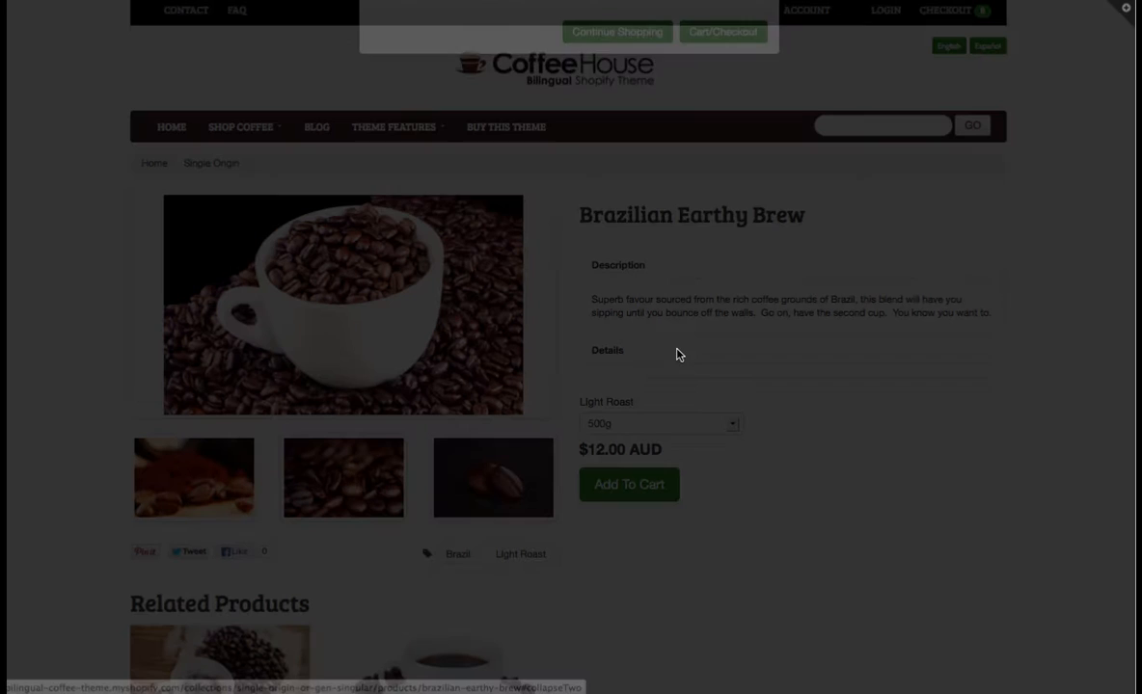
{"action": "left_click", "coordinate": [629, 484]}
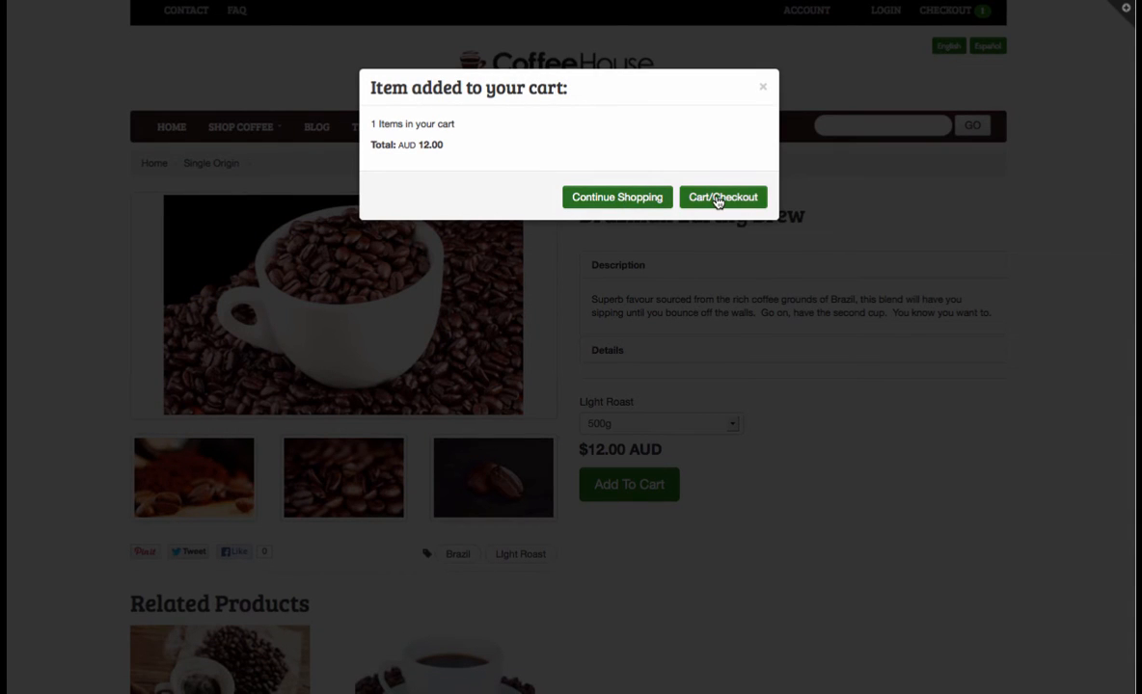
{"action": "left_click", "coordinate": [724, 197]}
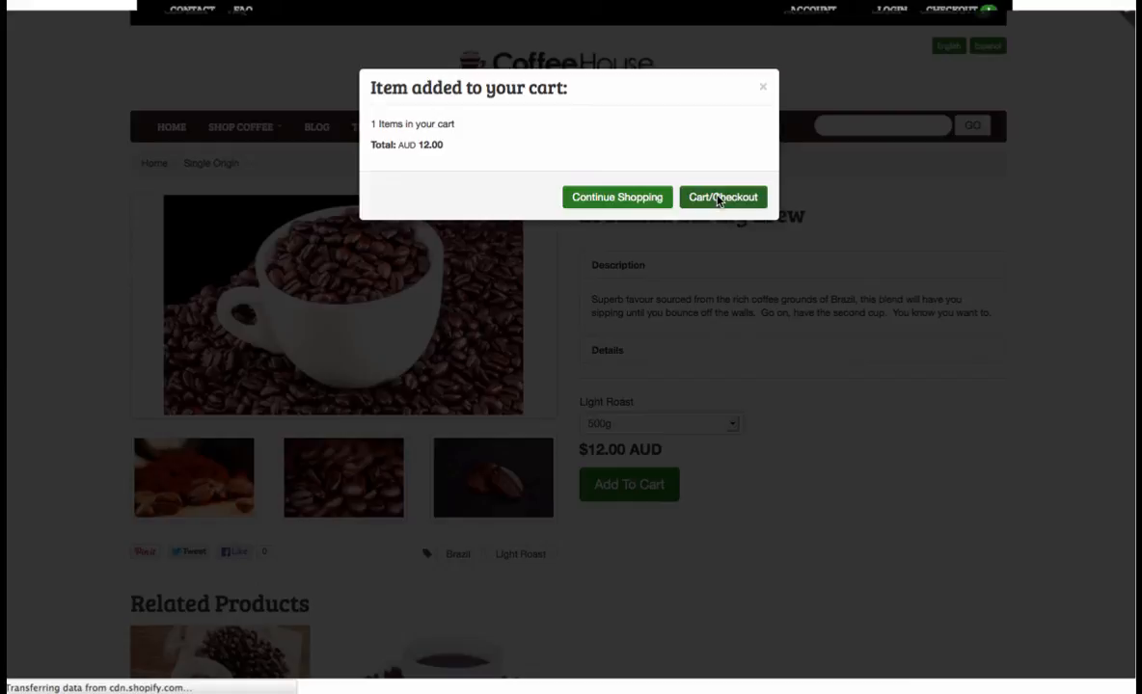
{"action": "left_click", "coordinate": [722, 197]}
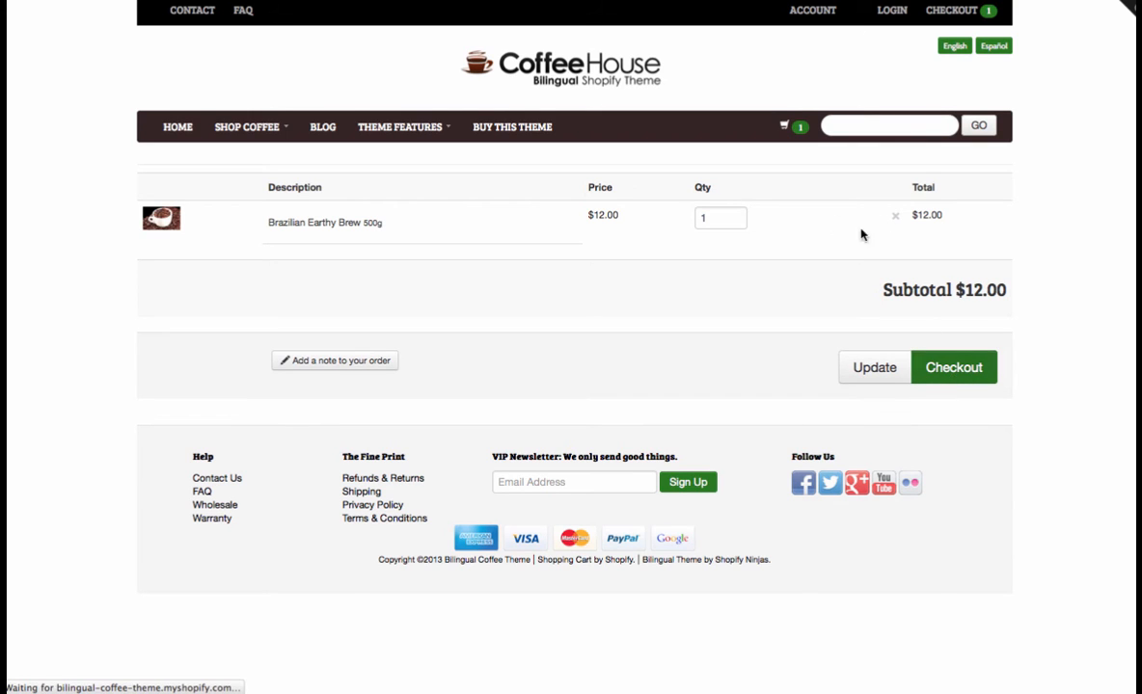
{"action": "left_click", "coordinate": [953, 366]}
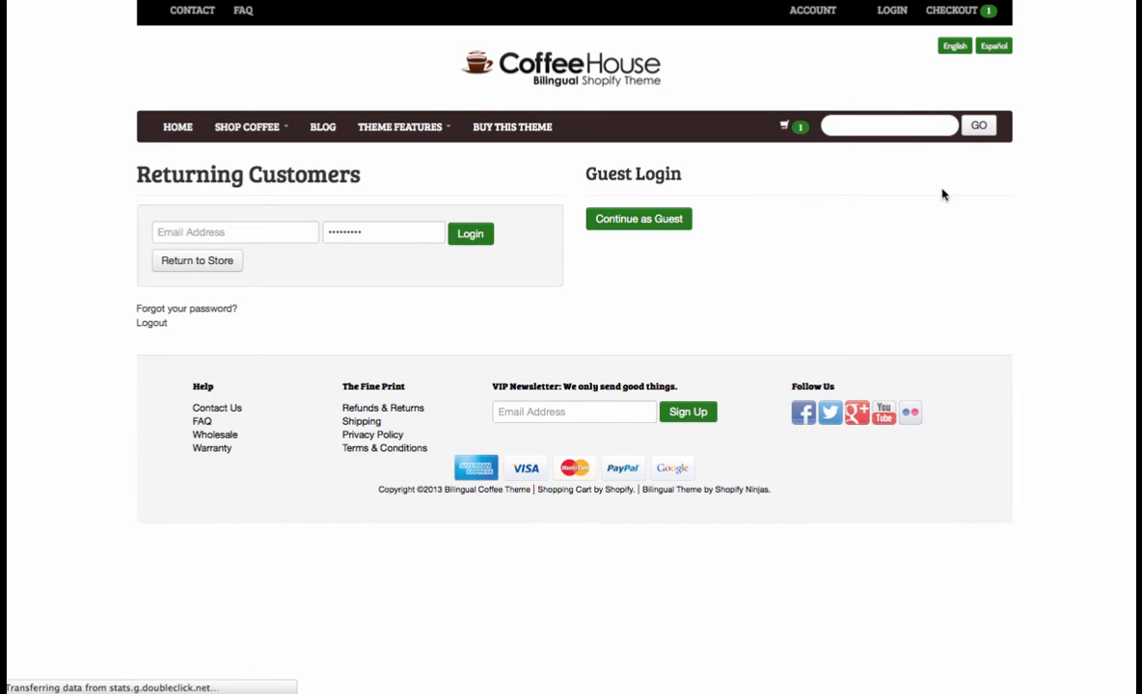
{"action": "mouse_move", "coordinate": [959, 197]}
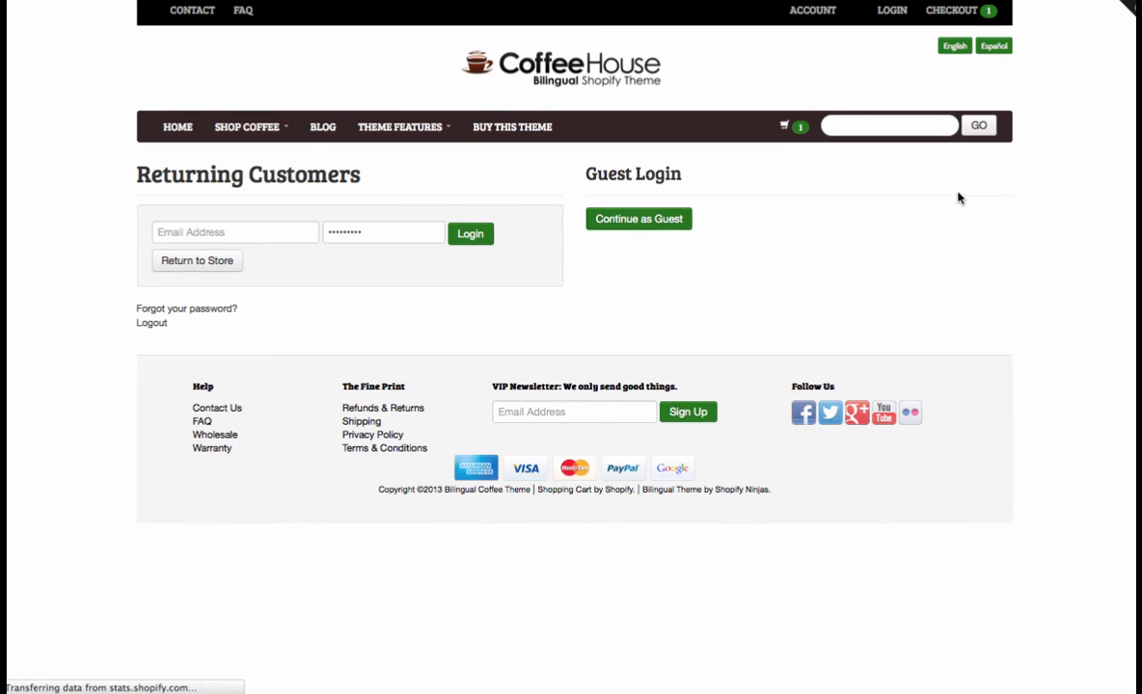
{"action": "mouse_move", "coordinate": [1111, 95]}
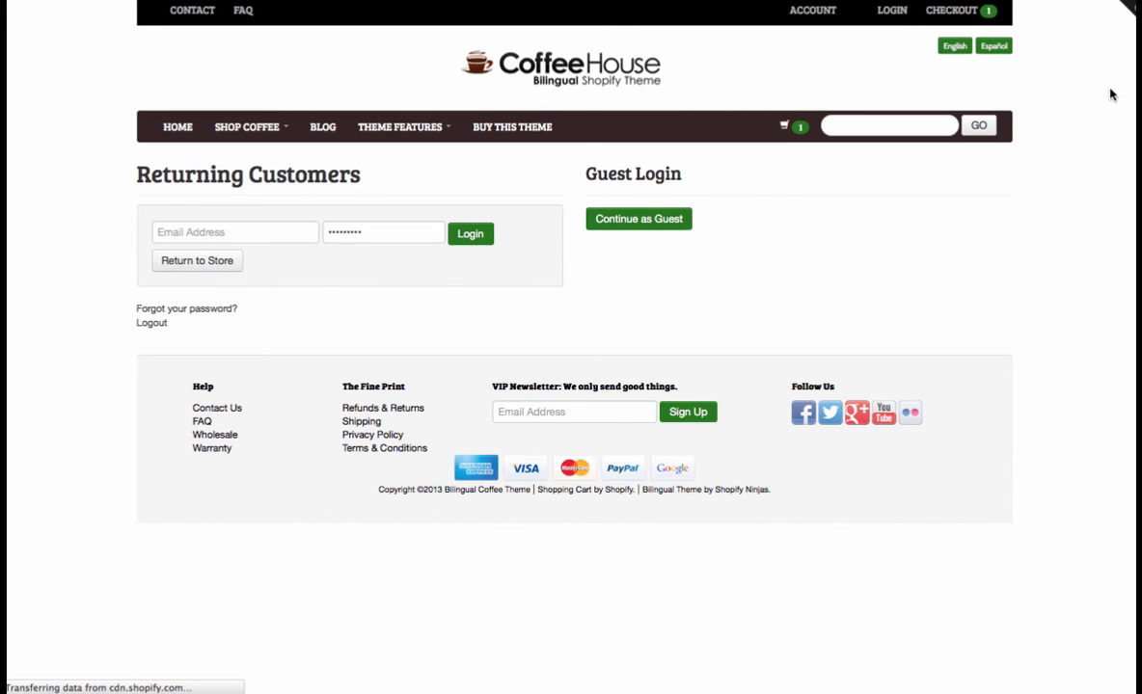
{"action": "left_click", "coordinate": [637, 220]}
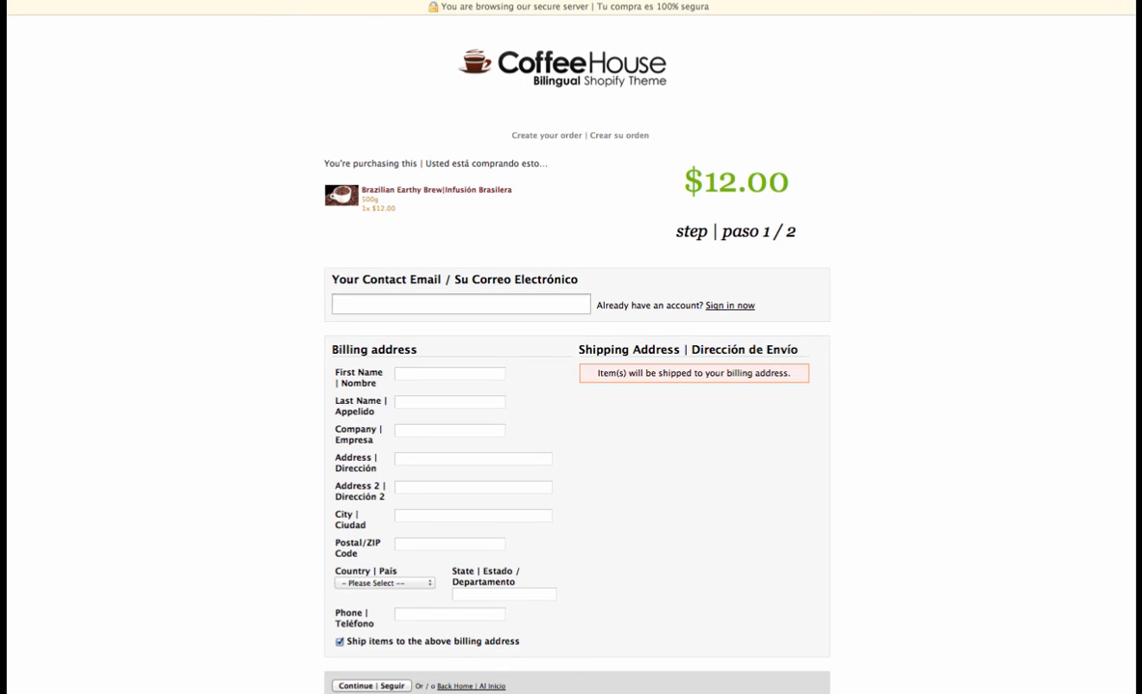
Step: Review the checkout form's bilingual labels and highlight the Contact Email heading
{"action": "scroll", "scroll_direction": "down", "scroll_amount": 3}
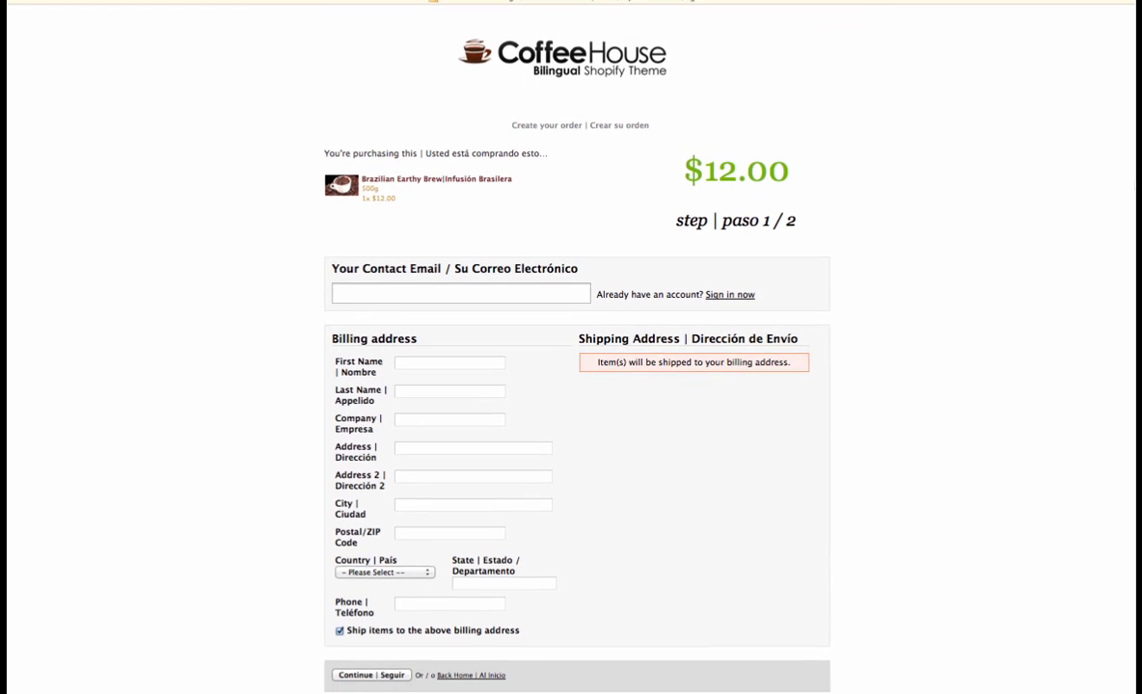
{"action": "scroll", "scroll_direction": "down", "scroll_amount": 3}
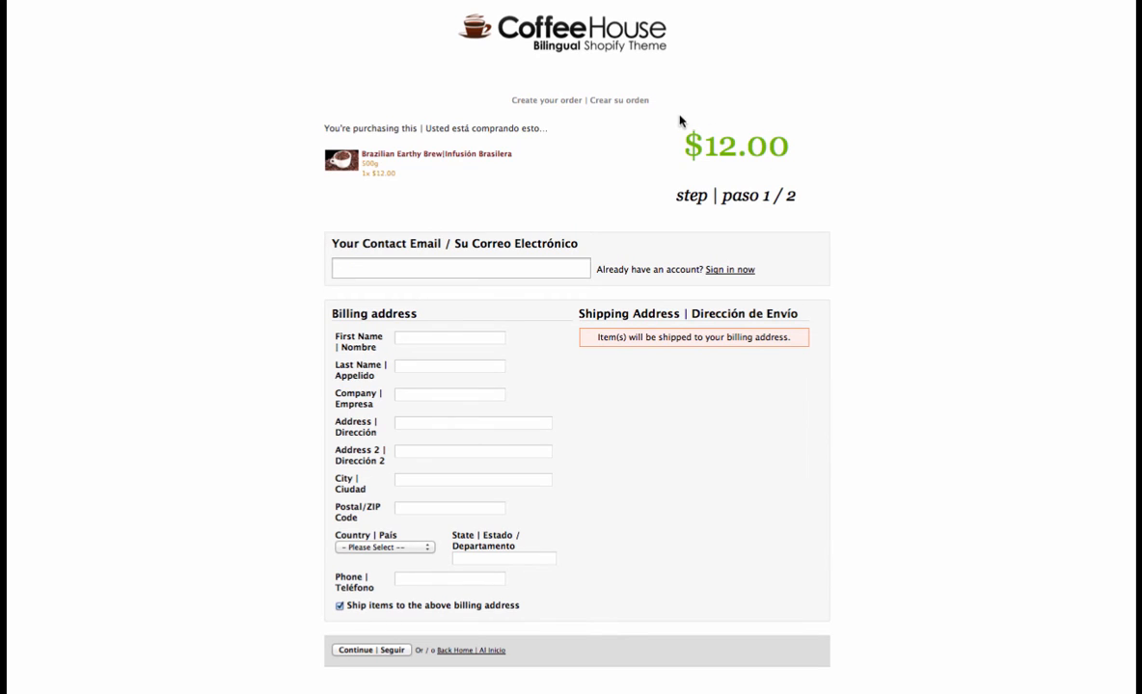
{"action": "mouse_move", "coordinate": [794, 150]}
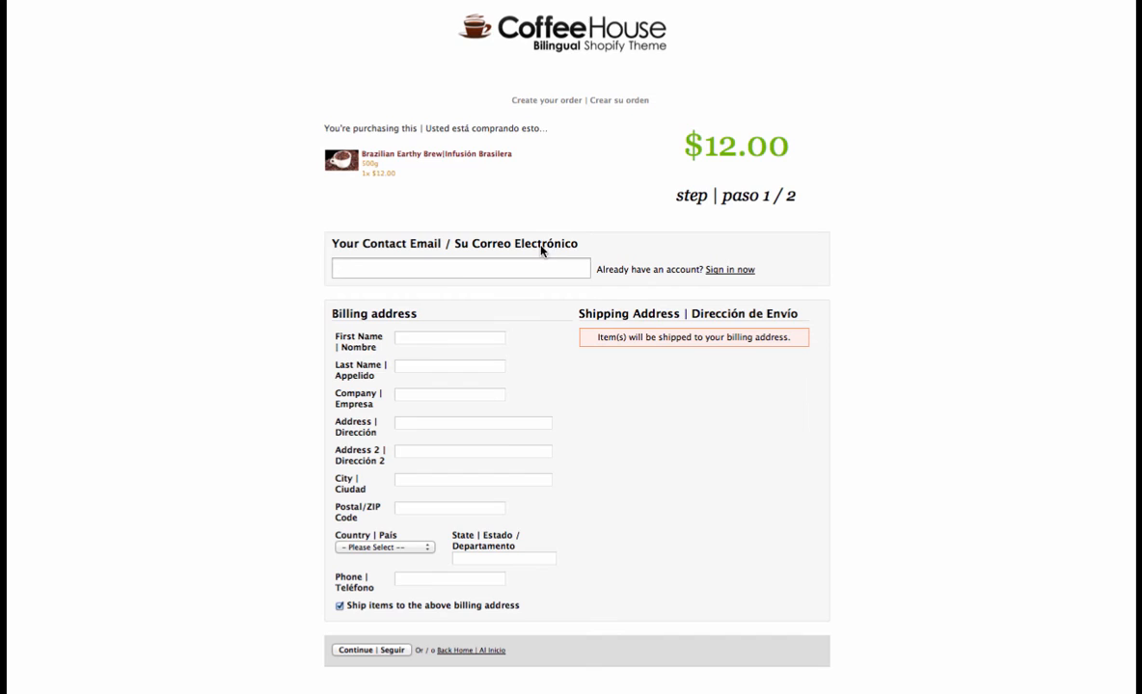
{"action": "mouse_move", "coordinate": [466, 261]}
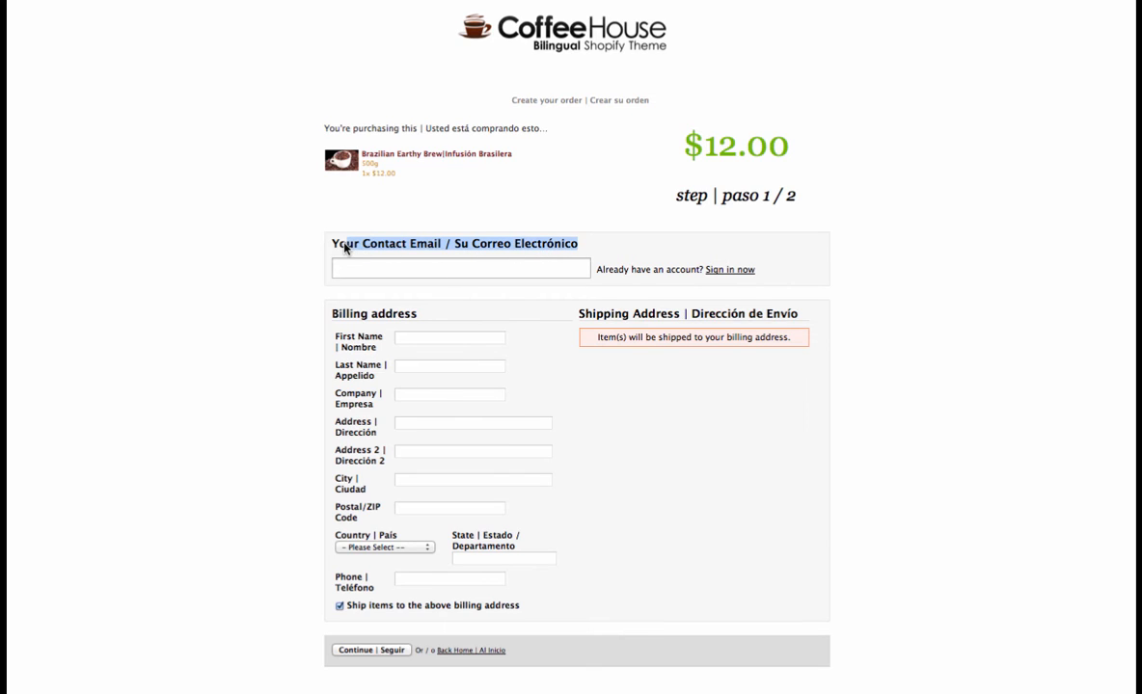
{"action": "left_click", "coordinate": [459, 268]}
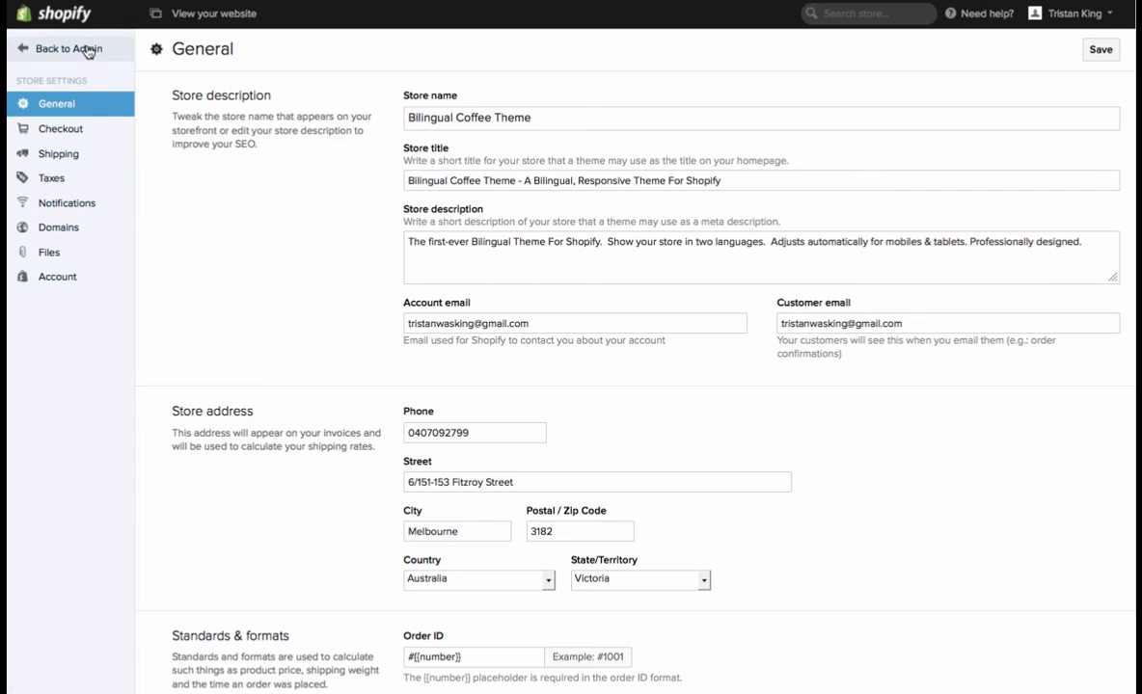
Step: Go to Checkout & Payment settings and scroll to the Bilingual Coffee Theme checkout language
{"action": "left_click", "coordinate": [68, 48]}
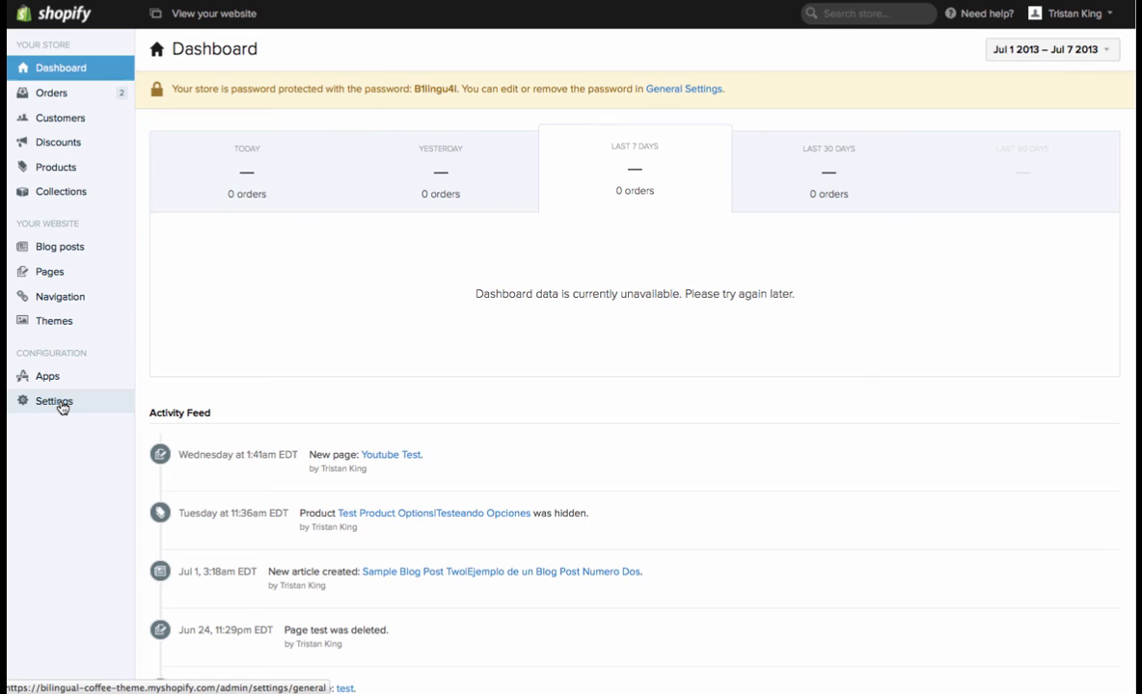
{"action": "left_click", "coordinate": [54, 401]}
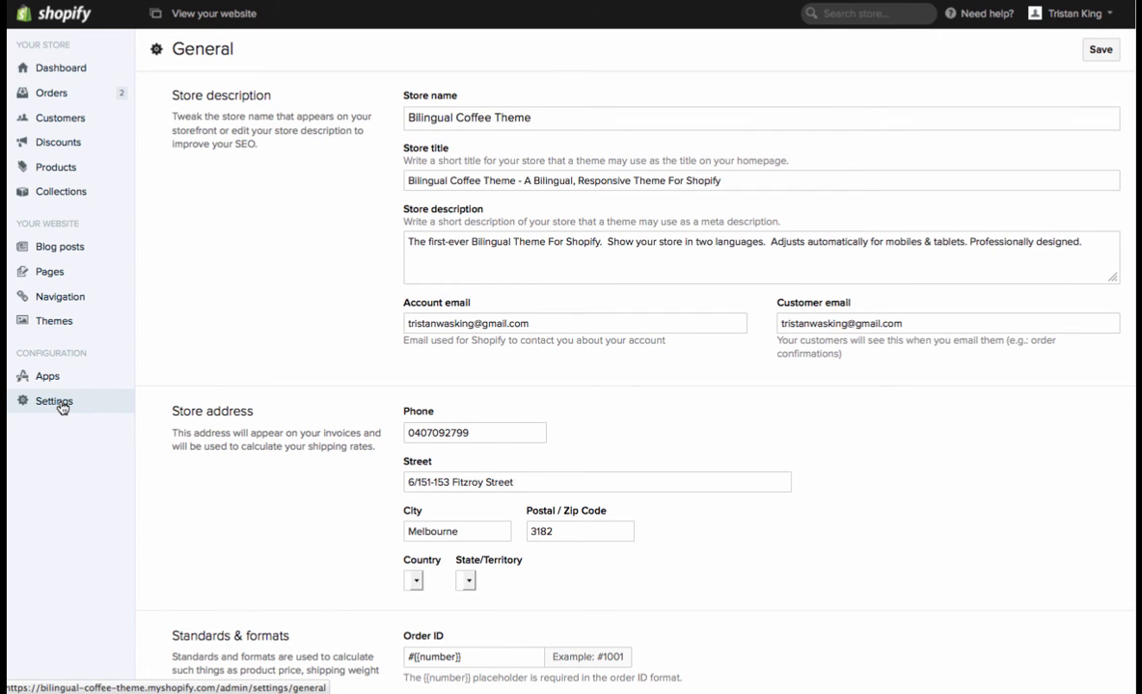
{"action": "left_click", "coordinate": [54, 401]}
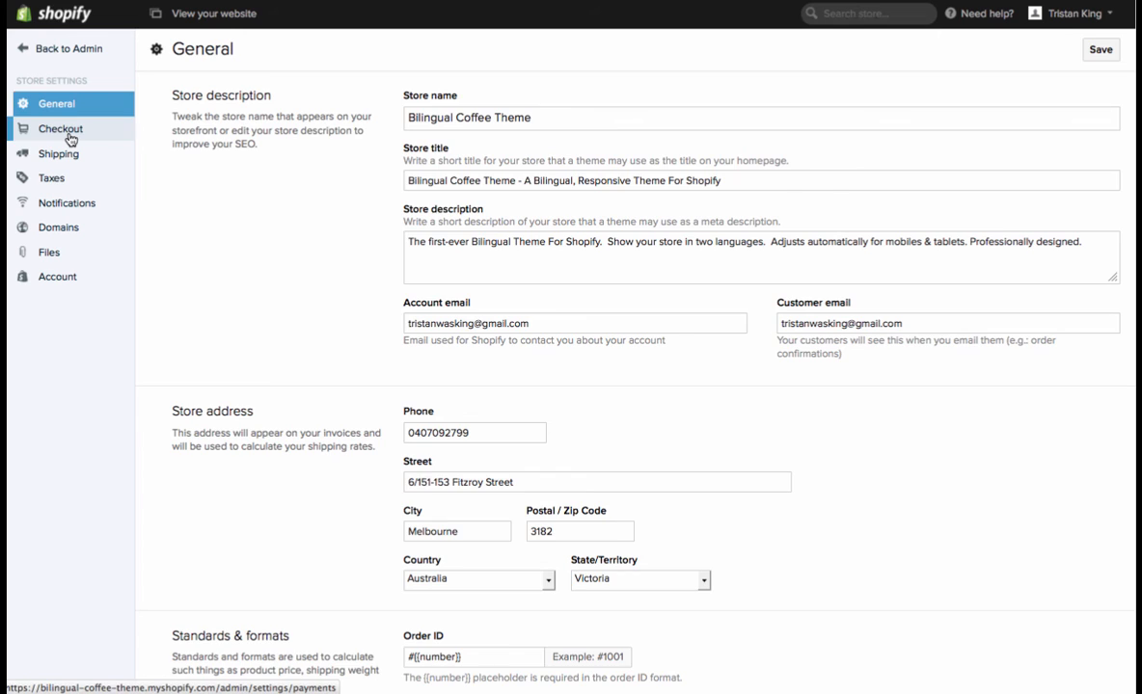
{"action": "left_click", "coordinate": [60, 127]}
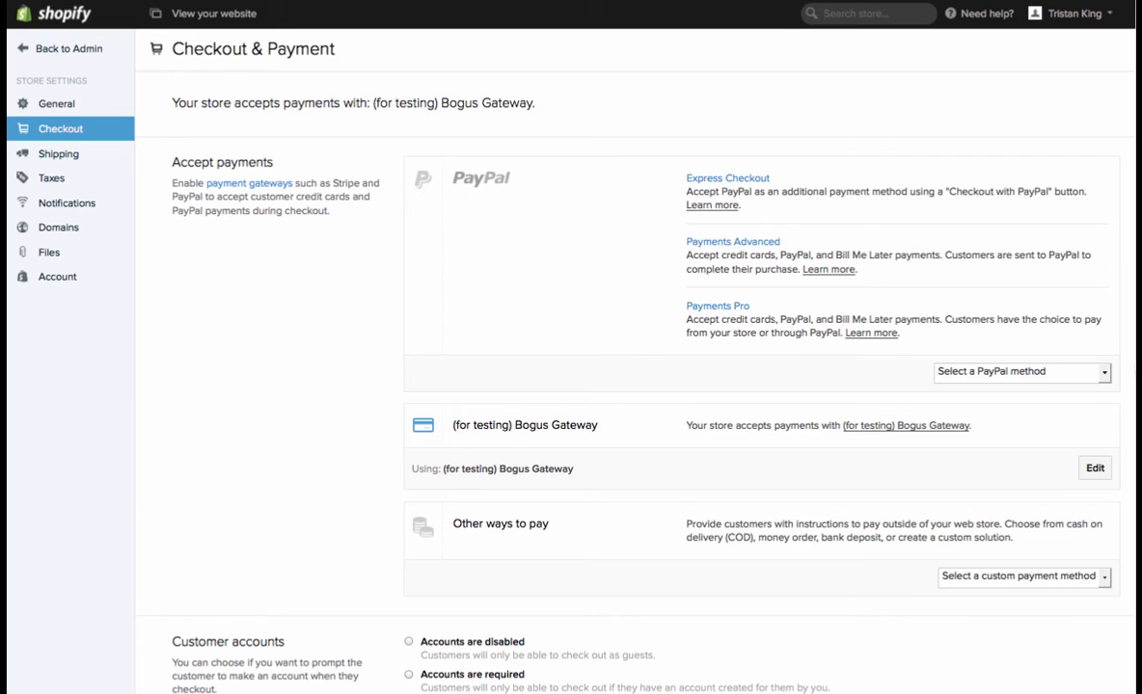
{"action": "scroll", "scroll_direction": "down", "scroll_amount": 3}
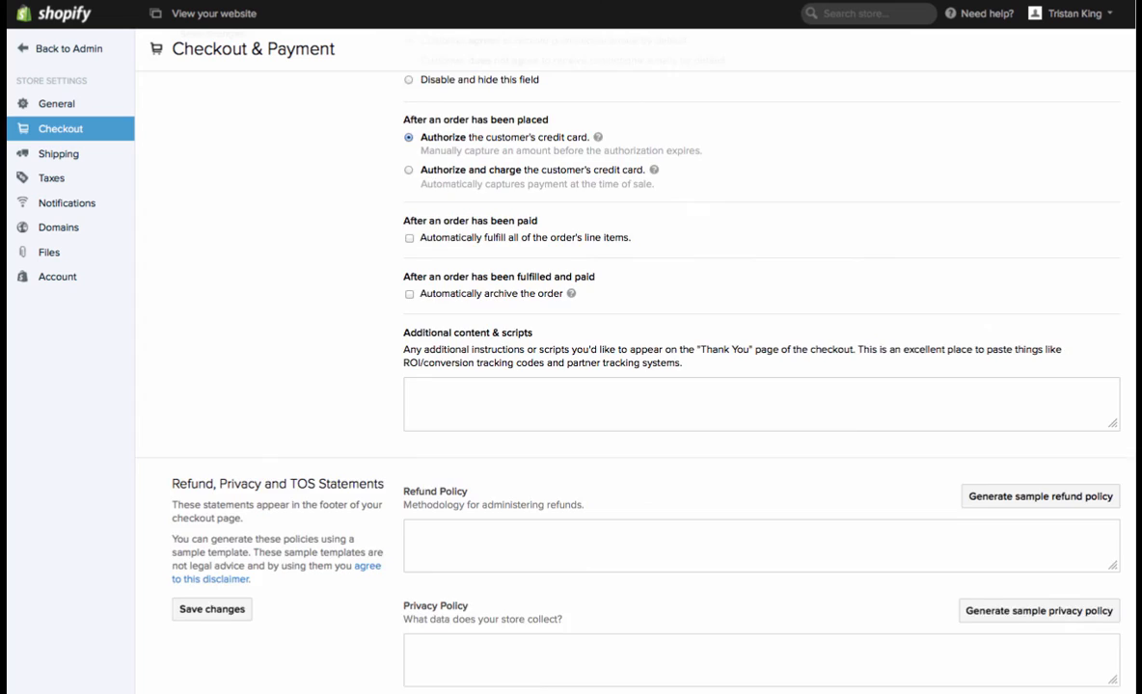
{"action": "scroll", "scroll_direction": "down", "scroll_amount": 3}
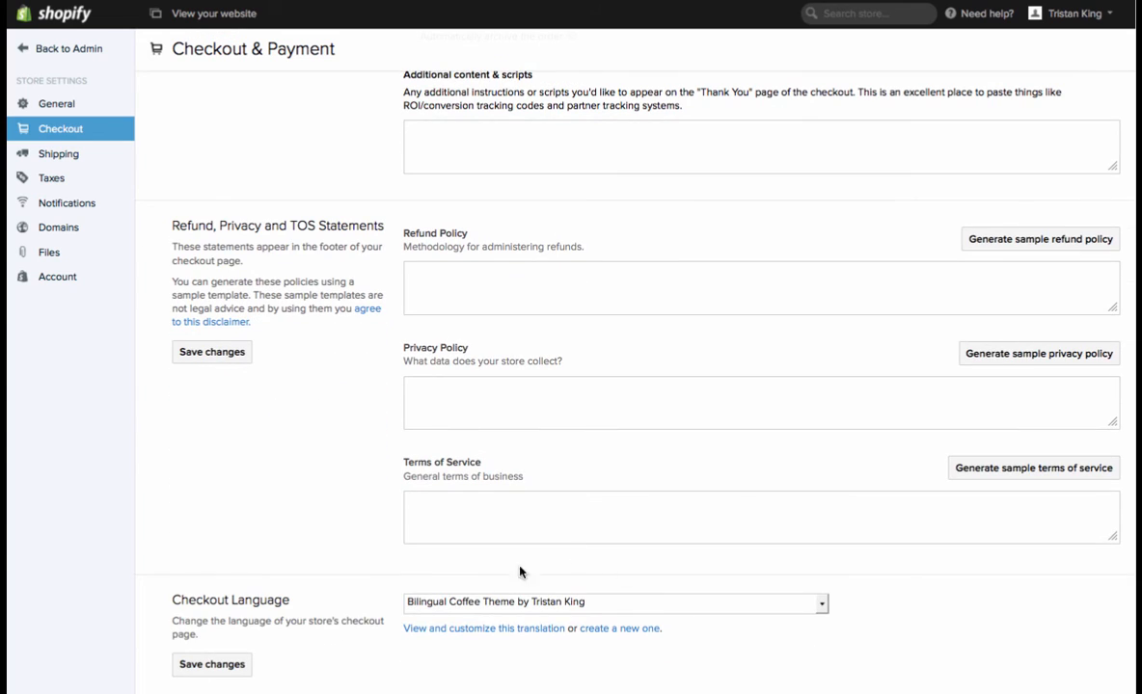
{"action": "mouse_move", "coordinate": [619, 629]}
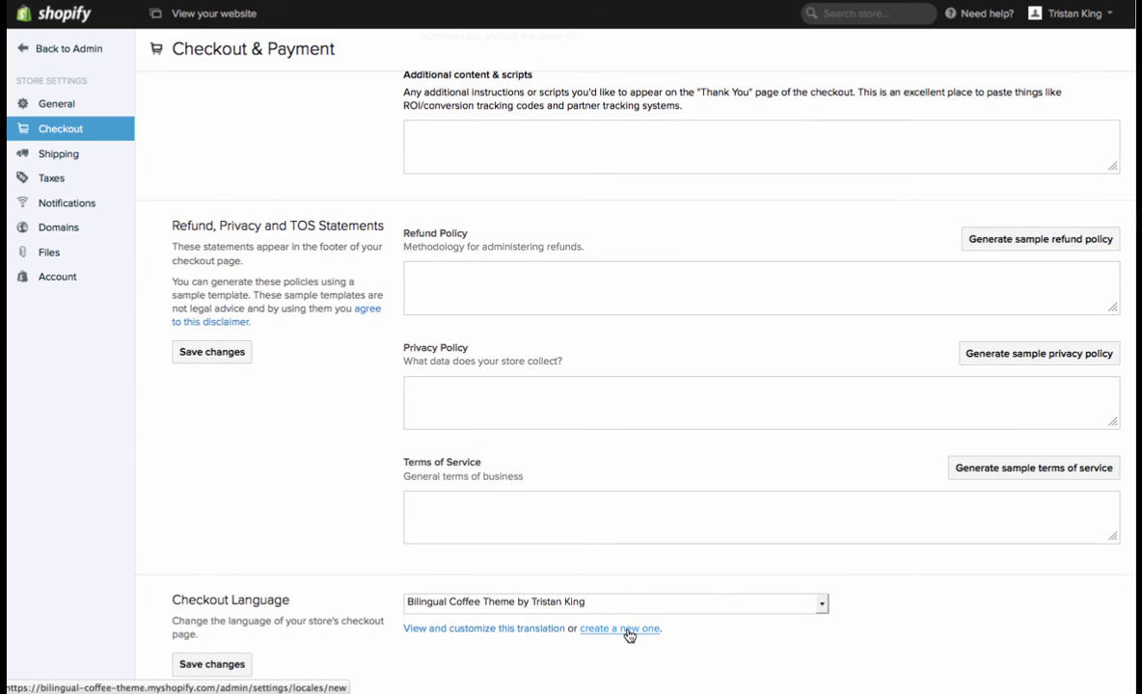
{"action": "mouse_move", "coordinate": [555, 655]}
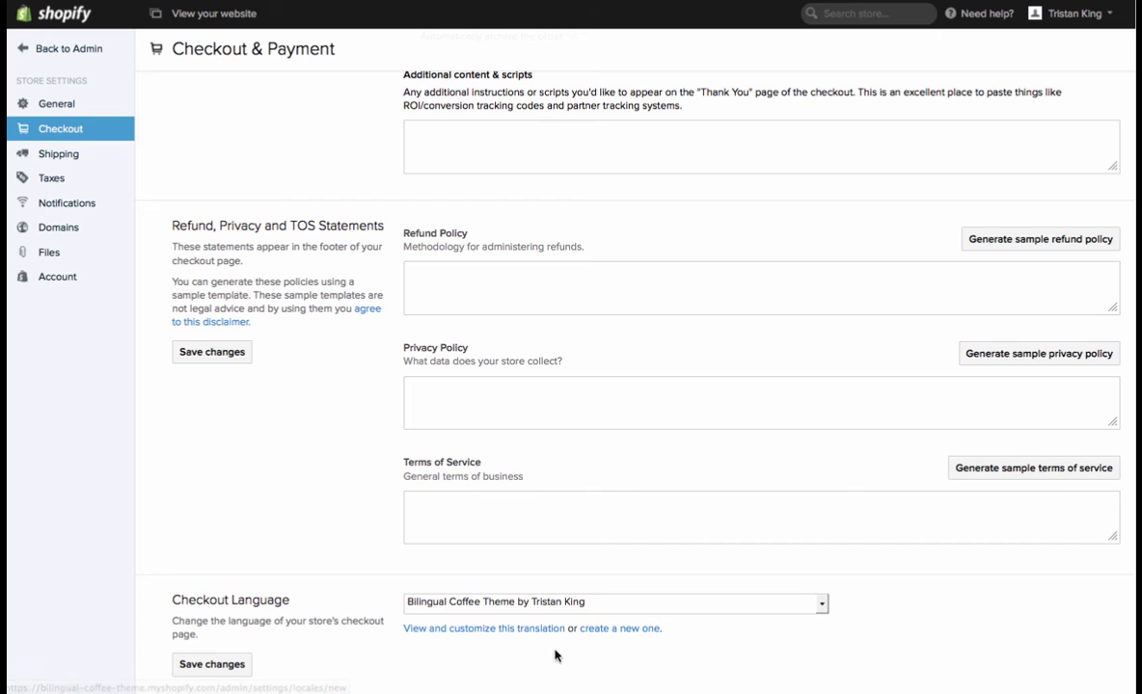
{"action": "mouse_move", "coordinate": [660, 665]}
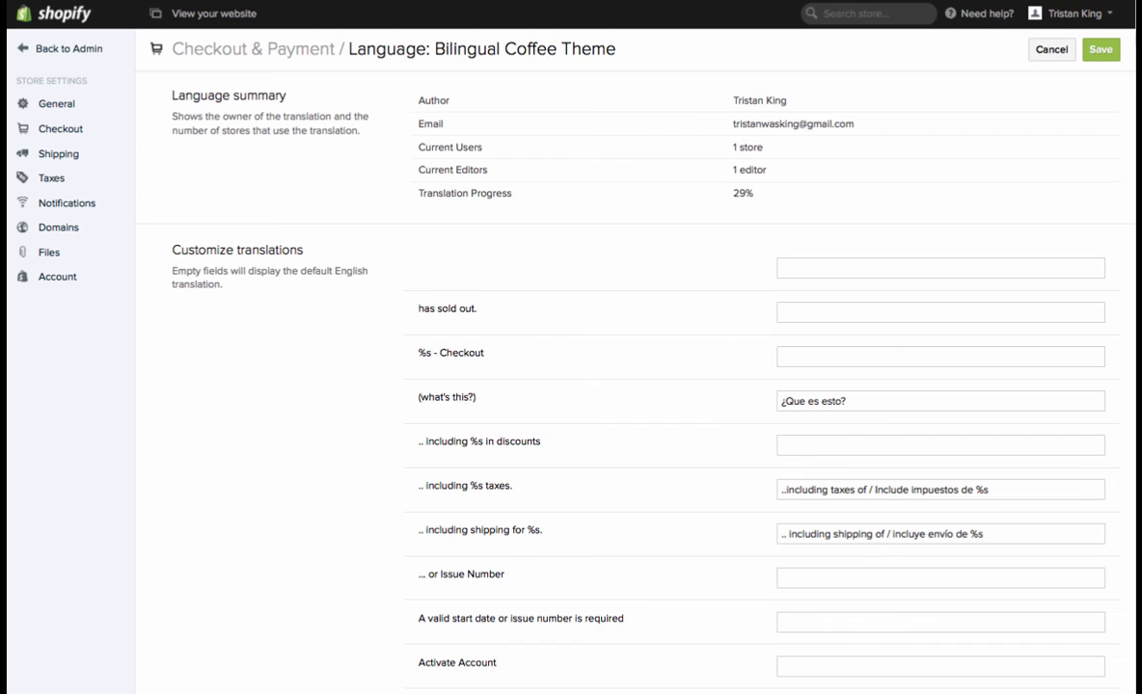
{"action": "scroll", "scroll_direction": "down", "scroll_amount": 3}
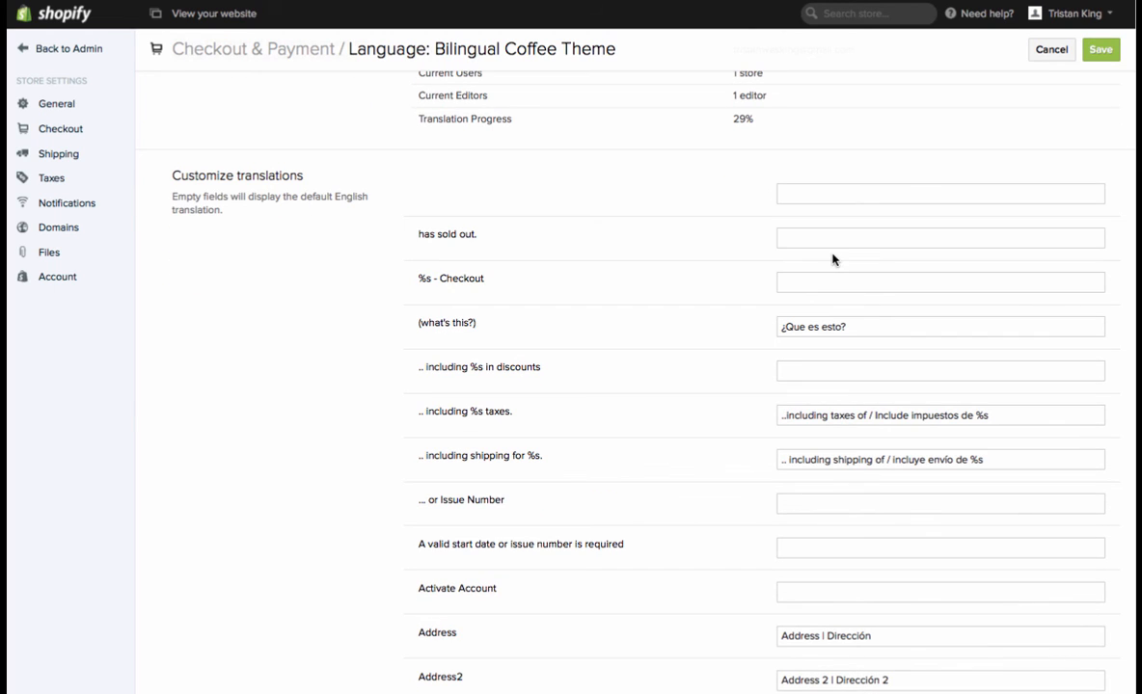
{"action": "scroll", "scroll_direction": "down", "scroll_amount": 3}
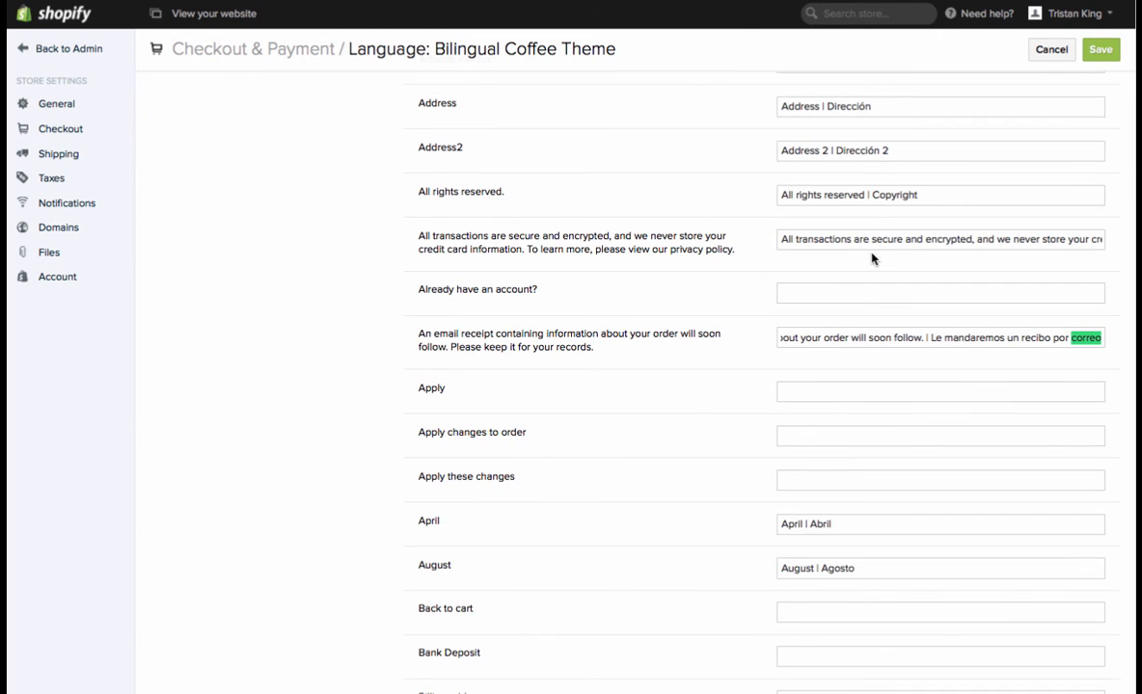
{"action": "scroll", "scroll_direction": "down", "scroll_amount": 3}
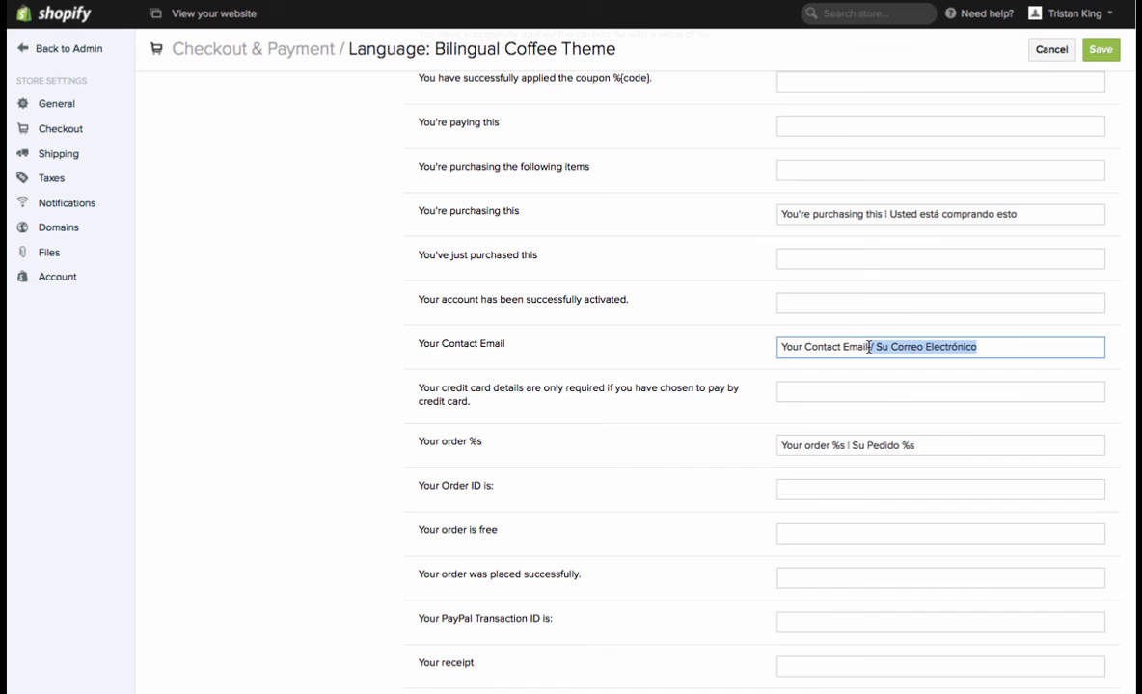
{"action": "left_click", "coordinate": [939, 258]}
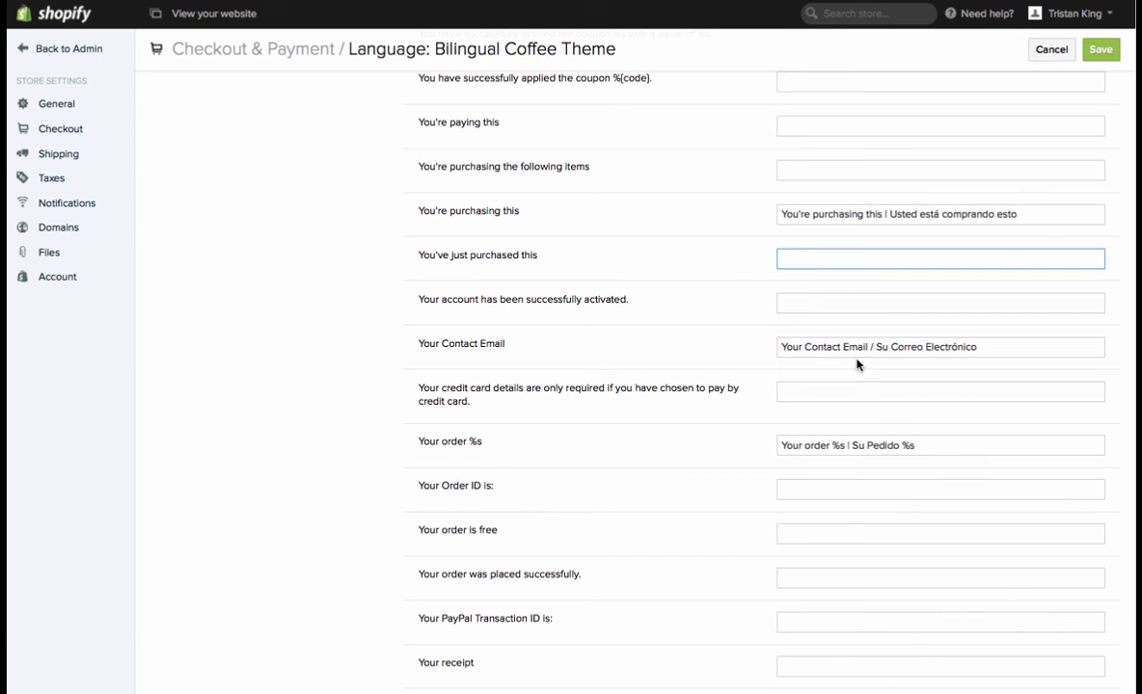
{"action": "mouse_move", "coordinate": [482, 27]}
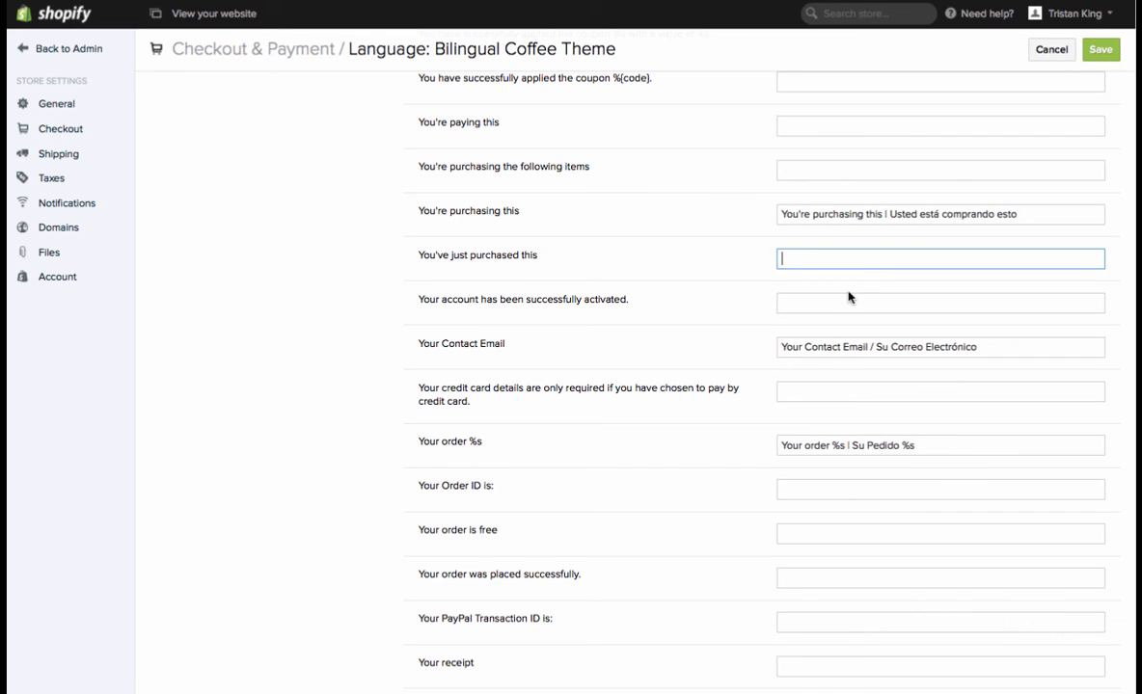
{"action": "mouse_move", "coordinate": [968, 347]}
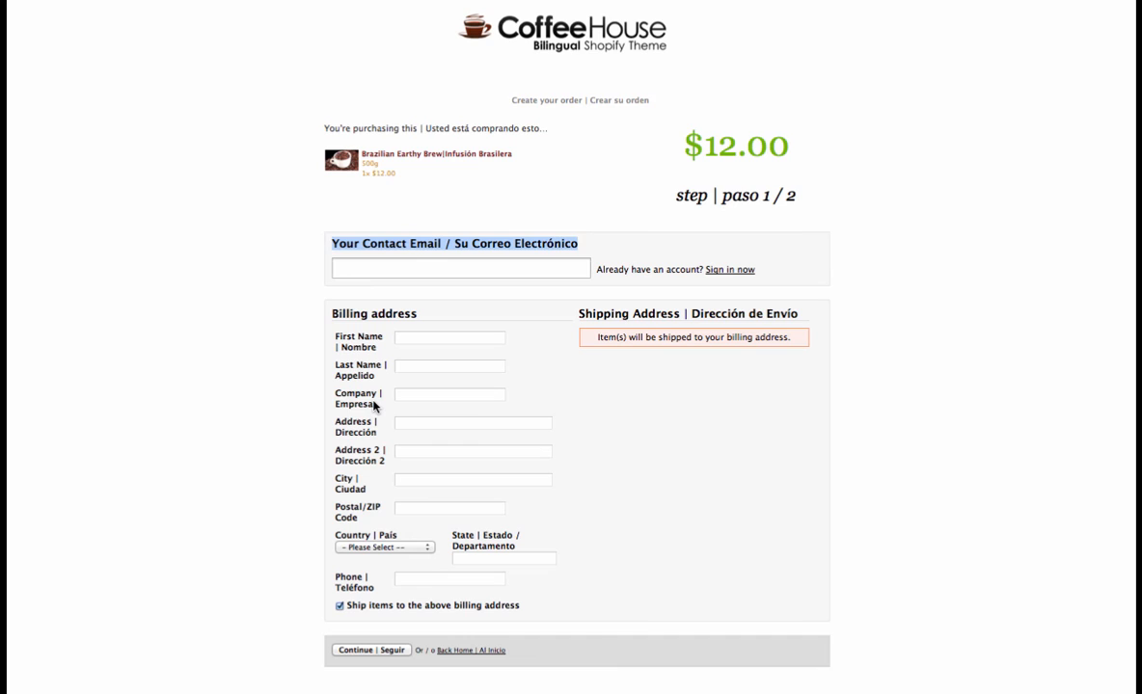
{"action": "left_click", "coordinate": [449, 393]}
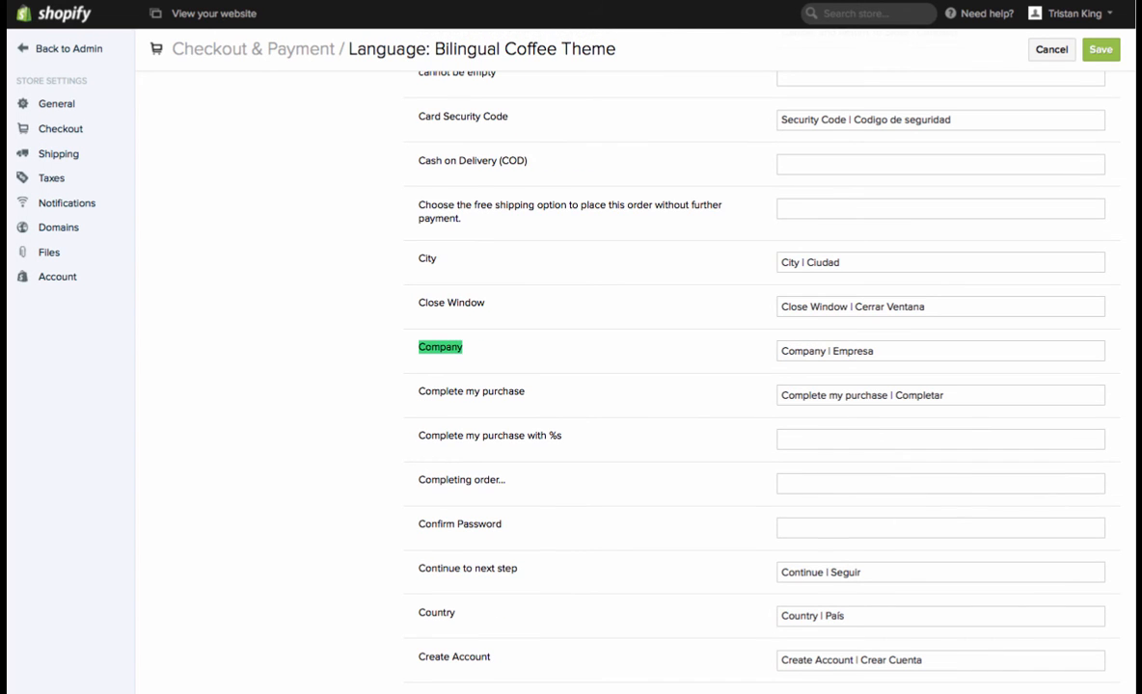
{"action": "left_click", "coordinate": [941, 351]}
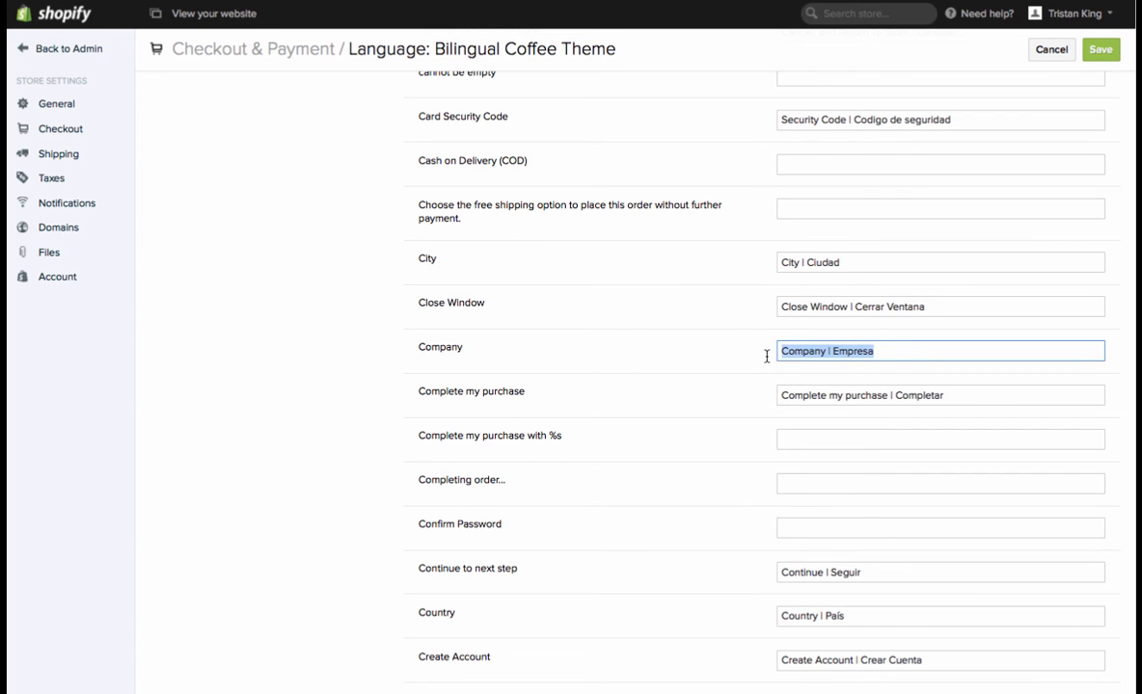
{"action": "left_click", "coordinate": [940, 351]}
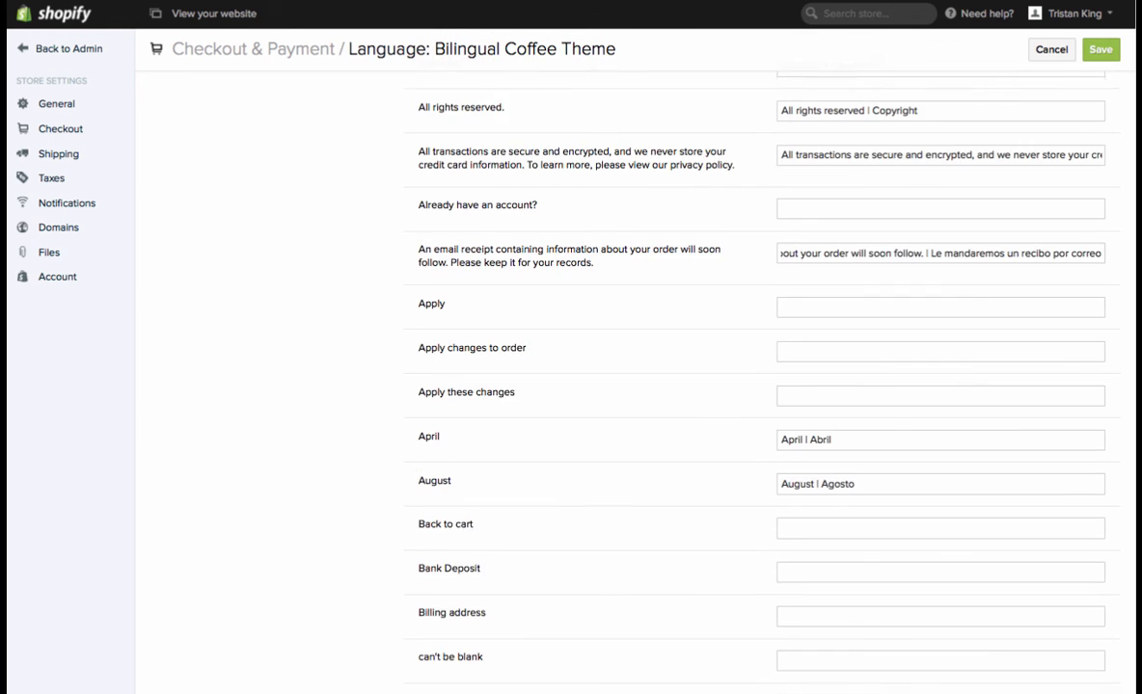
{"action": "scroll", "scroll_direction": "down", "scroll_amount": 3}
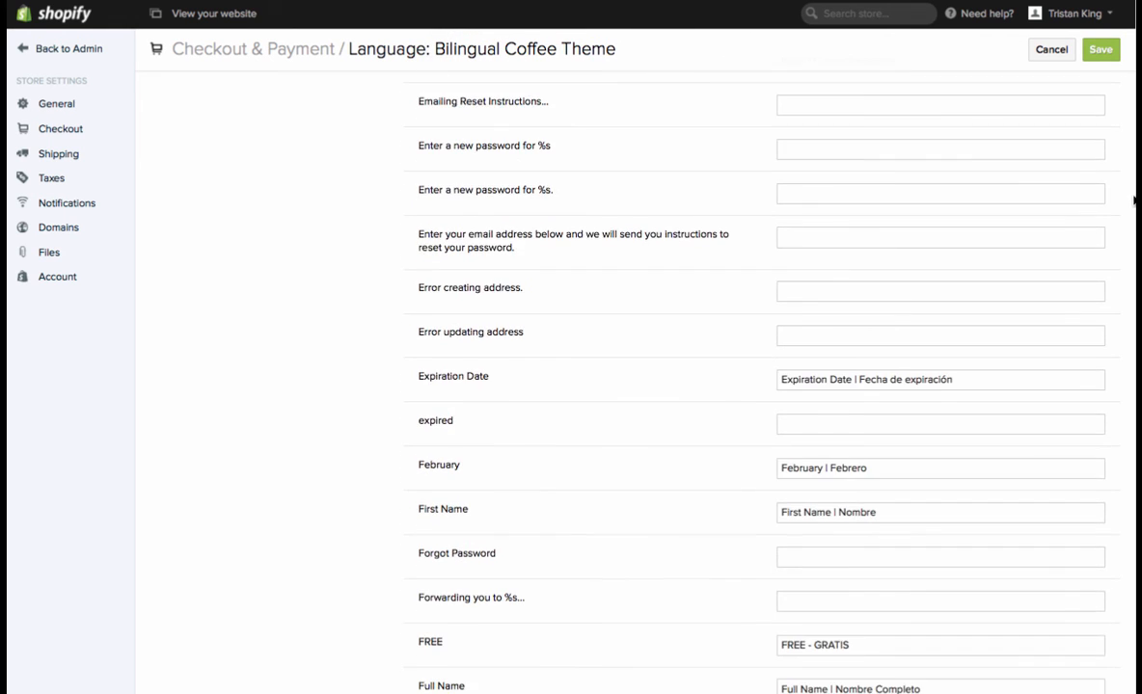
{"action": "scroll", "scroll_direction": "down", "scroll_amount": 3}
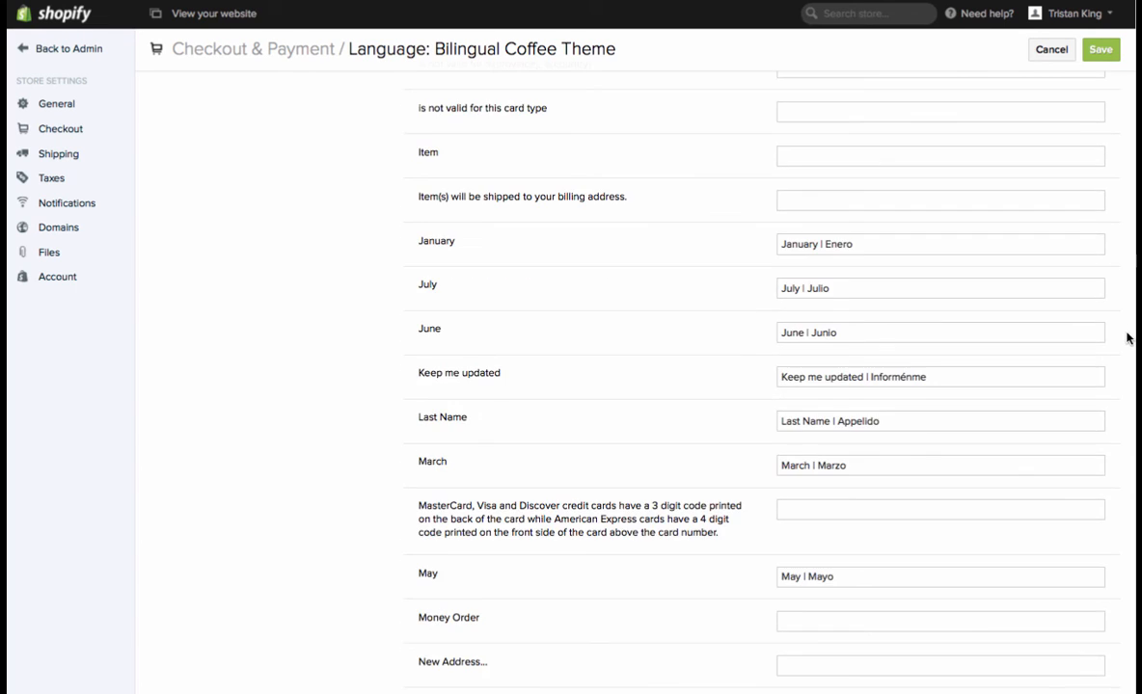
{"action": "scroll", "scroll_direction": "down", "scroll_amount": 3}
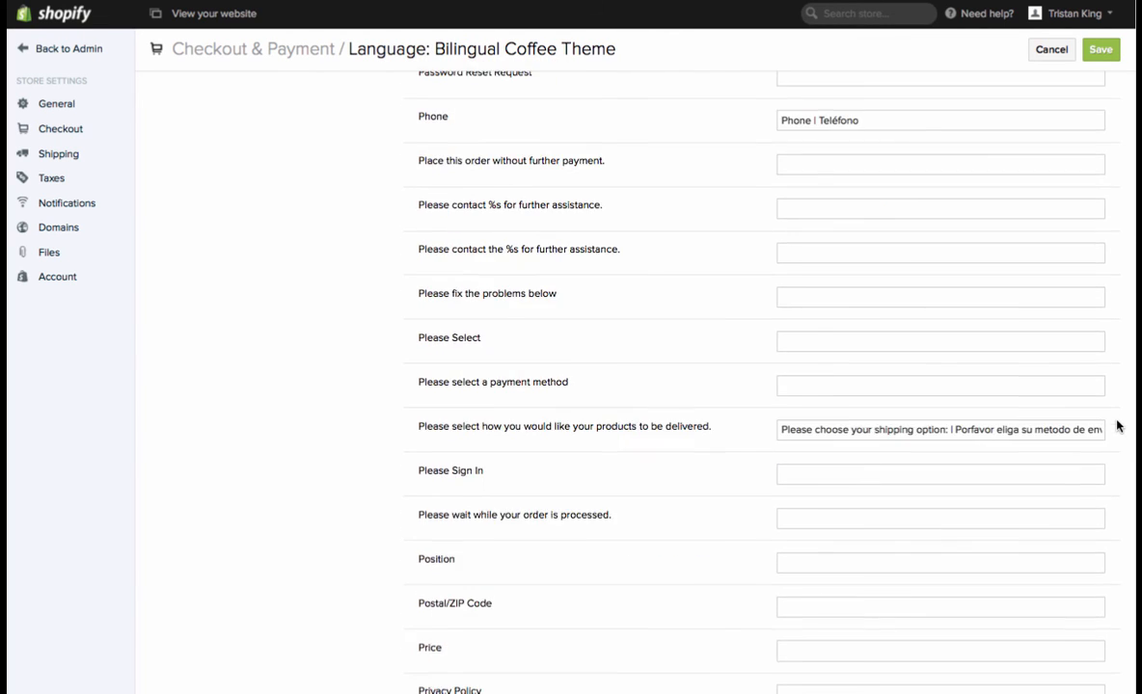
{"action": "scroll", "scroll_direction": "down", "scroll_amount": 3}
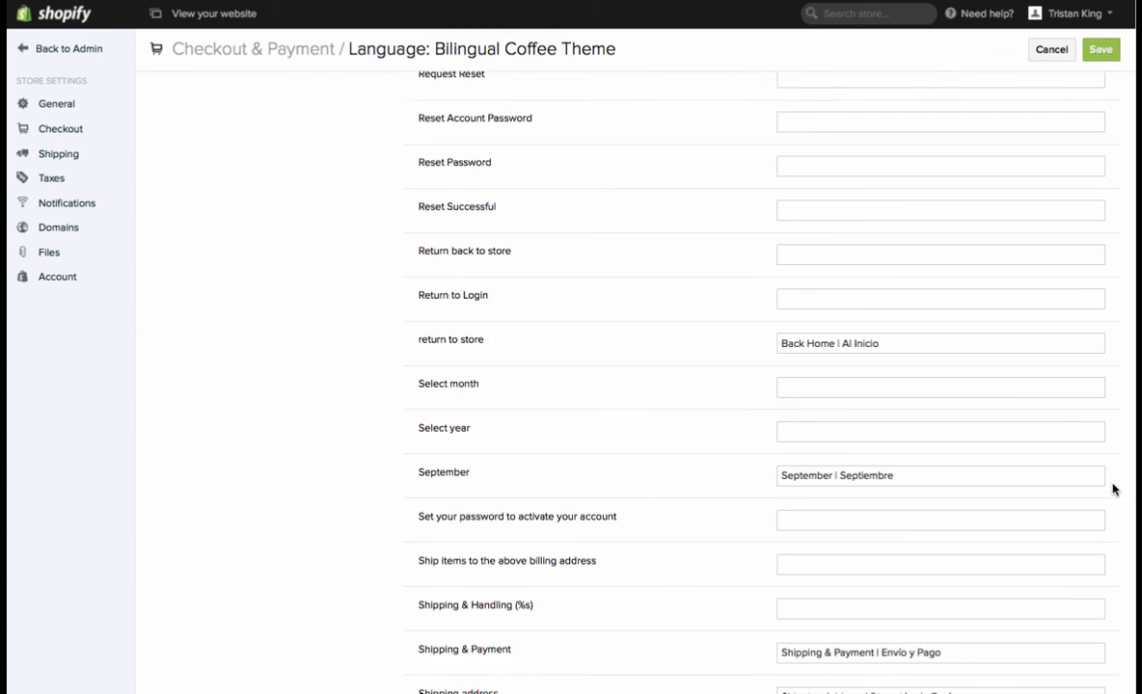
{"action": "scroll", "scroll_direction": "down", "scroll_amount": 3}
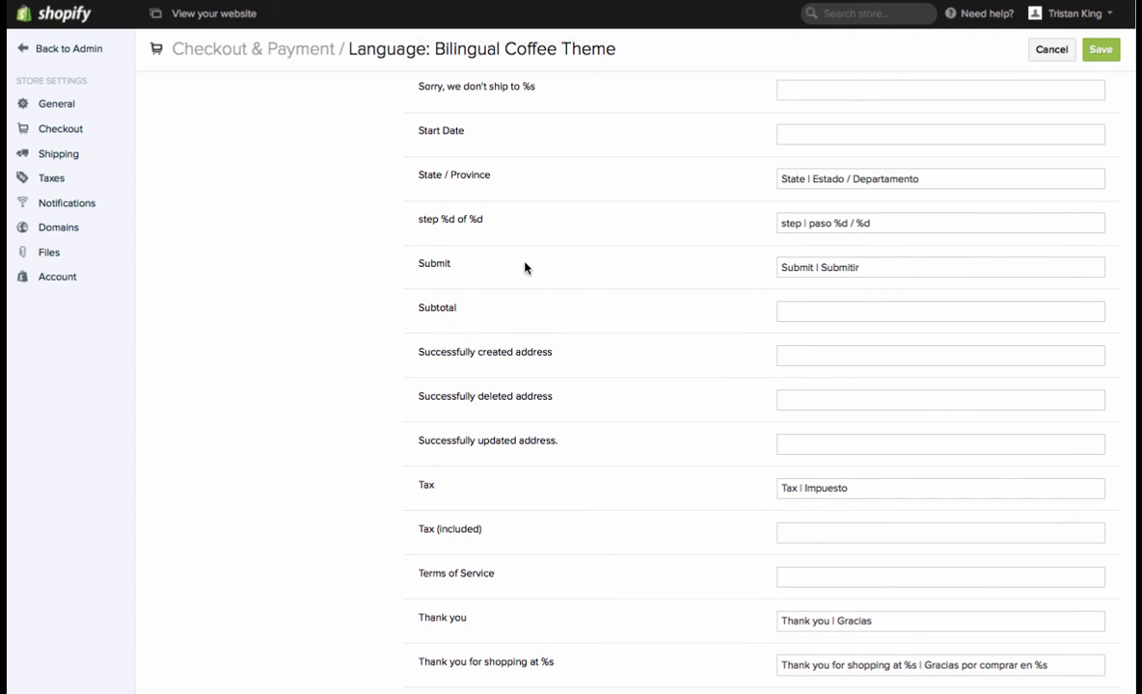
{"action": "mouse_move", "coordinate": [471, 219]}
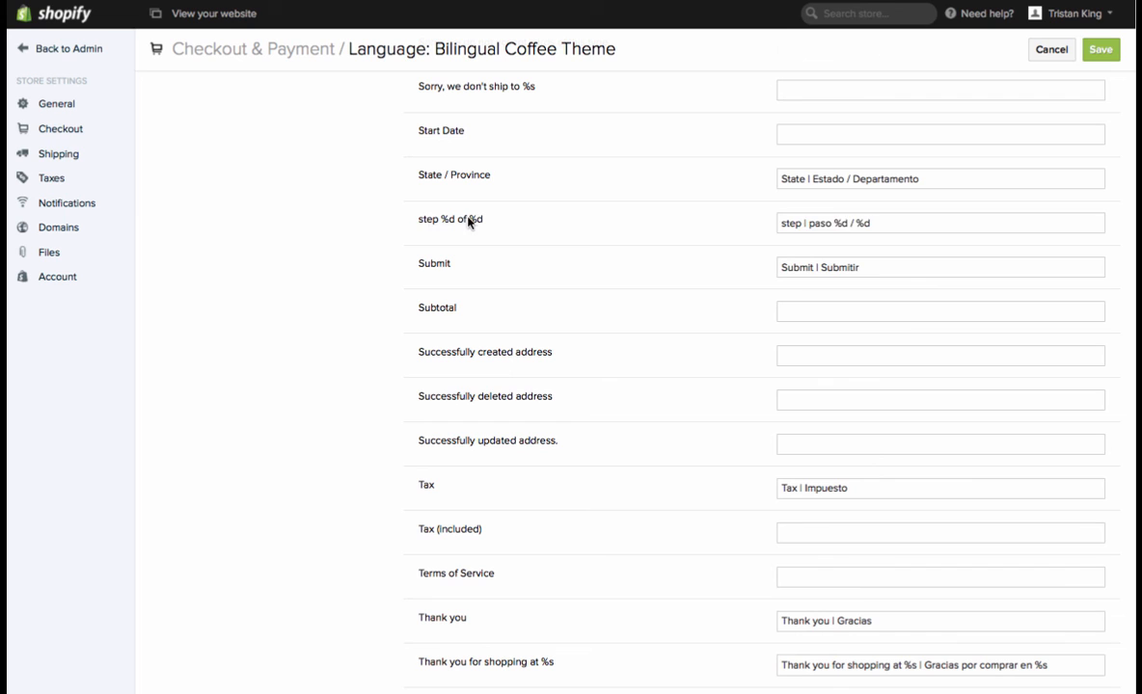
{"action": "left_click", "coordinate": [939, 224]}
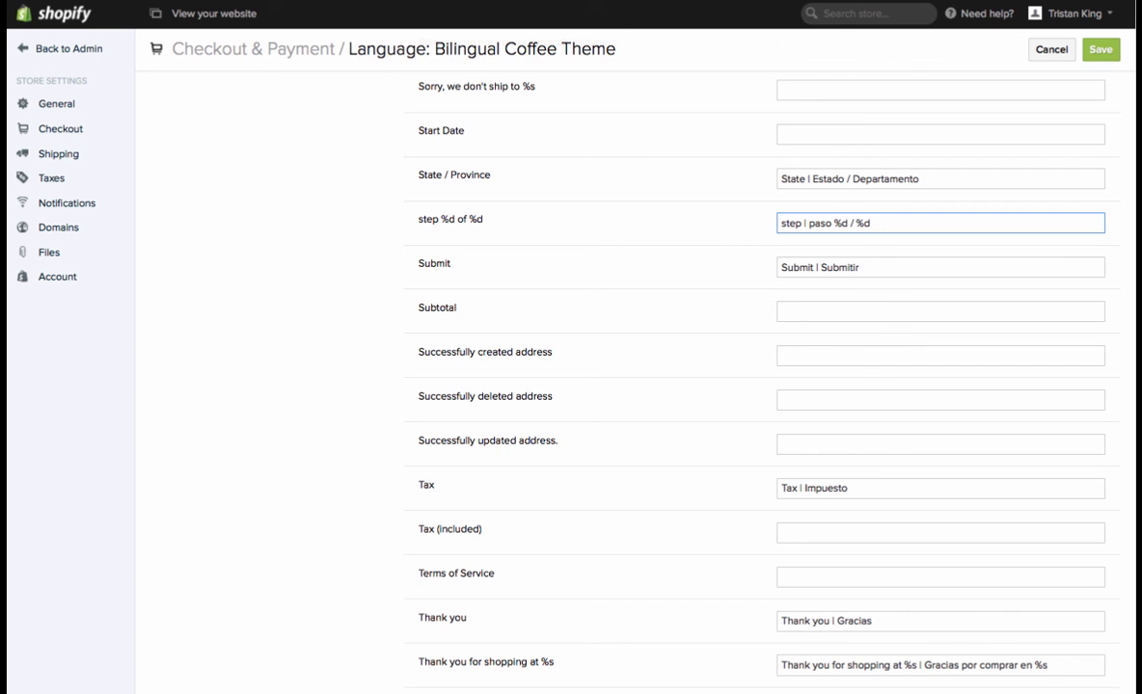
{"action": "left_click", "coordinate": [212, 13]}
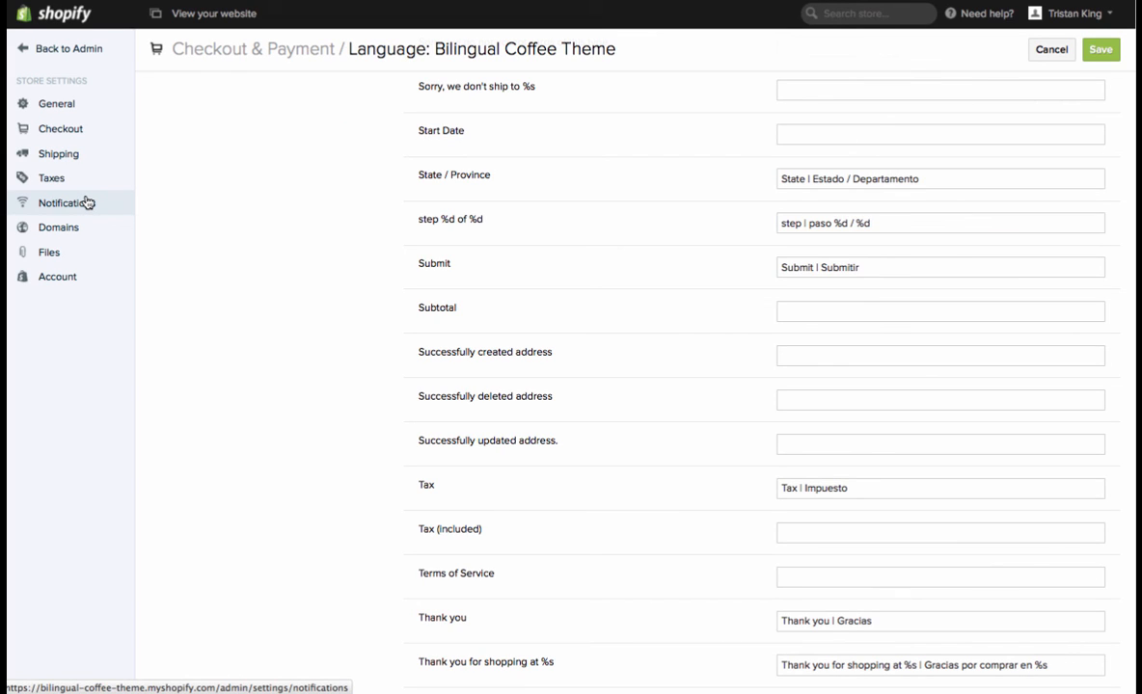
Step: From Notifications settings, open the Order Confirmation email template and start editing its body
{"action": "left_click", "coordinate": [63, 202]}
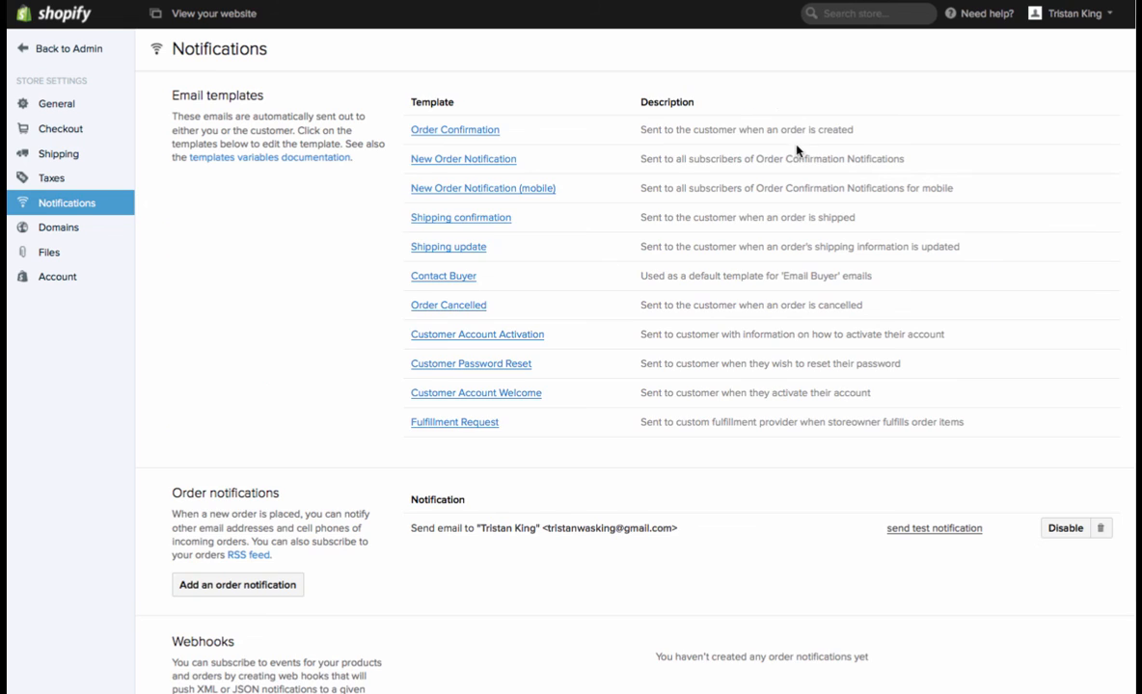
{"action": "mouse_move", "coordinate": [455, 129]}
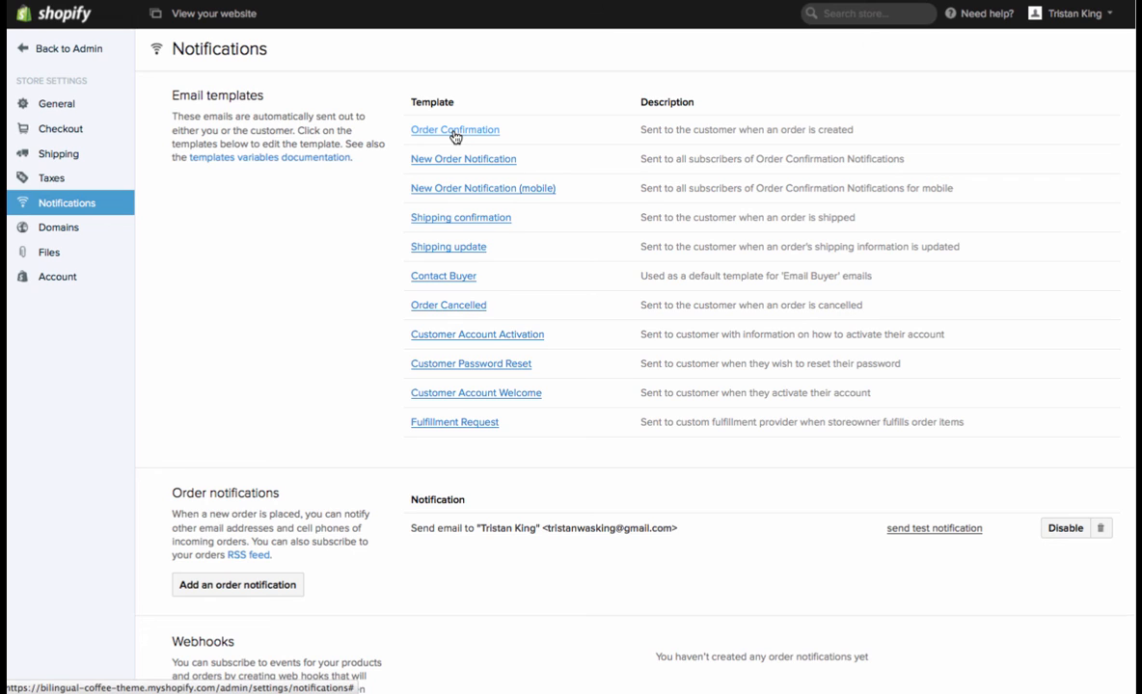
{"action": "left_click", "coordinate": [455, 129]}
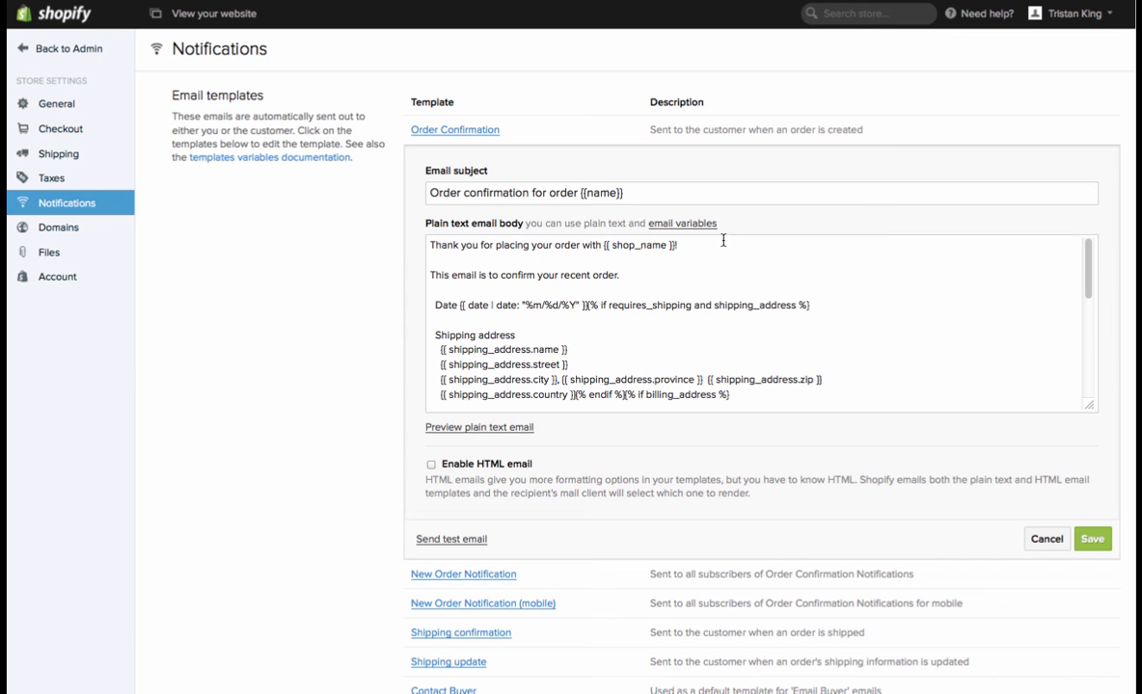
{"action": "scroll", "scroll_direction": "down", "scroll_amount": 3}
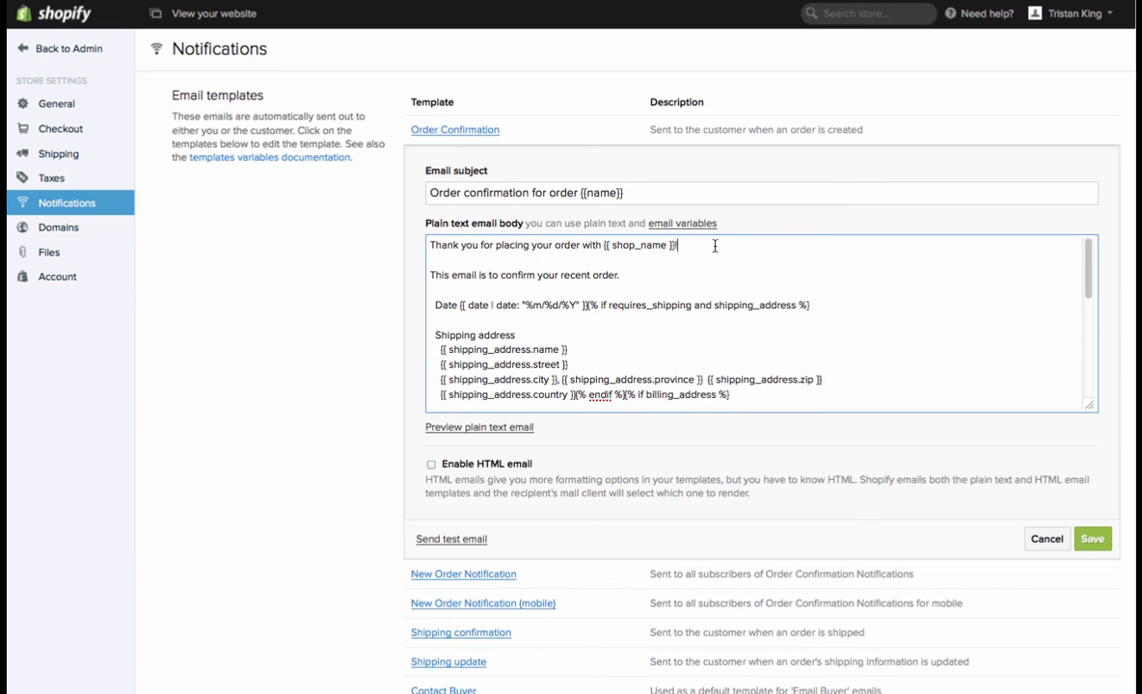
{"action": "type", "text": "Gr"}
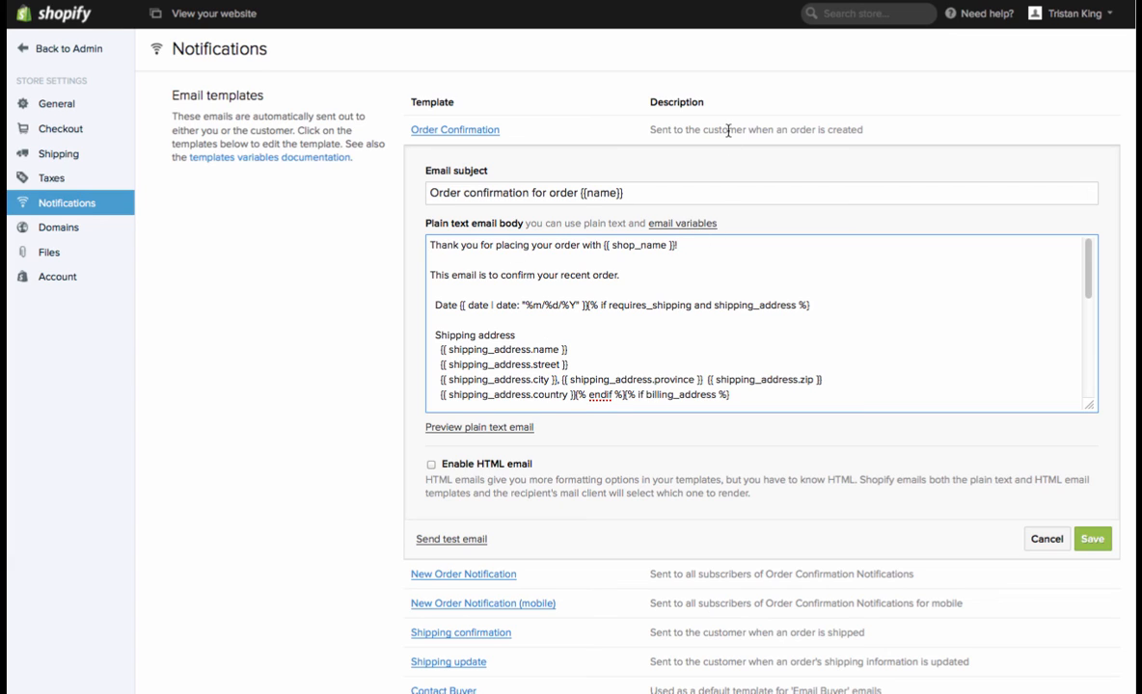
{"action": "left_click", "coordinate": [679, 245]}
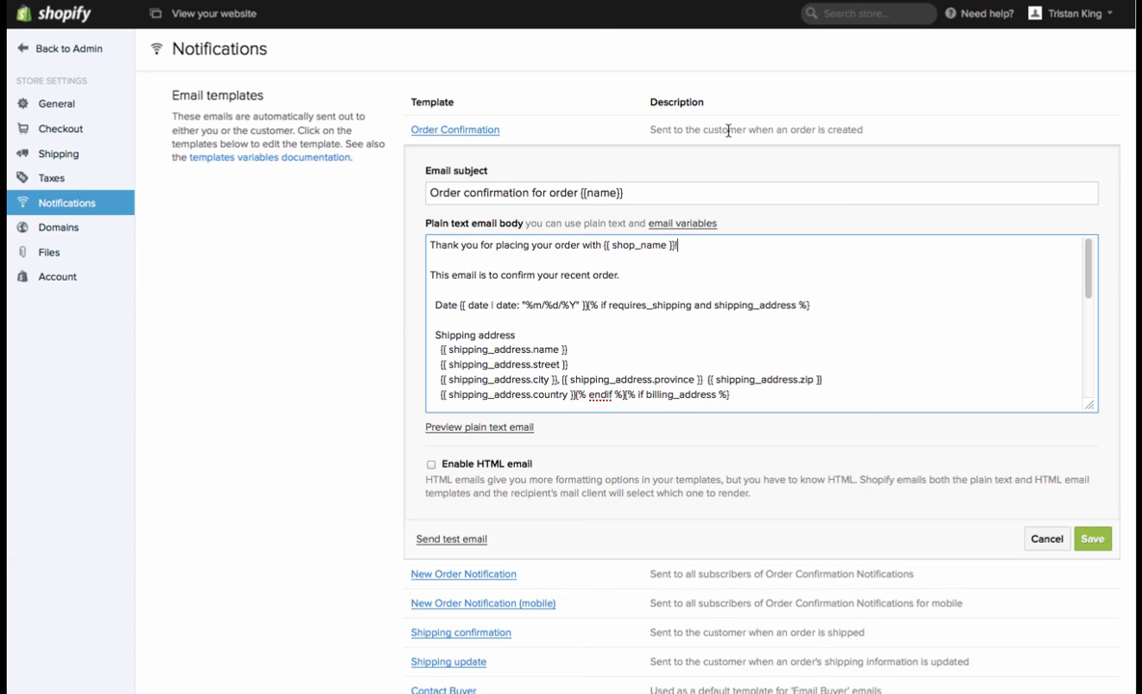